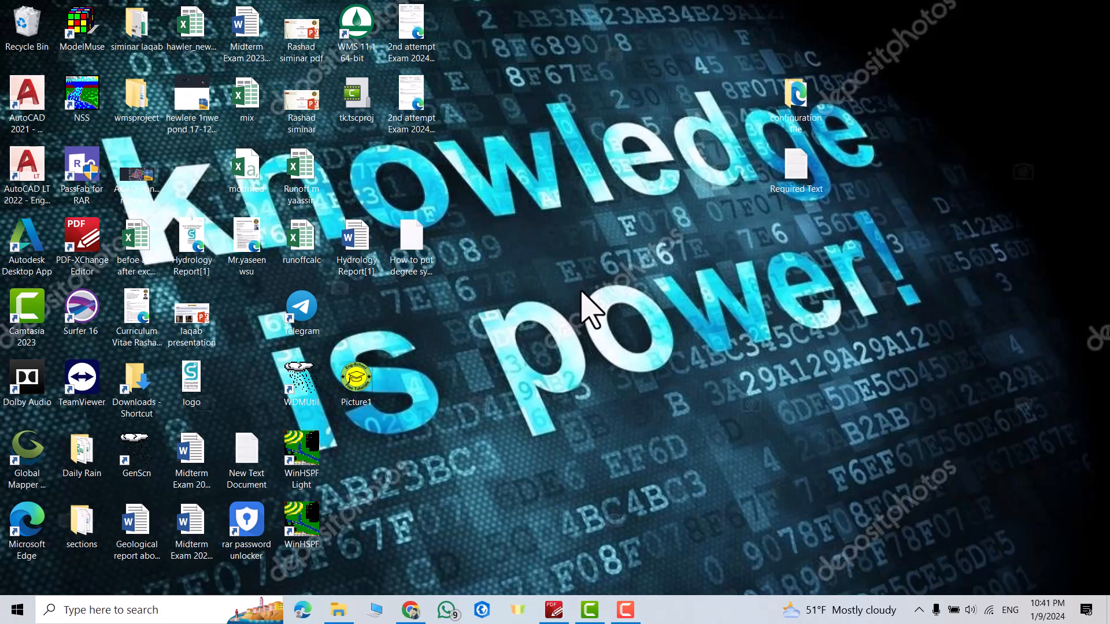
pyautogui.moveTo(357, 27)
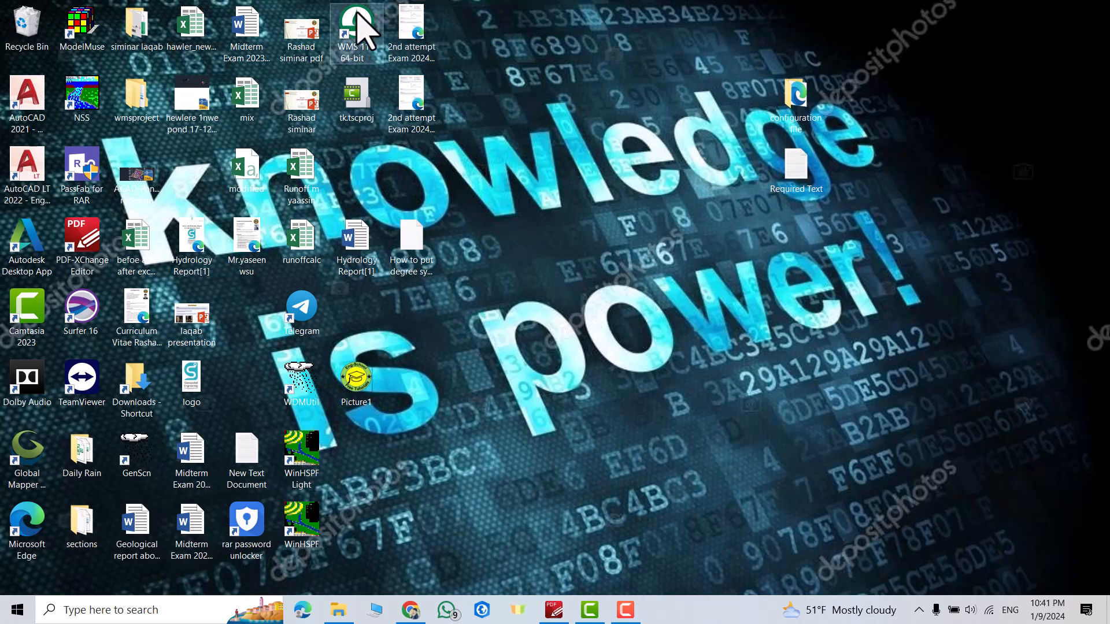
# Launch WMS 11.1 and dismiss the welcome screen to a new untitled project
pyautogui.doubleClick(356, 24)
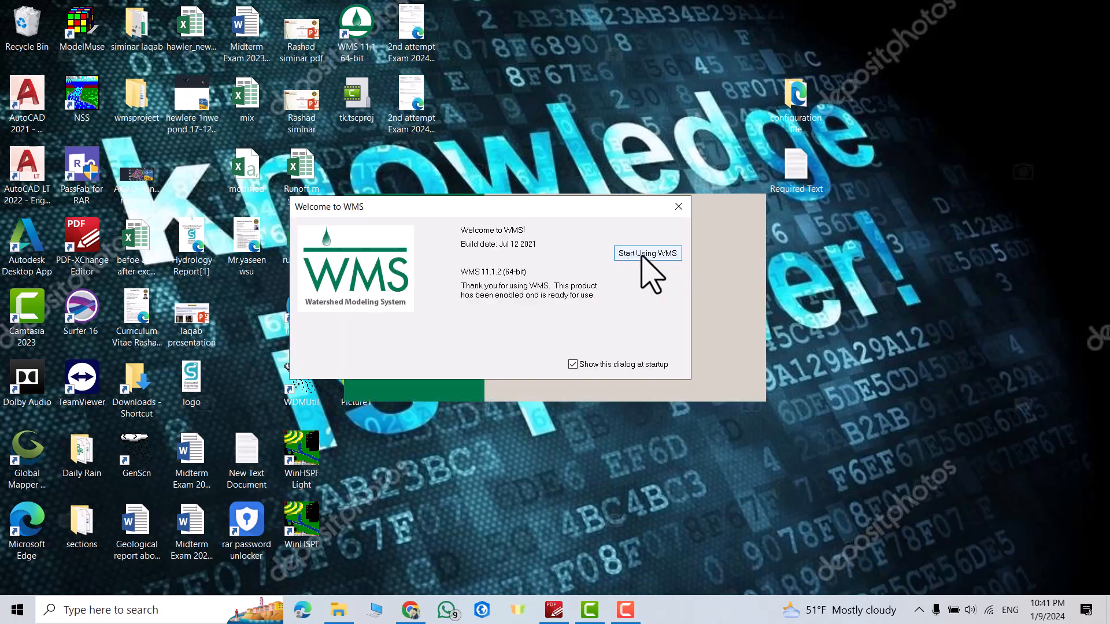
pyautogui.click(646, 254)
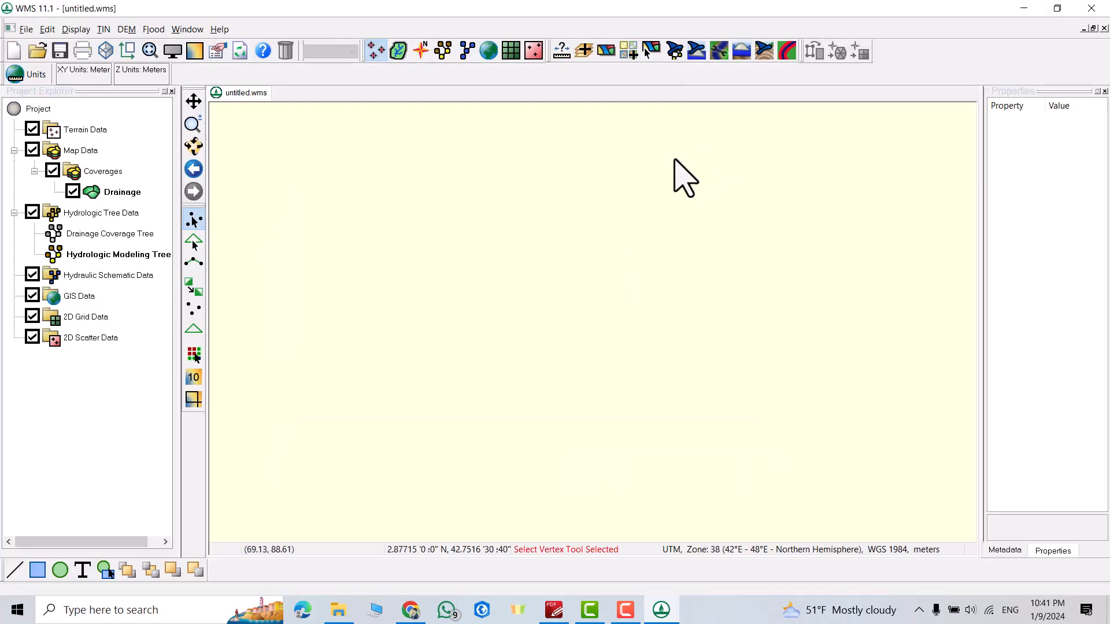
pyautogui.moveTo(540, 405)
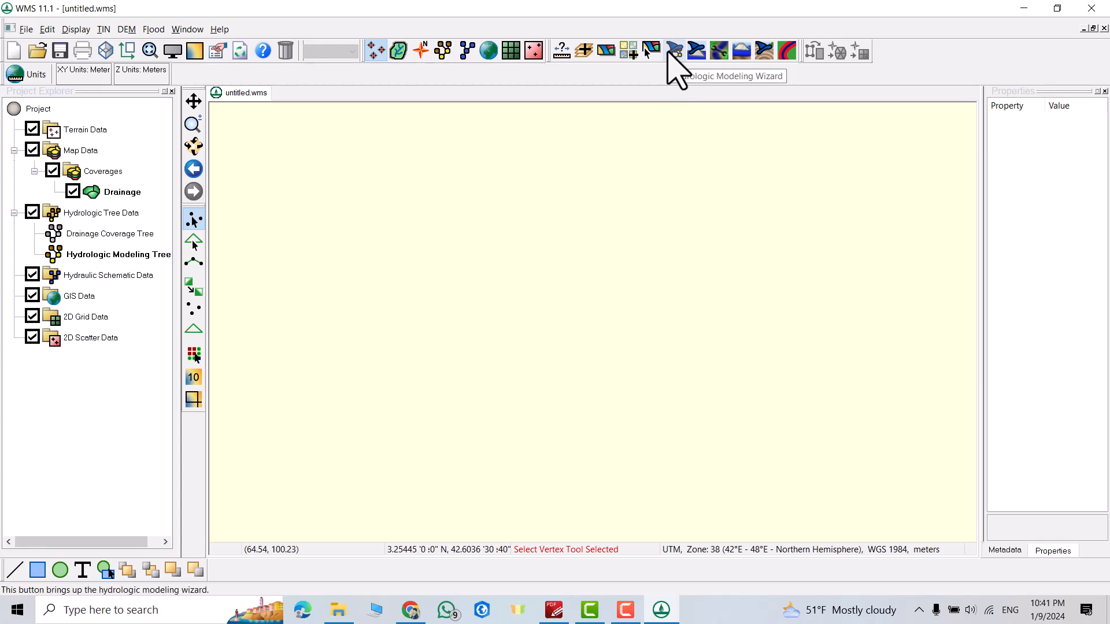
# Start the Hydrologic Modeling Wizard and browse into the WMS Tutorials and learn center folder
pyautogui.click(673, 50)
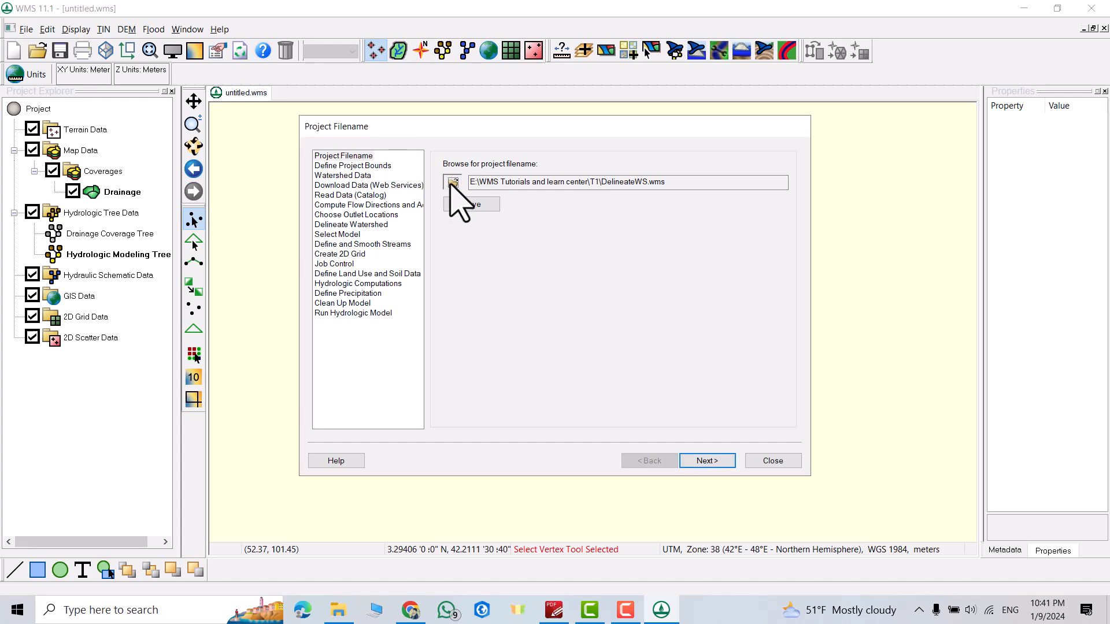
pyautogui.click(453, 181)
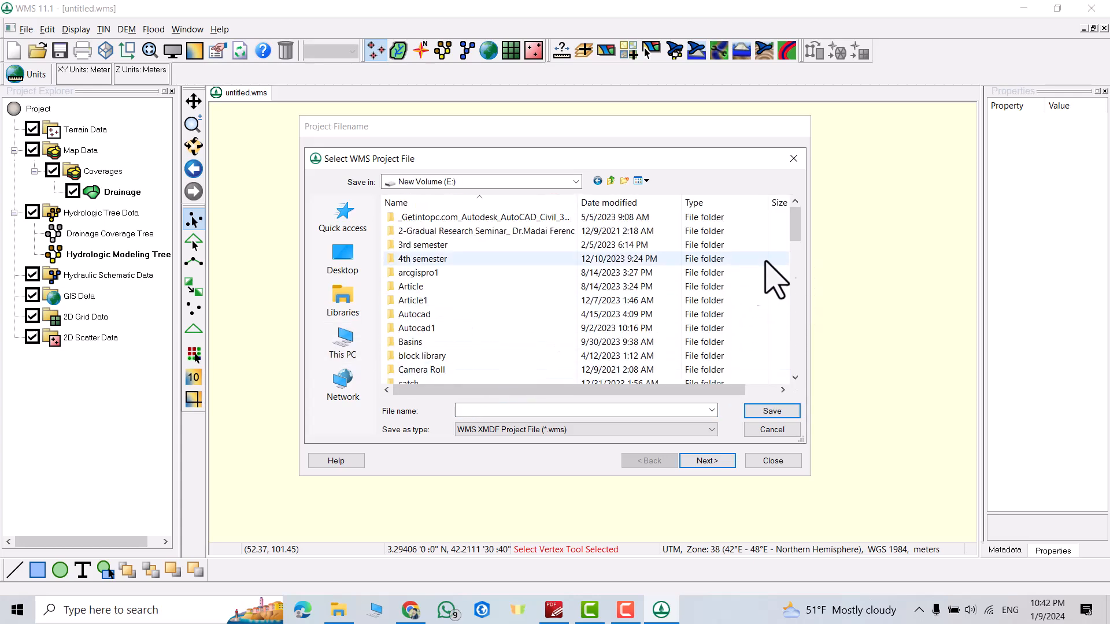
pyautogui.scroll(-3)
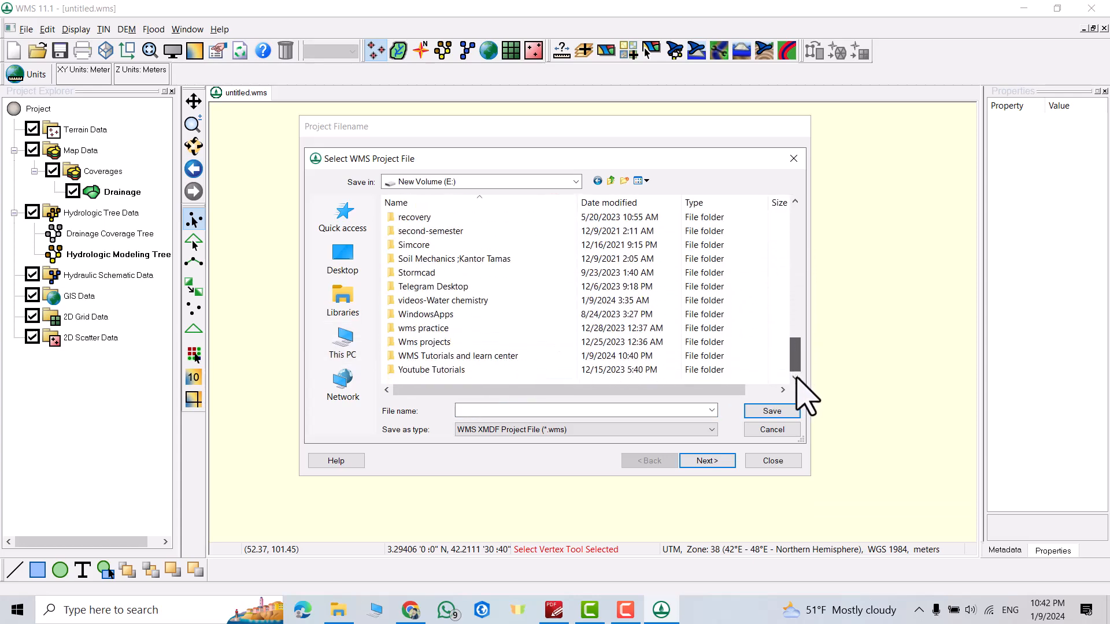
pyautogui.doubleClick(457, 355)
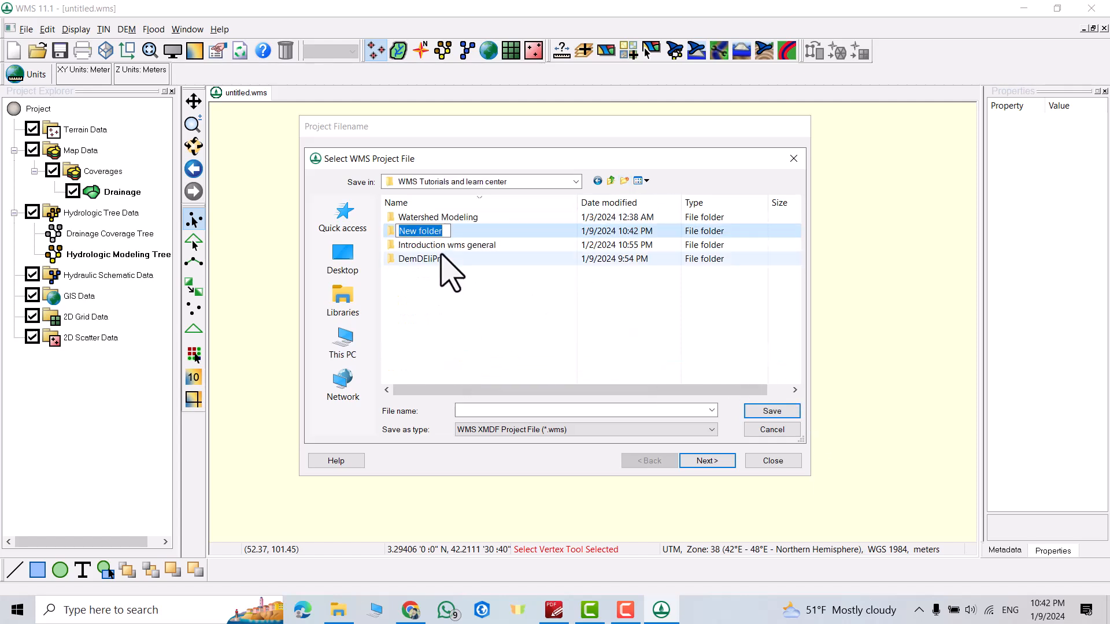
# Create folder T1 and save the project file as WSDel.wms inside it
pyautogui.write('T1')
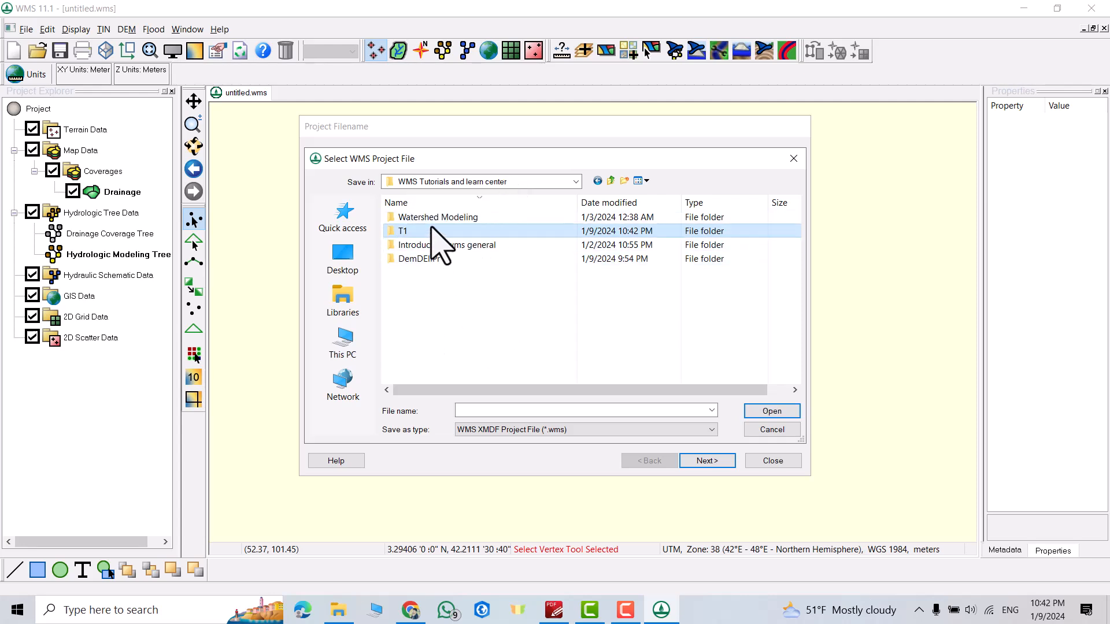
pyautogui.write('W')
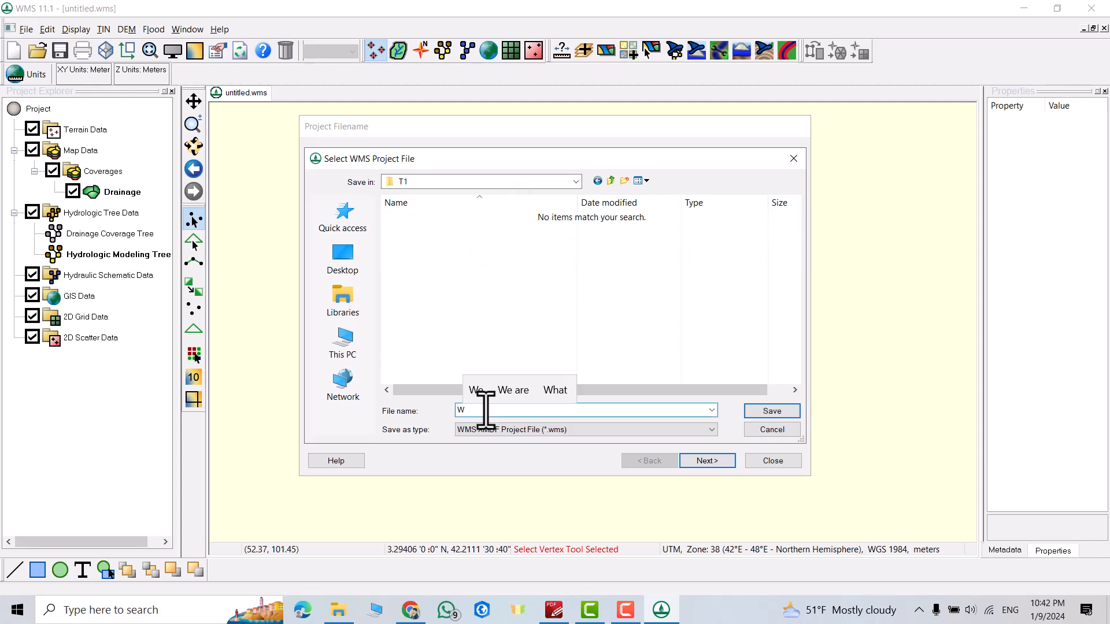
pyautogui.write('SDel')
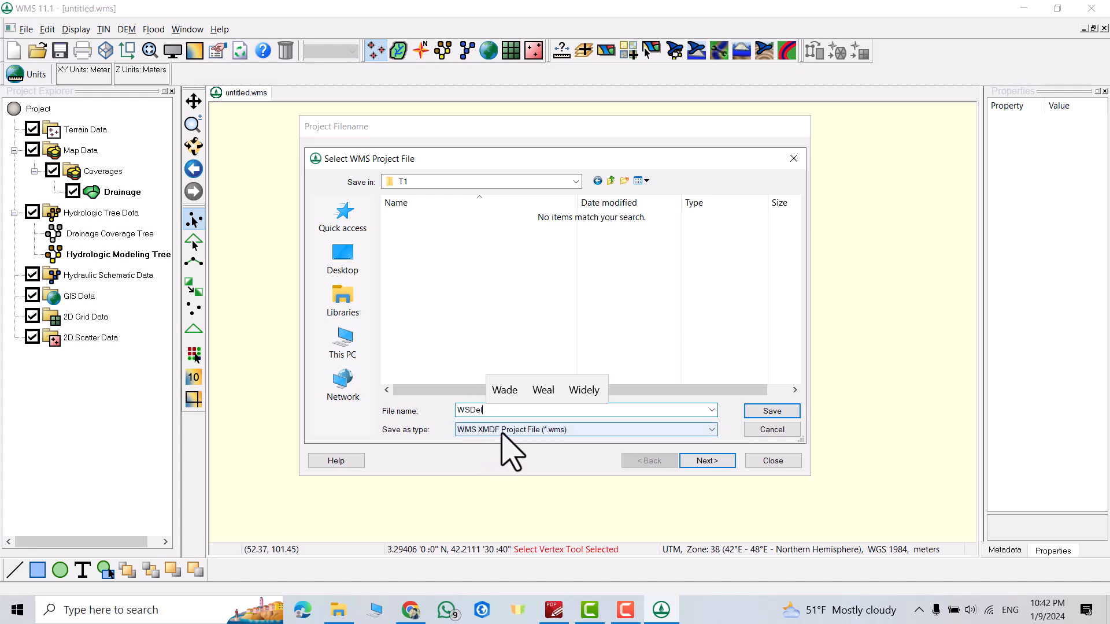
pyautogui.click(771, 410)
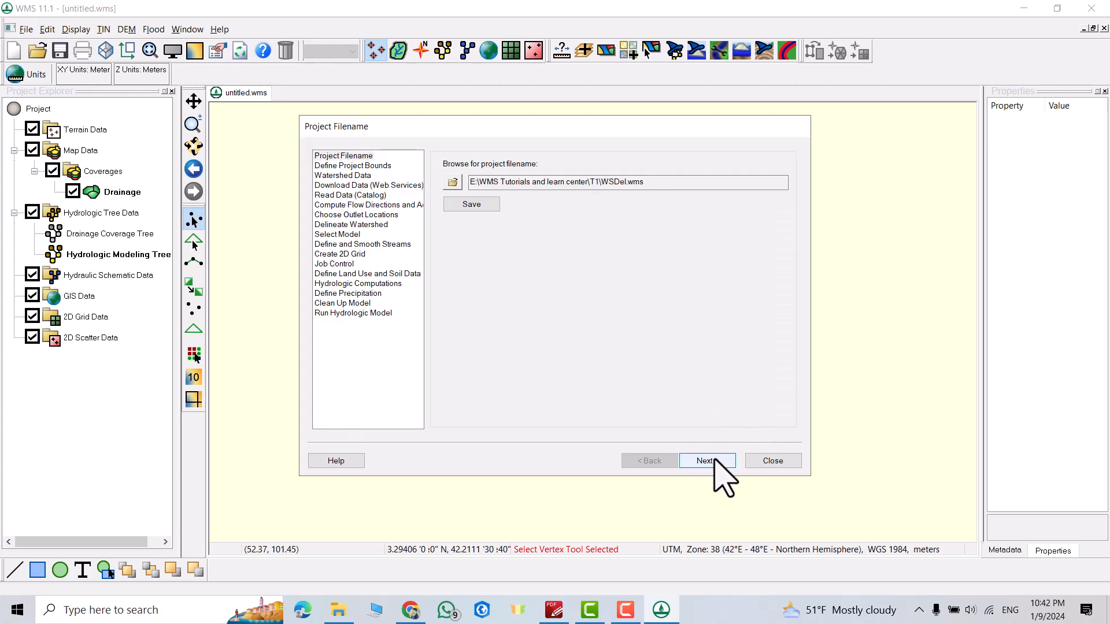
# Set the project projection to UTM, WGS 1984, Northern Hemisphere Zone 38N
pyautogui.click(706, 461)
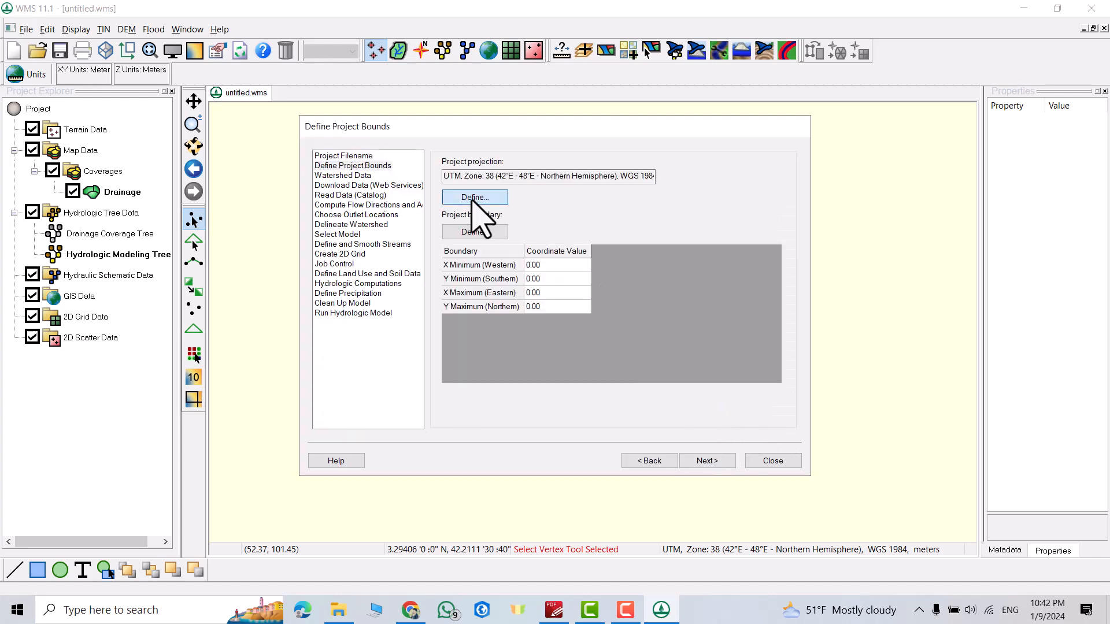
pyautogui.click(474, 196)
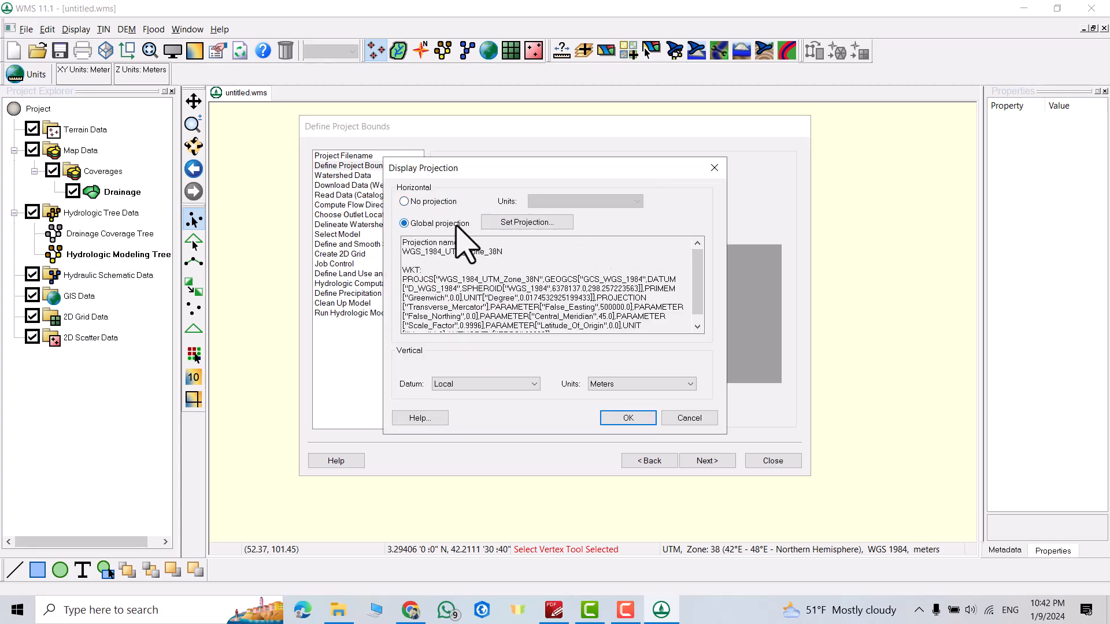
pyautogui.click(526, 222)
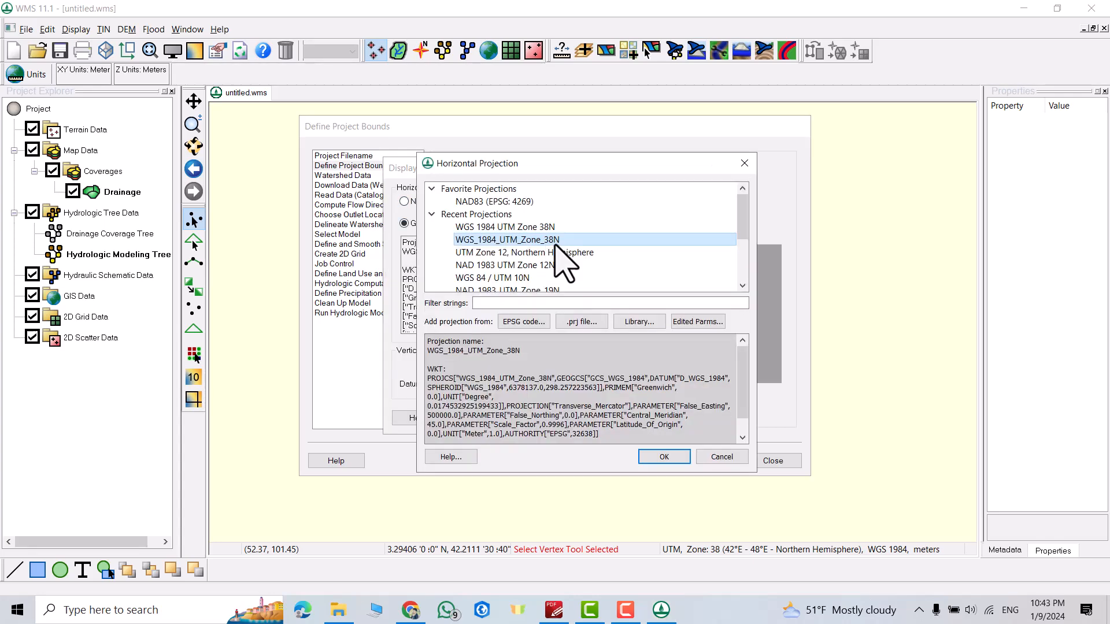
pyautogui.scroll(-3)
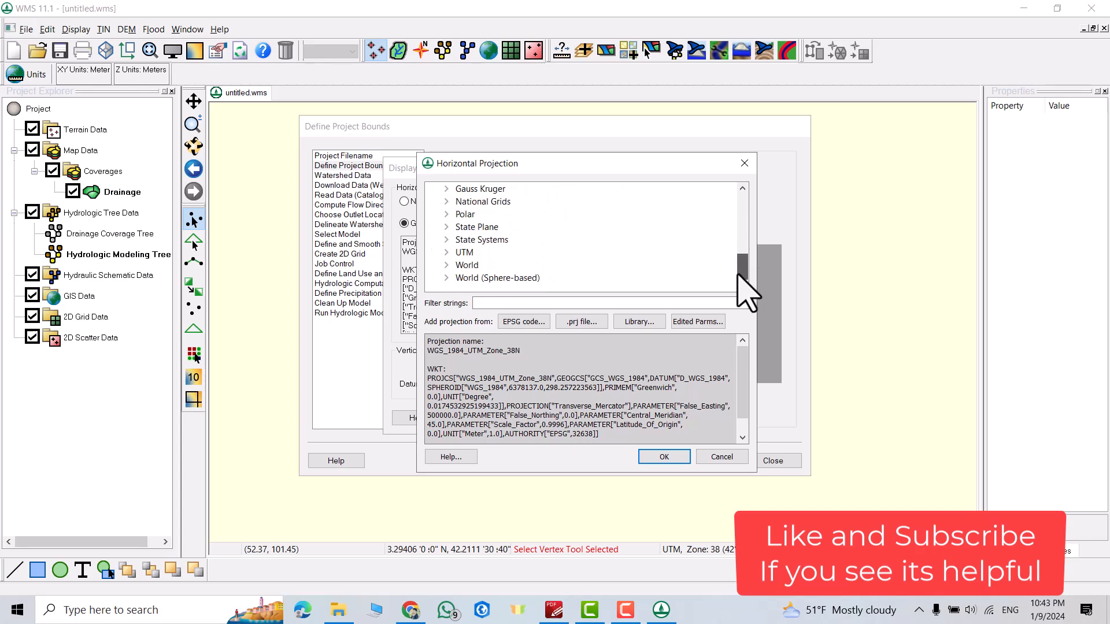
pyautogui.click(447, 253)
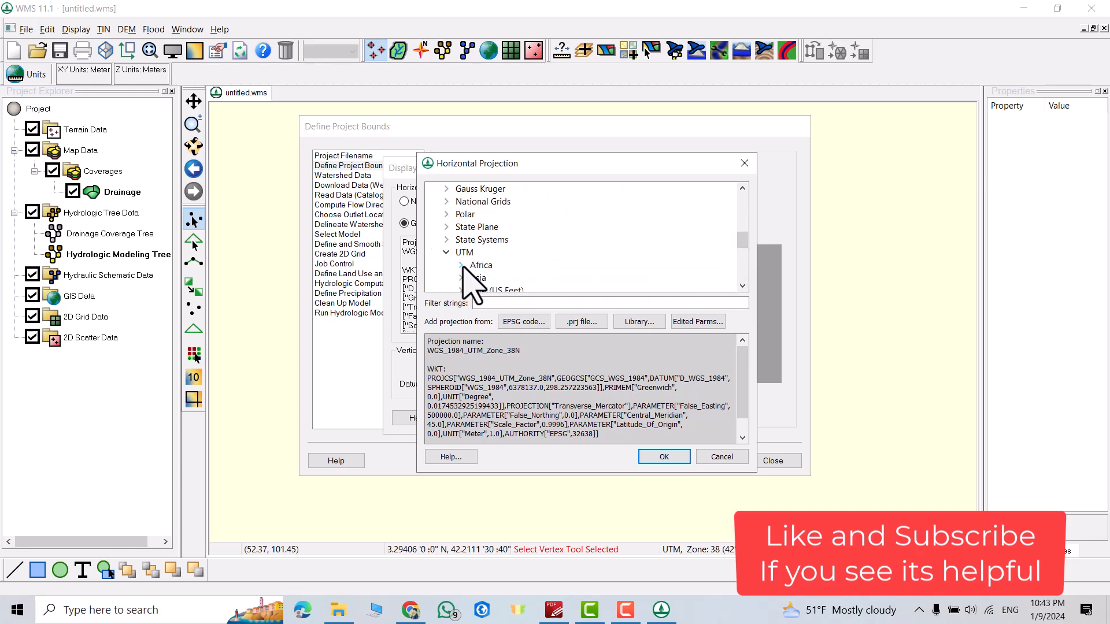
pyautogui.scroll(-3)
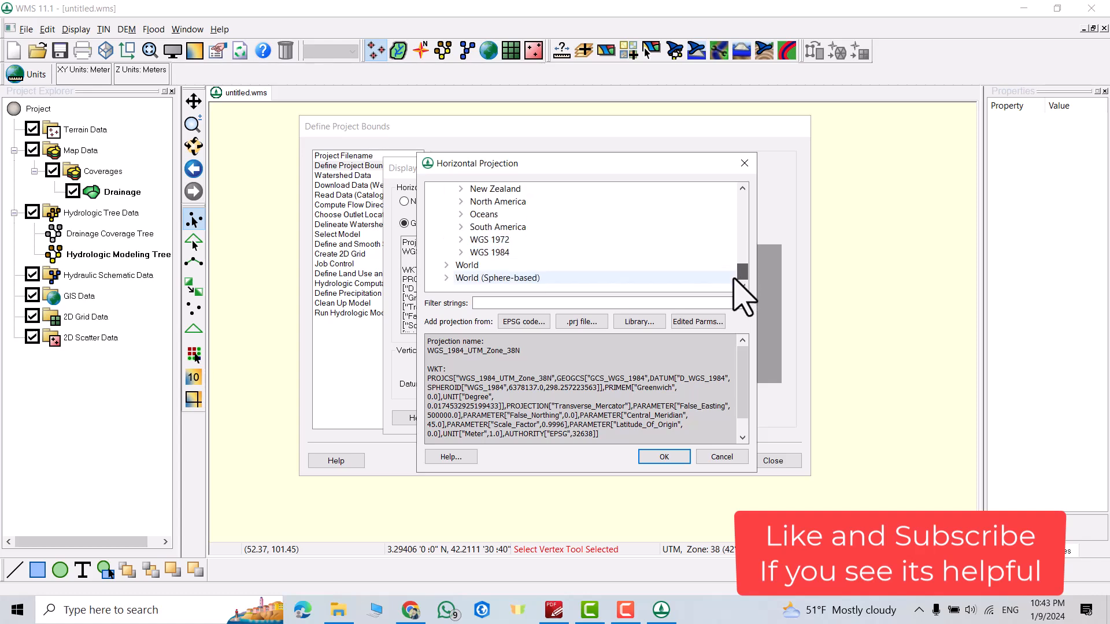
pyautogui.click(461, 253)
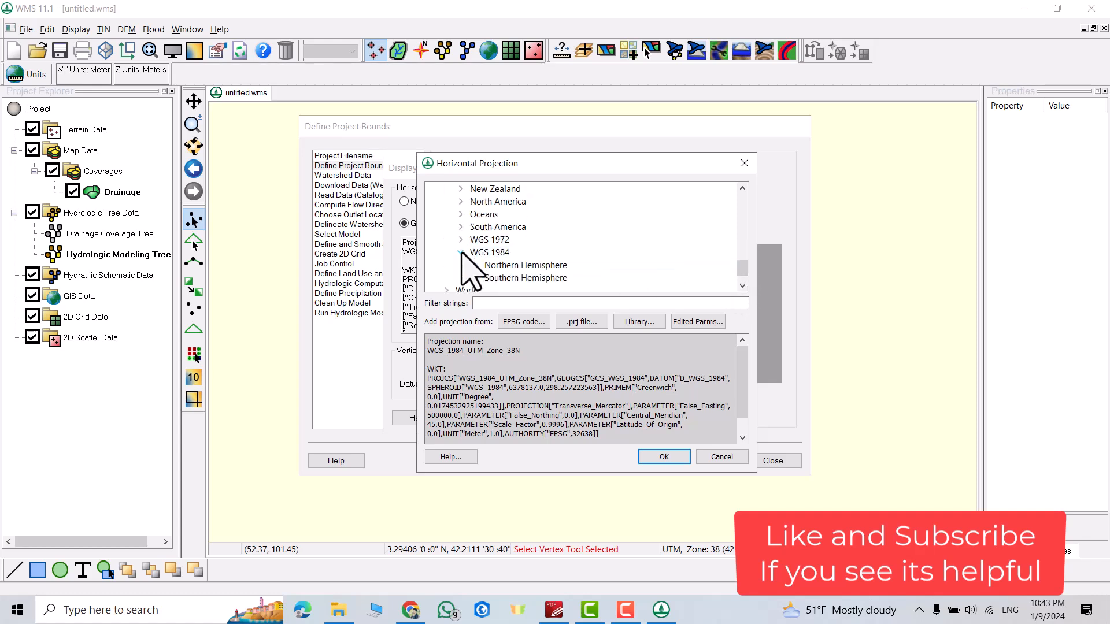
pyautogui.scroll(-3)
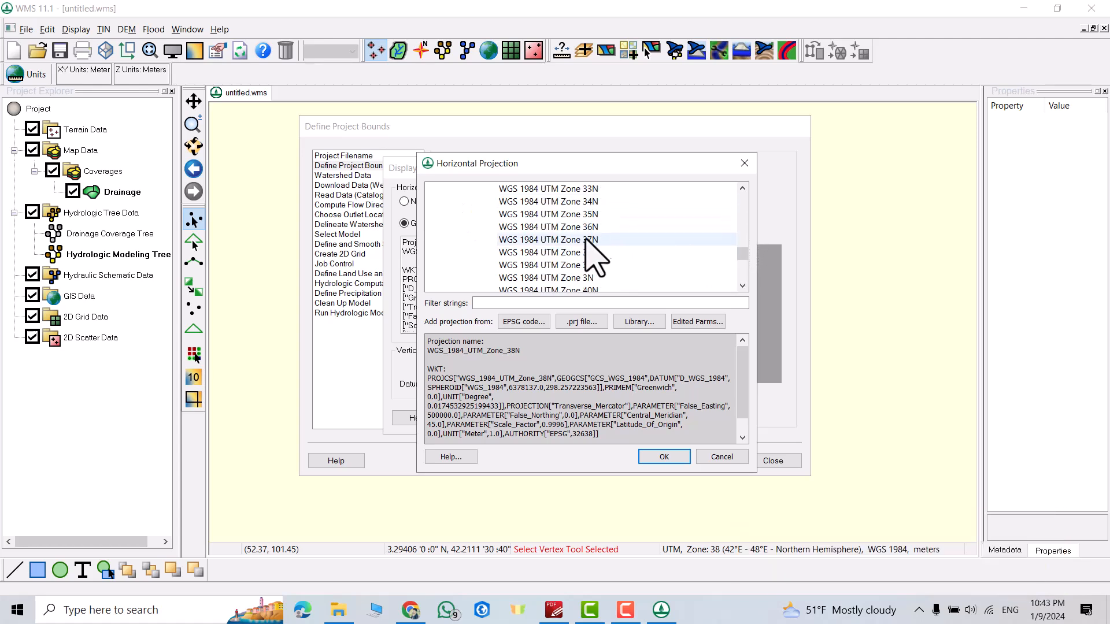
pyautogui.click(548, 252)
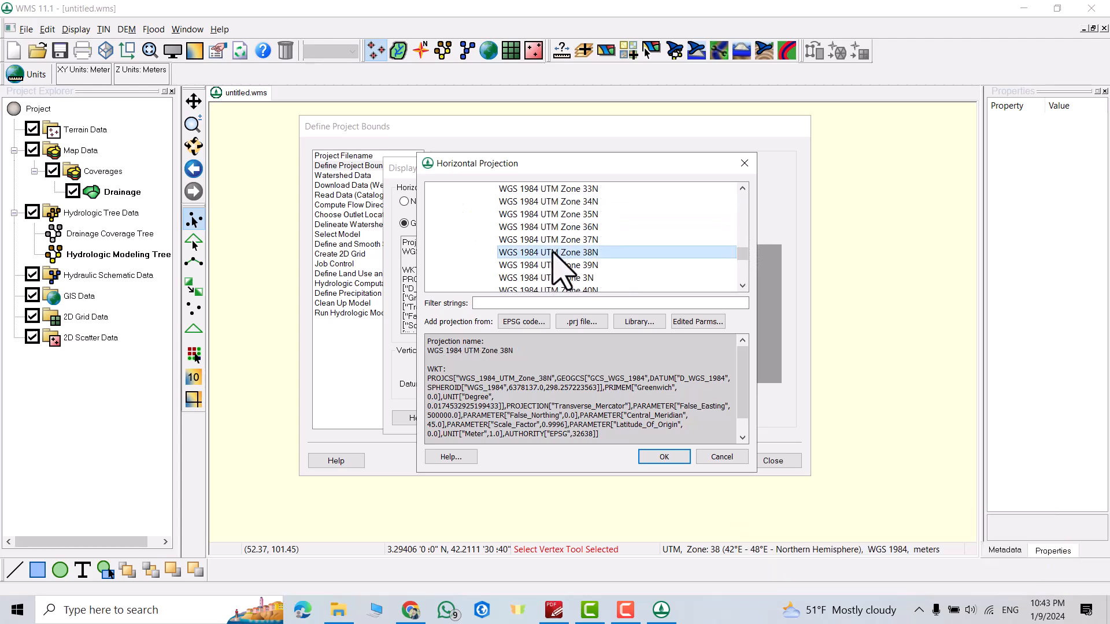
pyautogui.click(662, 457)
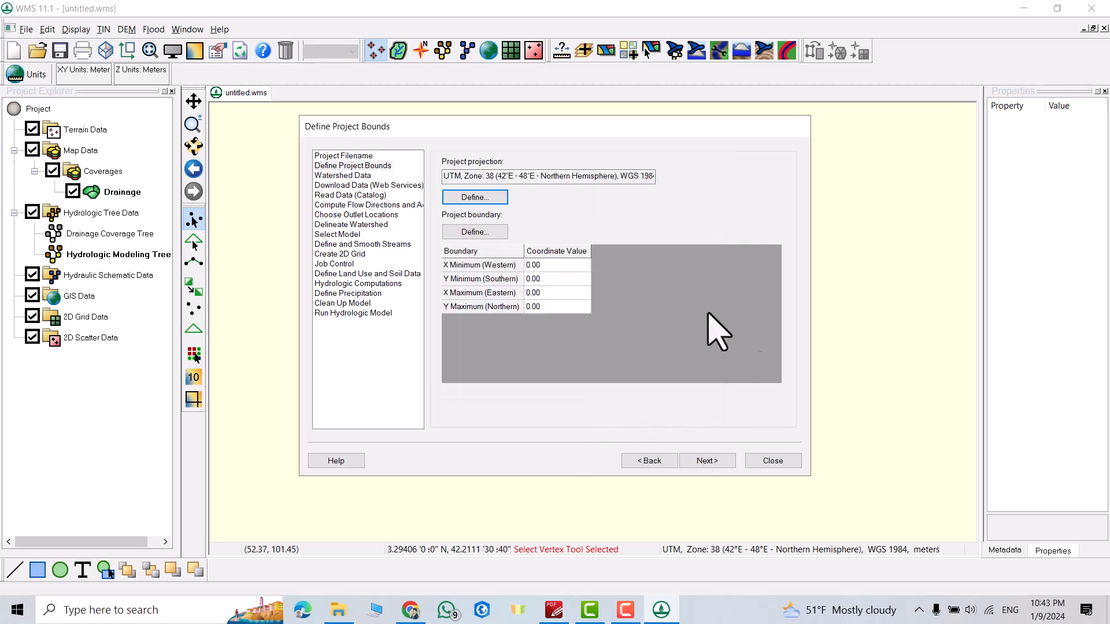
pyautogui.moveTo(647, 314)
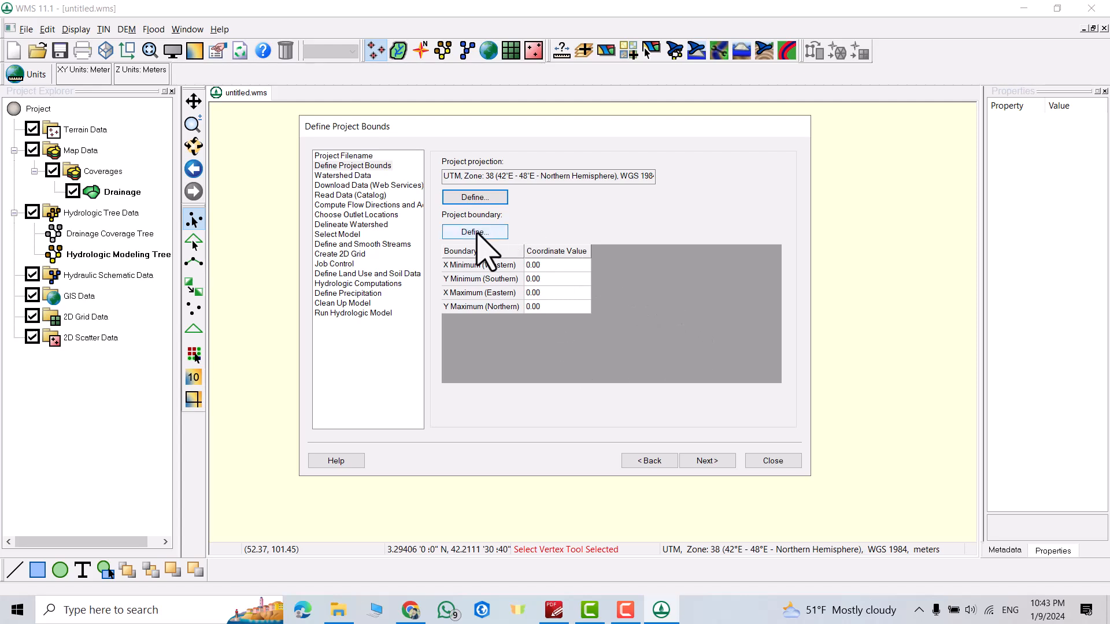
# In the map locator, search for Erbil, jump there and switch to satellite imagery
pyautogui.click(474, 231)
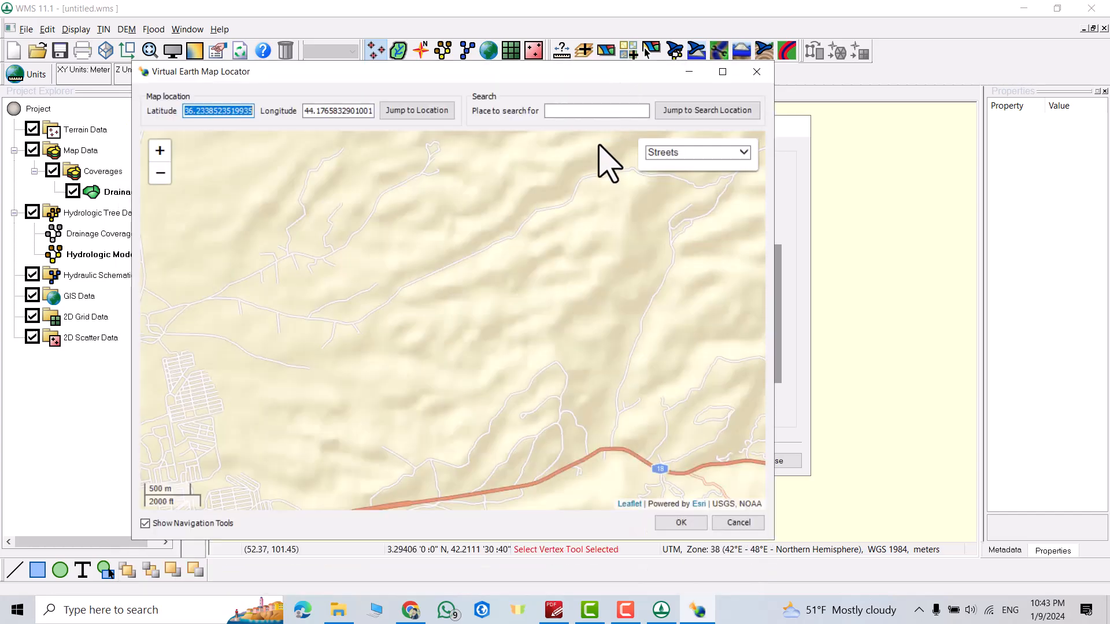
pyautogui.click(597, 111)
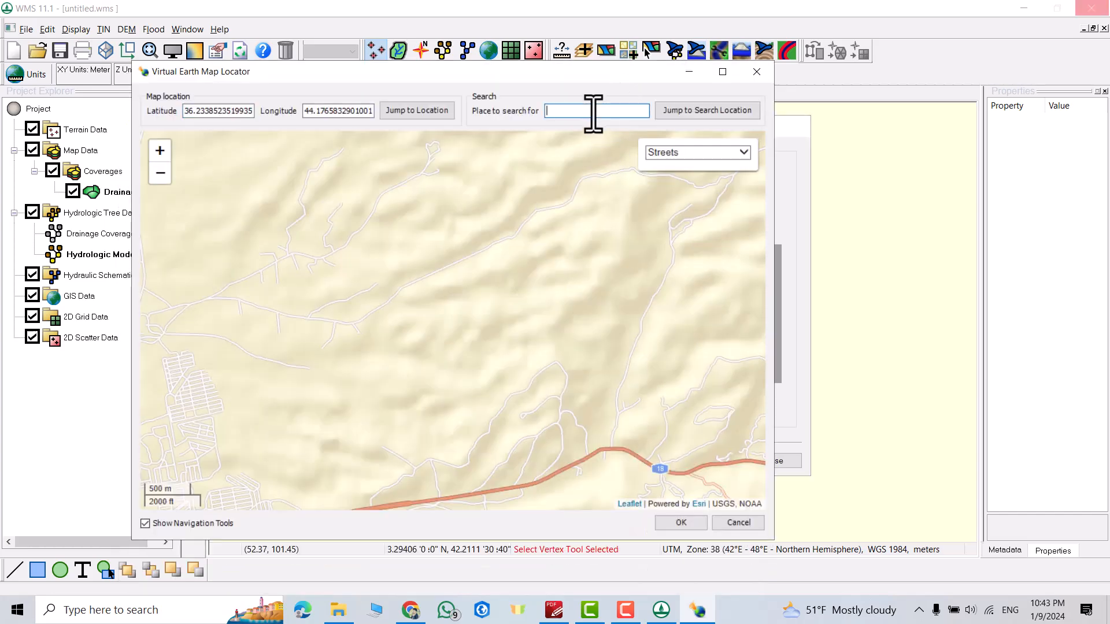
pyautogui.write('ERbil')
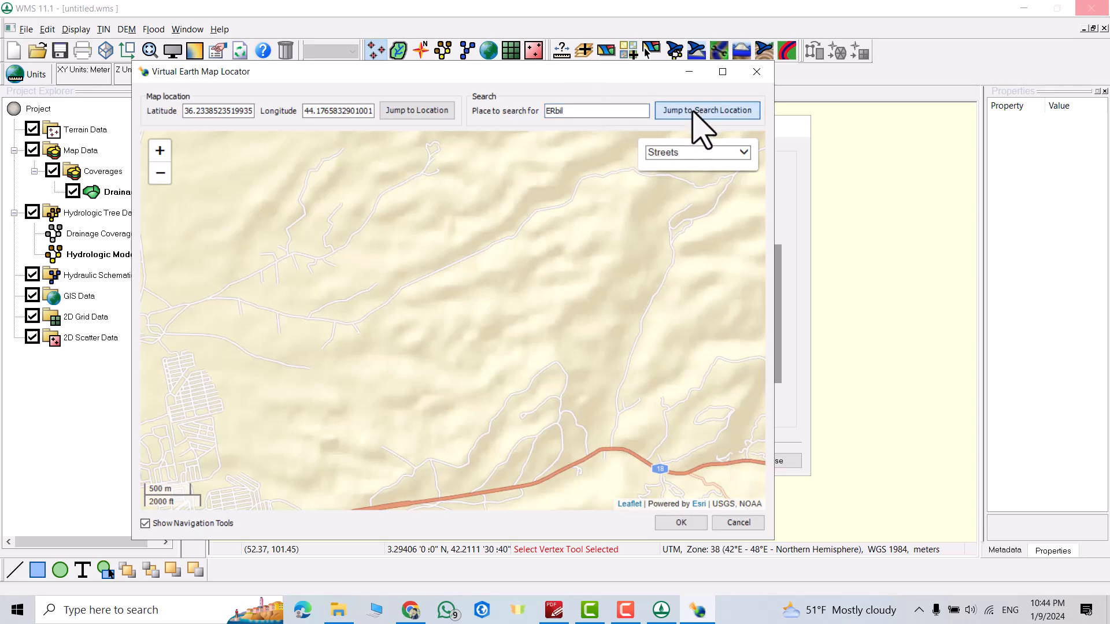
pyautogui.click(707, 111)
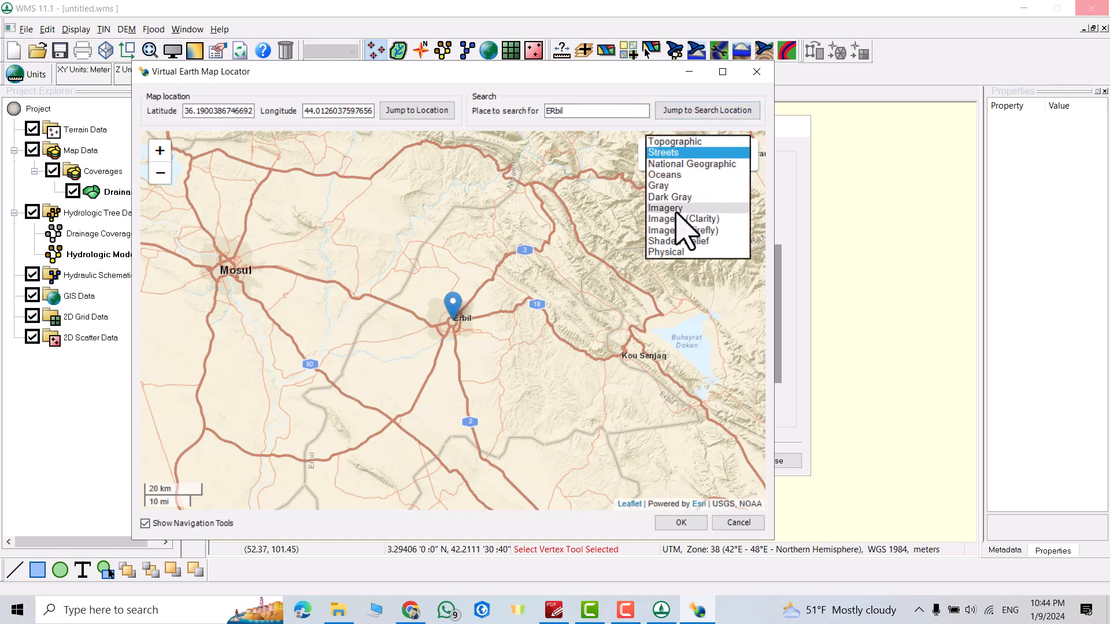
pyautogui.click(663, 207)
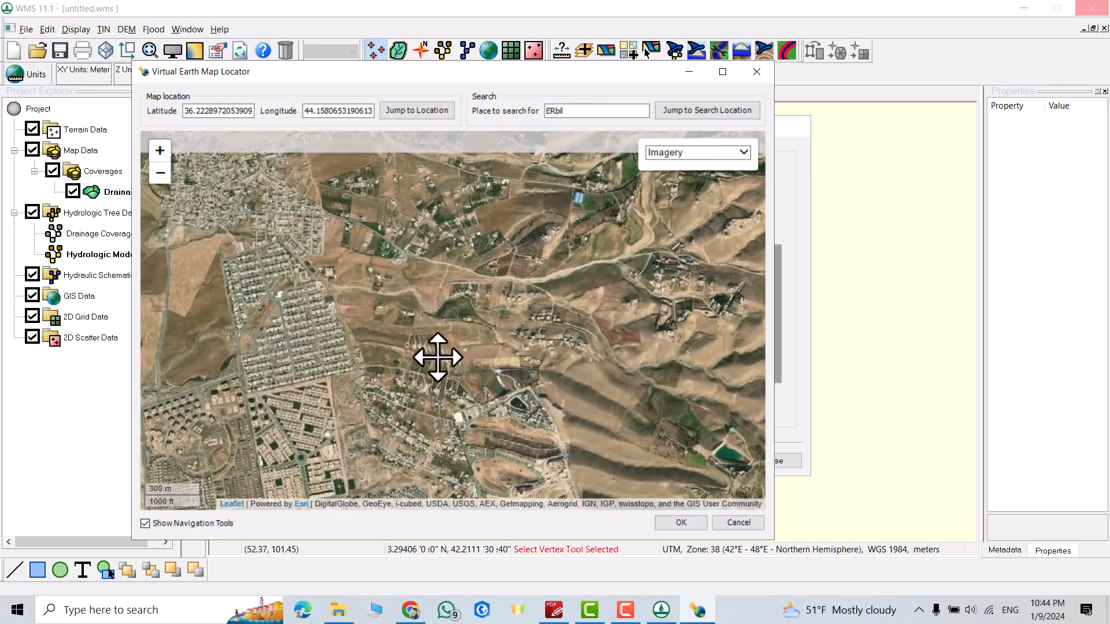
# Pan the map to frame the hilly terrain east of Erbil as the project area
pyautogui.moveTo(440, 357); pyautogui.dragTo(474, 453)
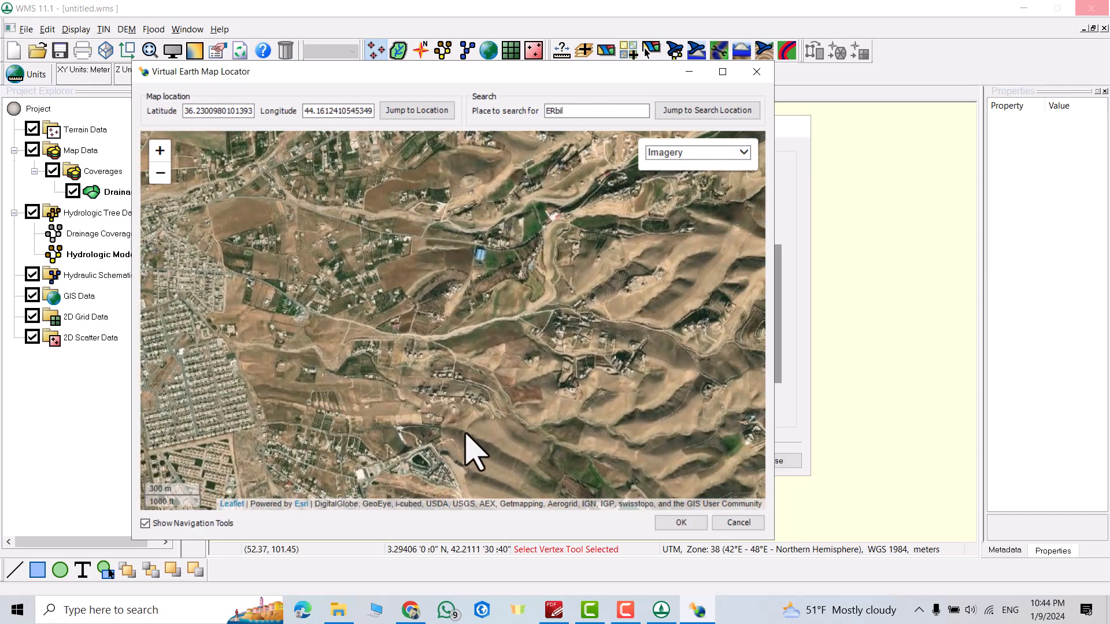
pyautogui.moveTo(474, 453); pyautogui.dragTo(630, 332)
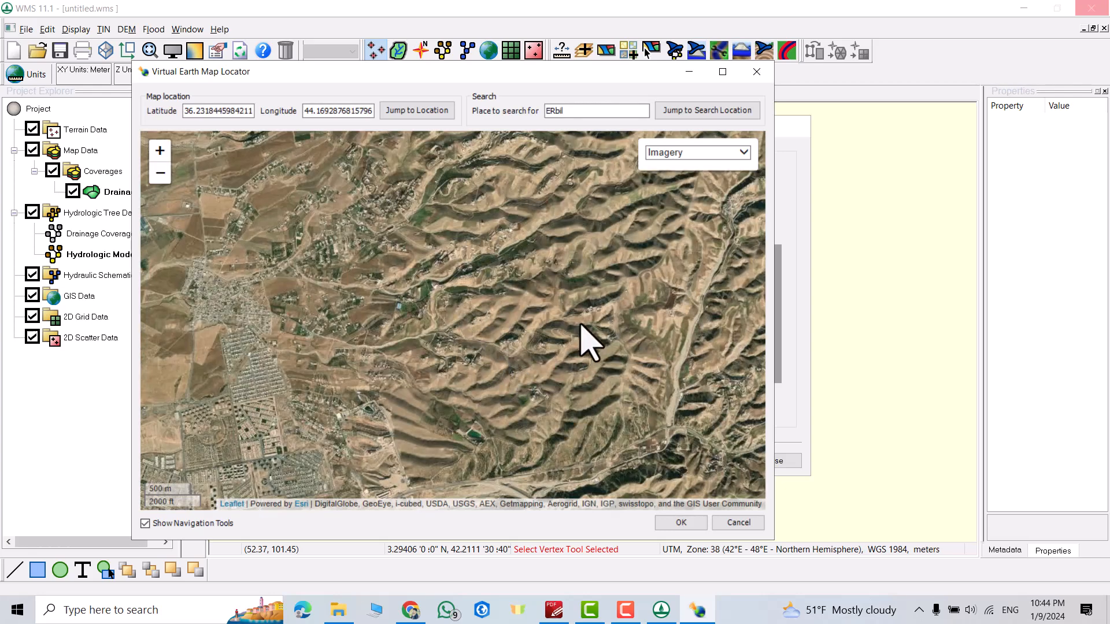
pyautogui.moveTo(587, 343); pyautogui.dragTo(516, 374)
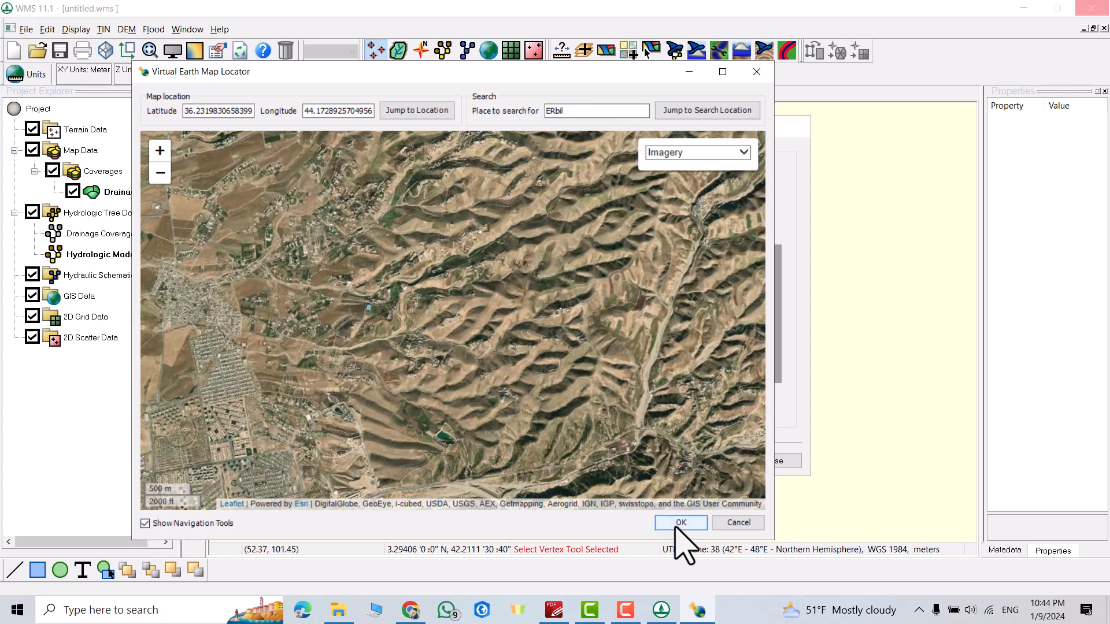
# Accept the framed area as project bounds: X 422318.97–429025.33, Y 4008009.59–4011984.43
pyautogui.click(680, 523)
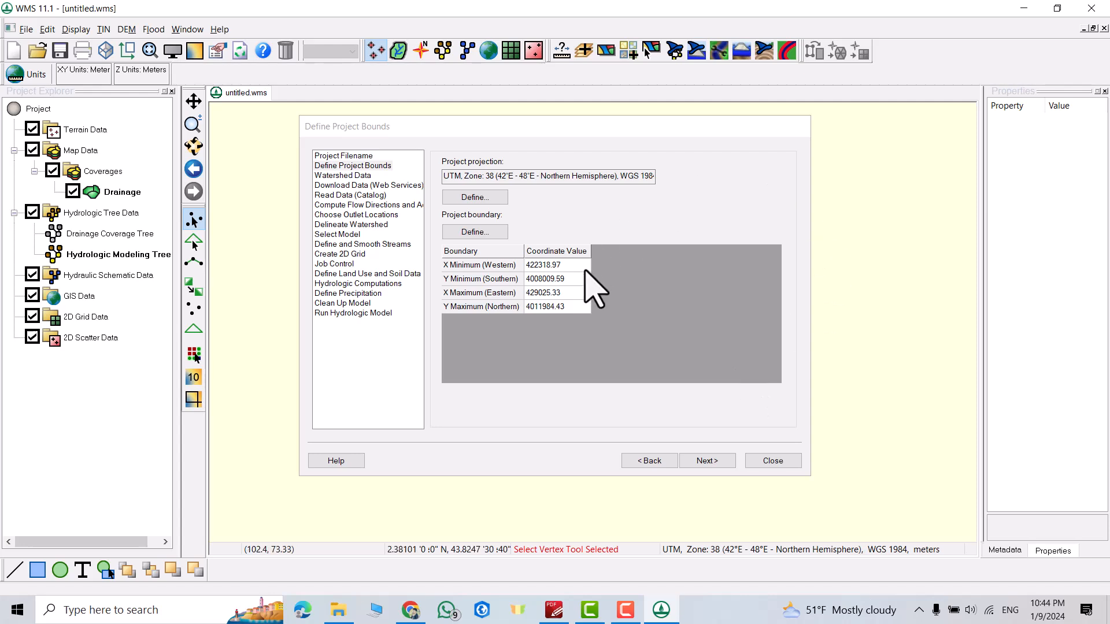
pyautogui.moveTo(545, 319)
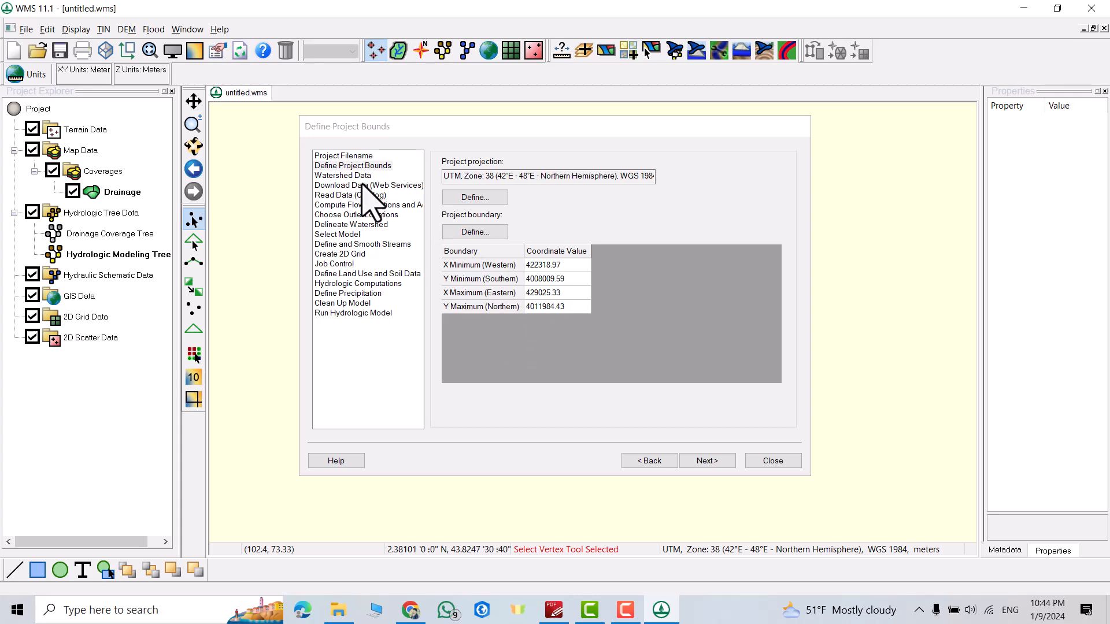
# Check Worldwide Elevation Data alongside World Imagery and start the web data download
pyautogui.click(705, 461)
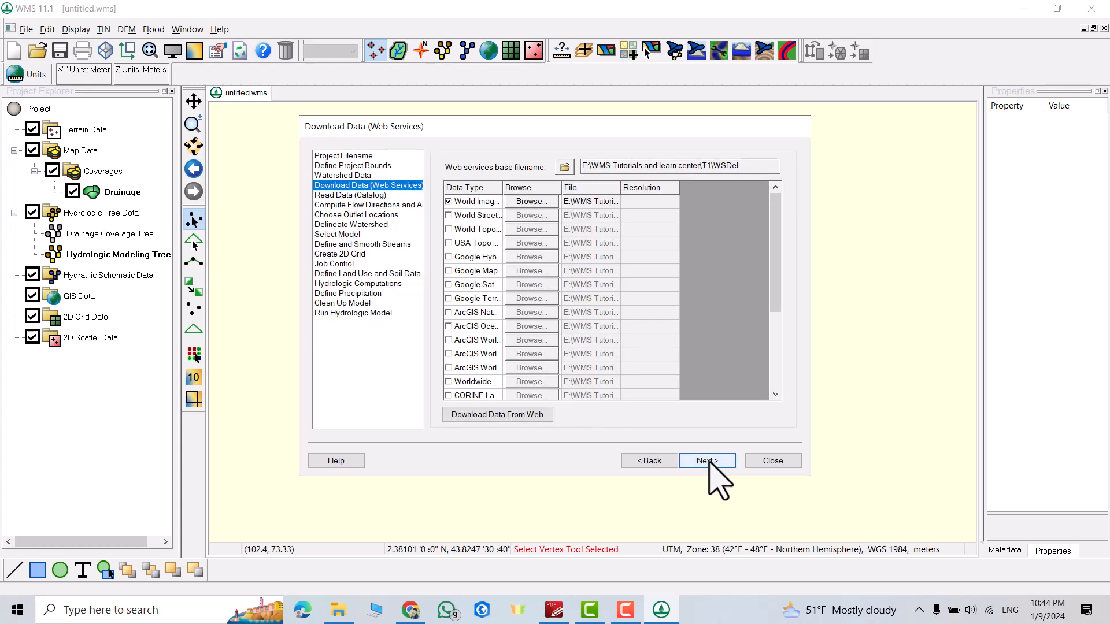
pyautogui.moveTo(467, 205)
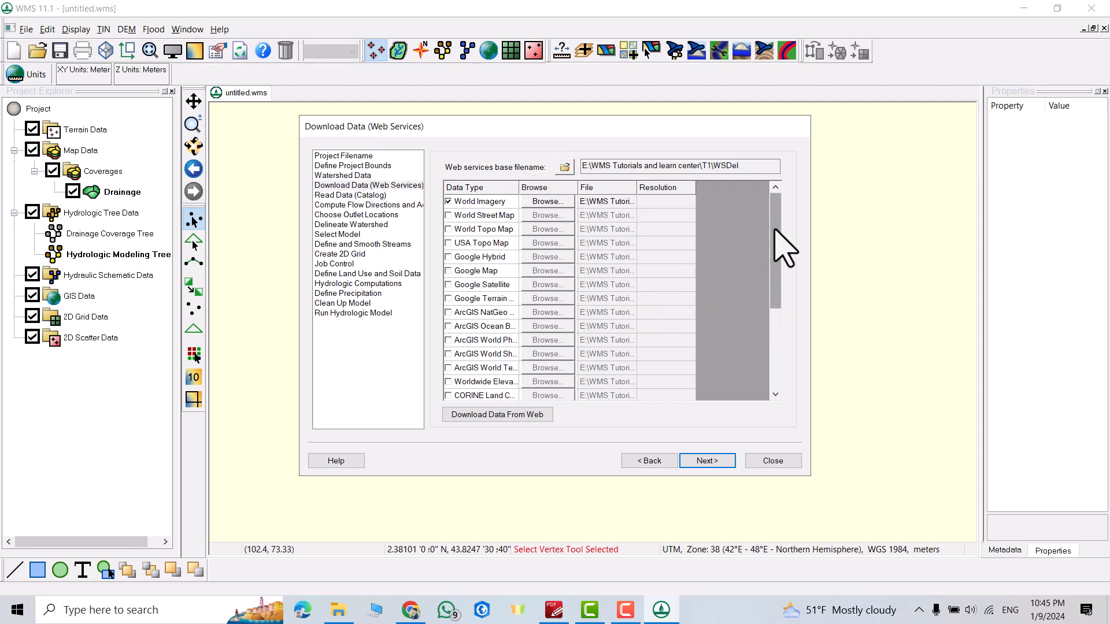
pyautogui.scroll(-3)
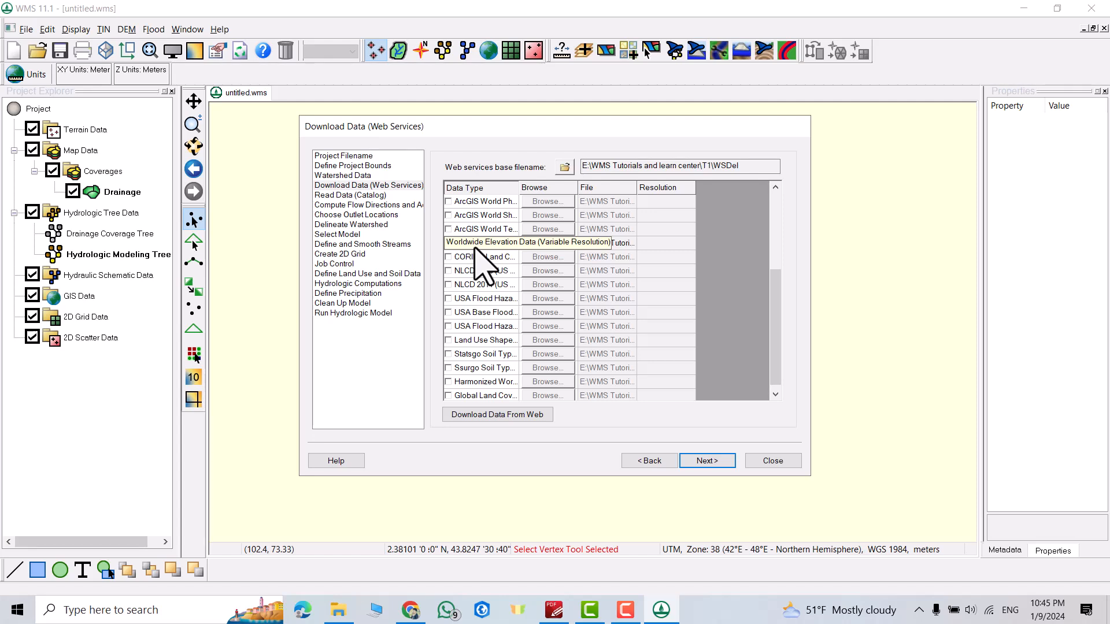
pyautogui.click(449, 242)
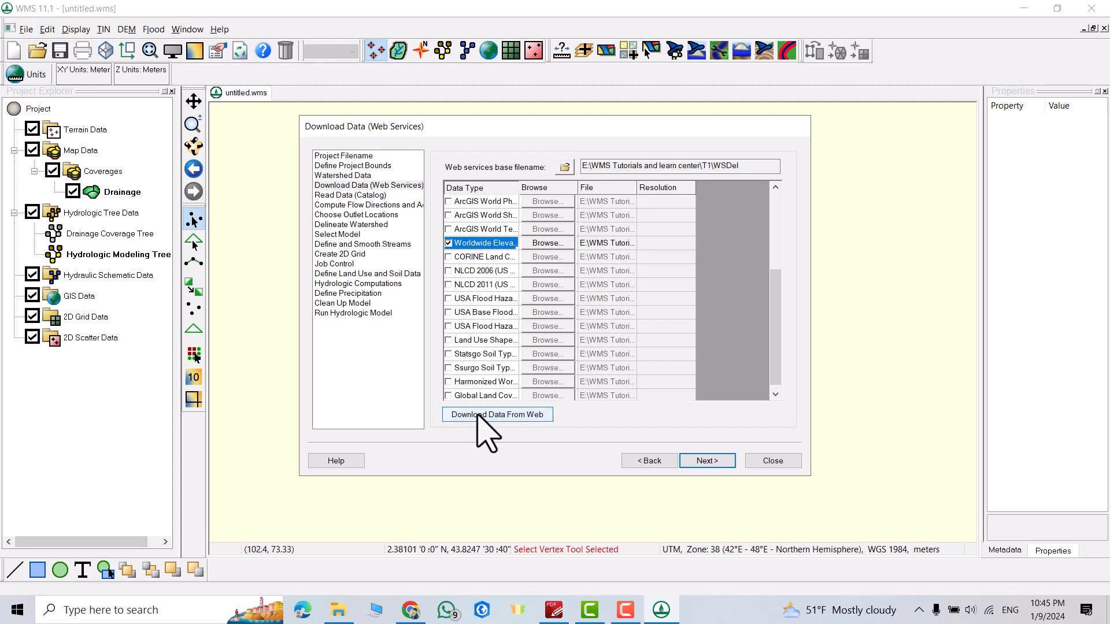
pyautogui.click(497, 414)
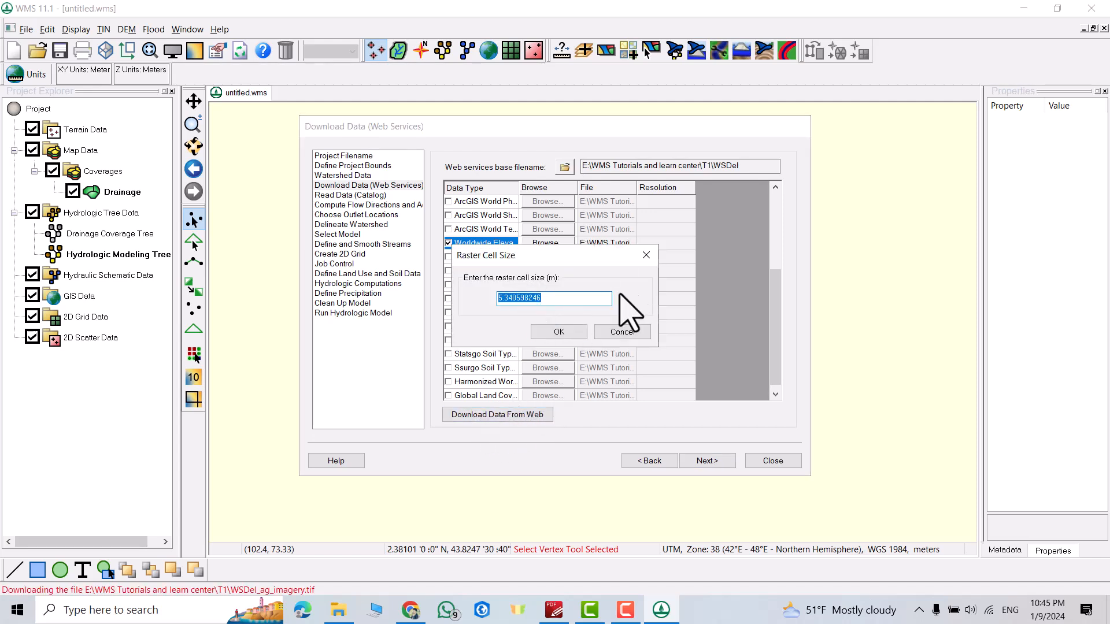
pyautogui.moveTo(558, 298)
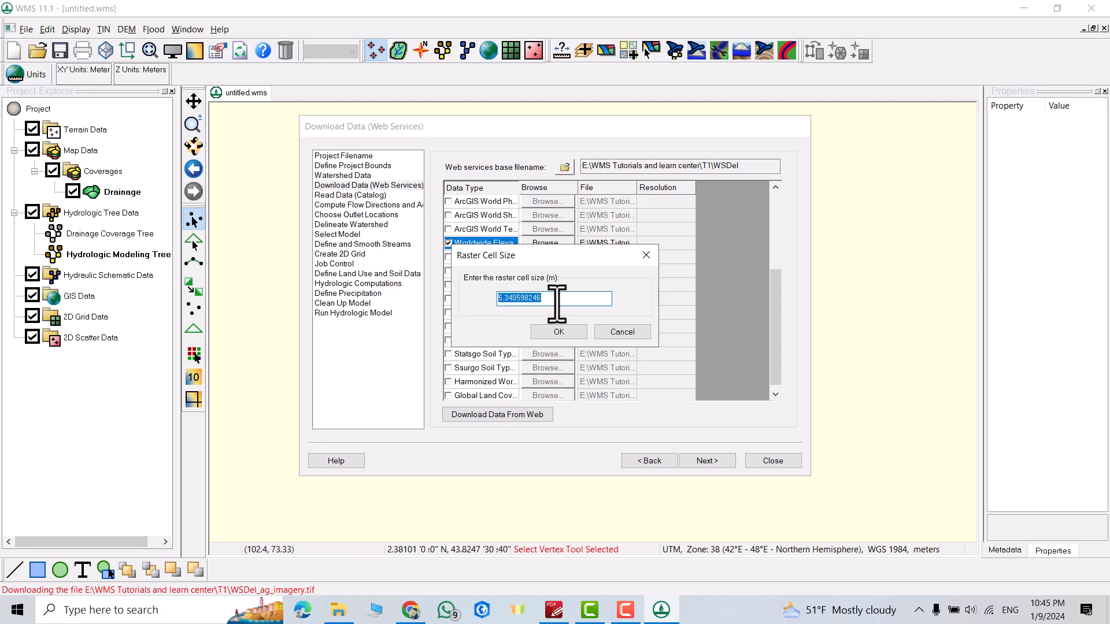
# Download the elevation raster at 5 m cell size and move on to computing flow directions
pyautogui.write('5')
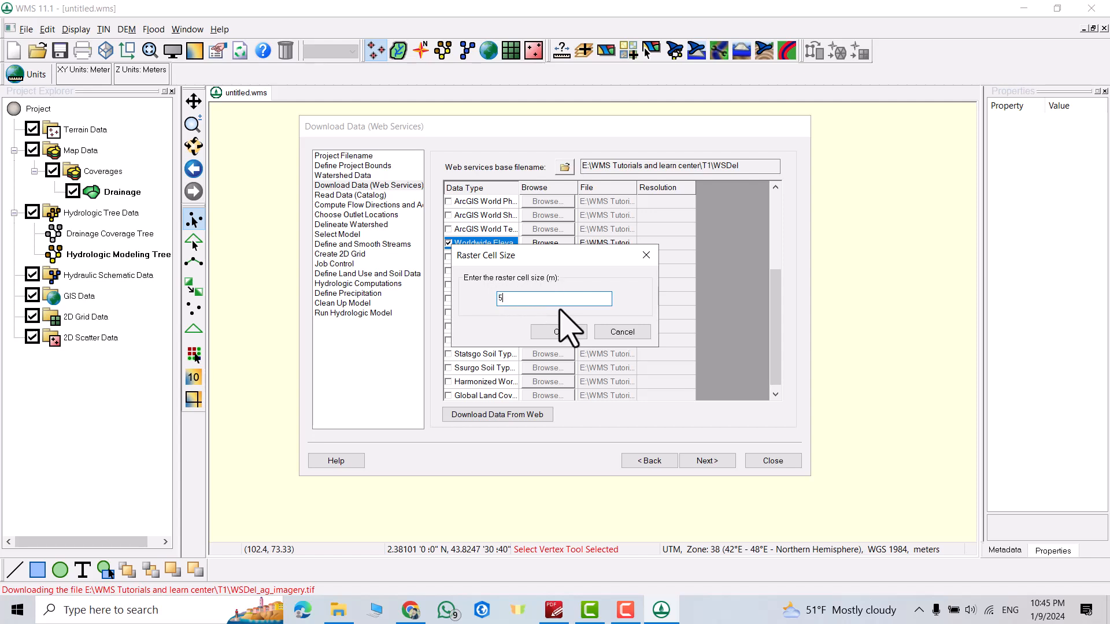
pyautogui.click(558, 332)
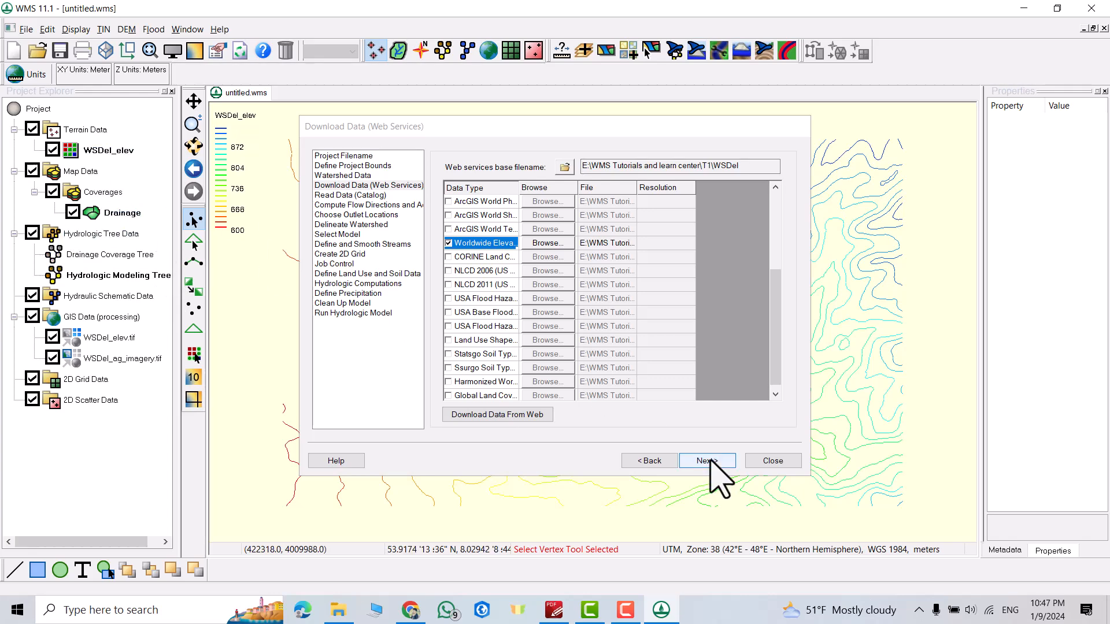
pyautogui.click(705, 461)
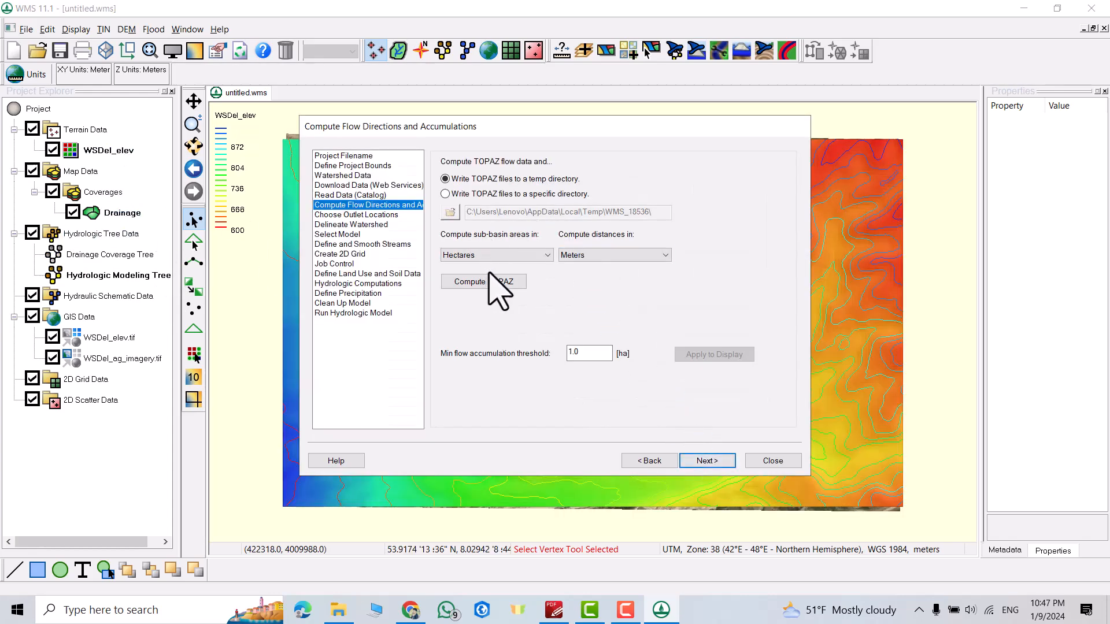
pyautogui.moveTo(471, 319)
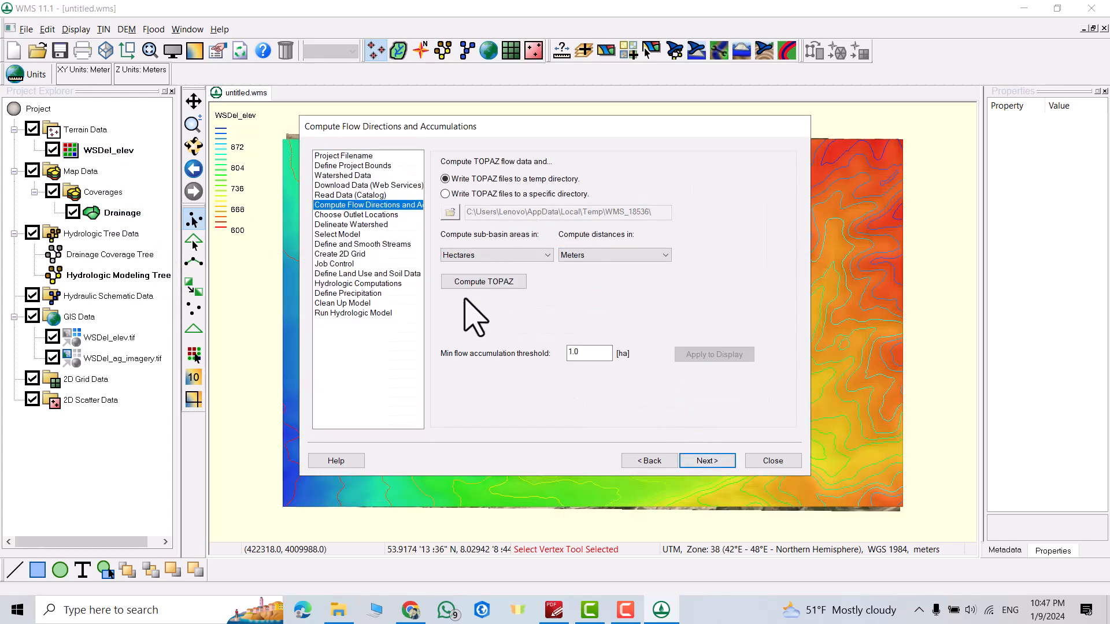
pyautogui.moveTo(707, 393)
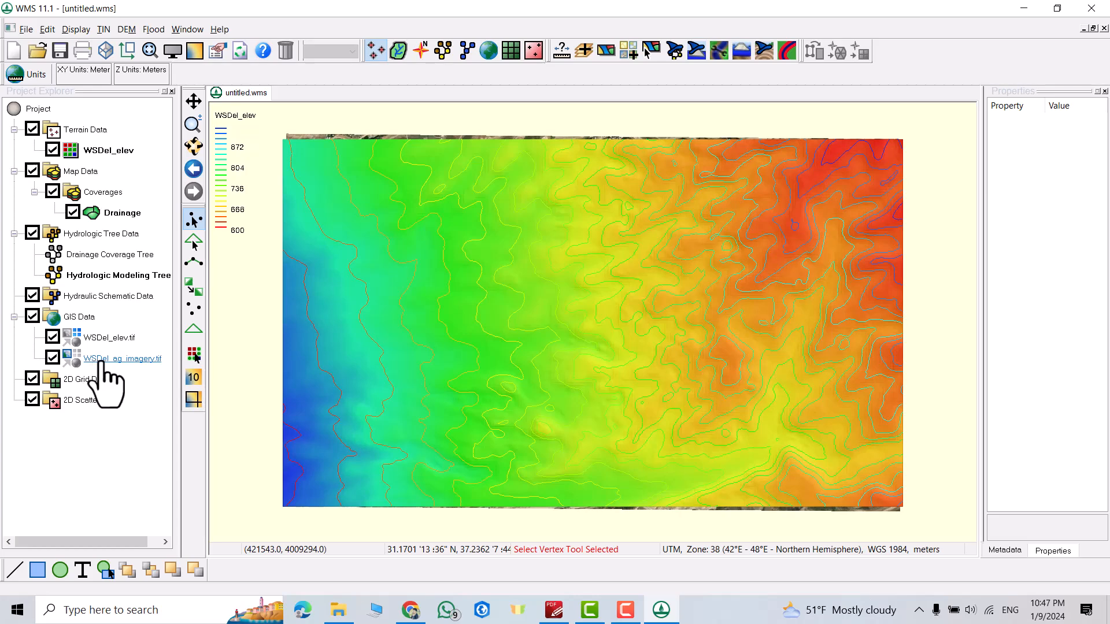
# Display WSDel_ag_imagery.tif beneath the contours and switch to the Drainage module
pyautogui.click(121, 358)
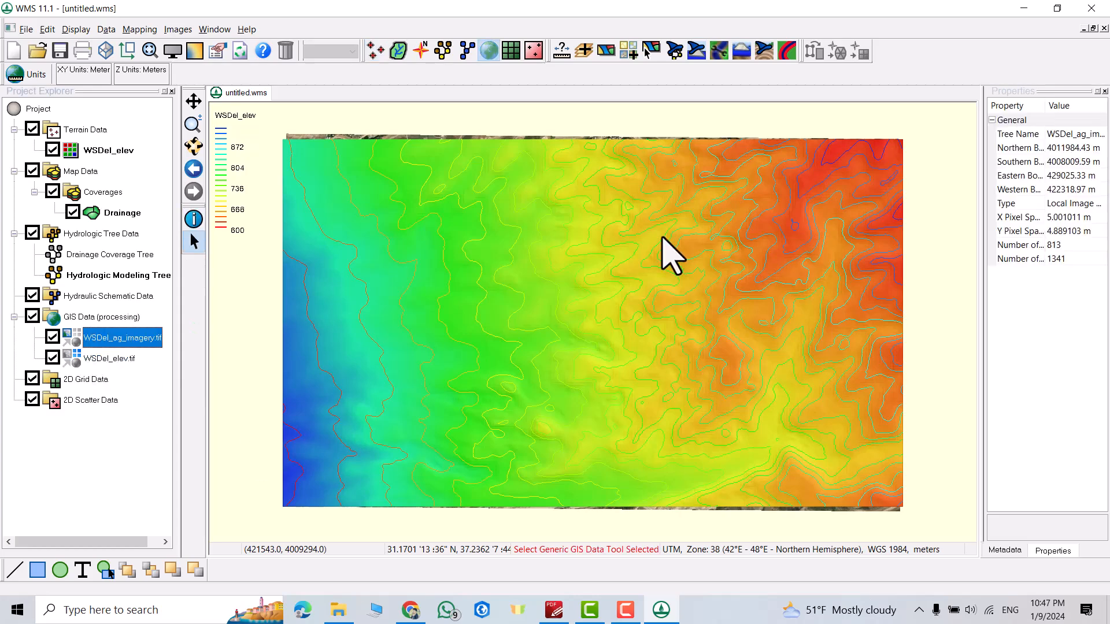
pyautogui.click(398, 50)
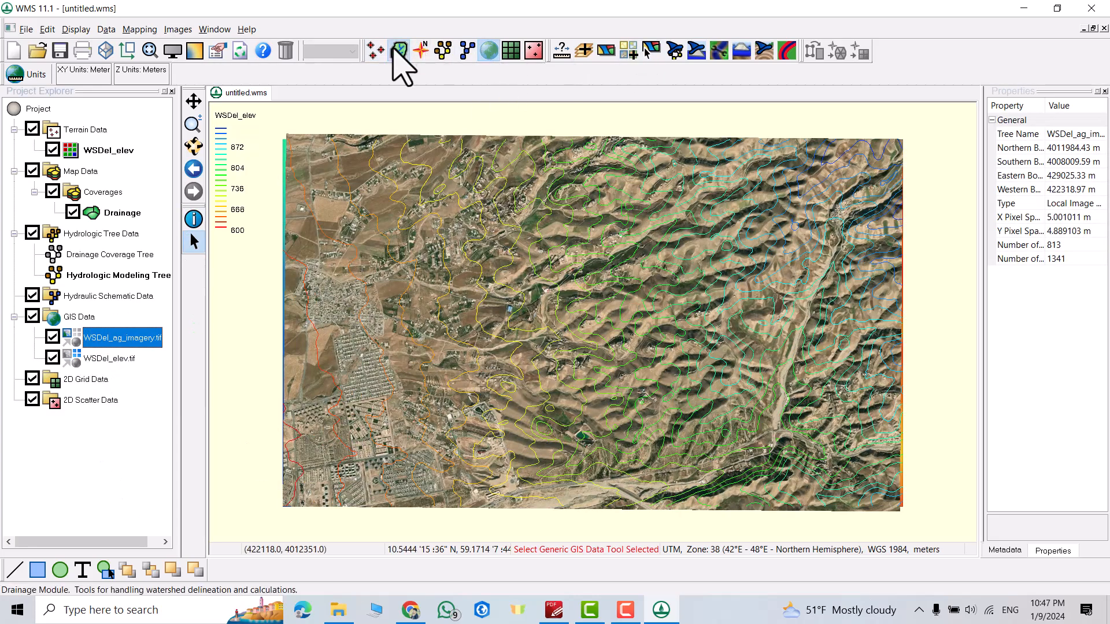
pyautogui.click(400, 50)
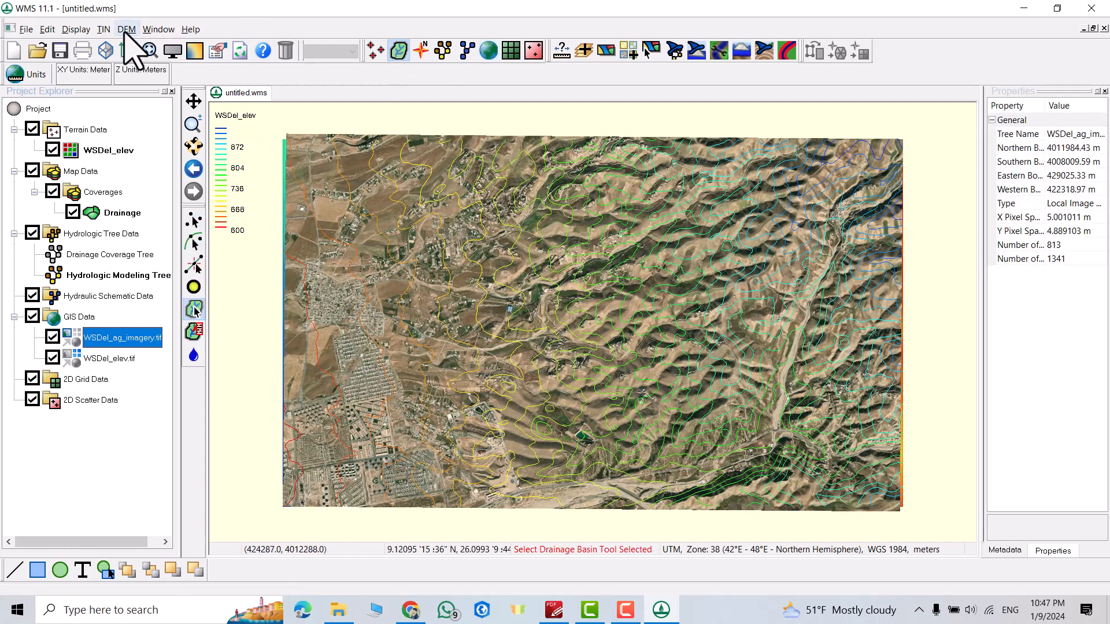
# Run TOPAZ flow directions and accumulations with basin areas in hectares and load the results
pyautogui.click(127, 29)
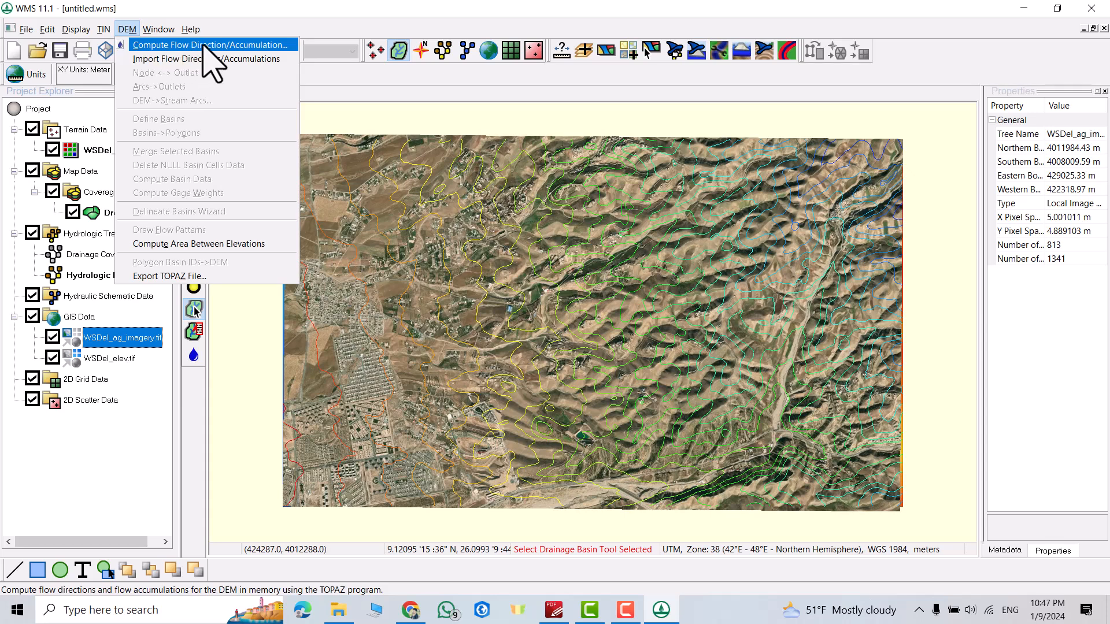
pyautogui.click(209, 45)
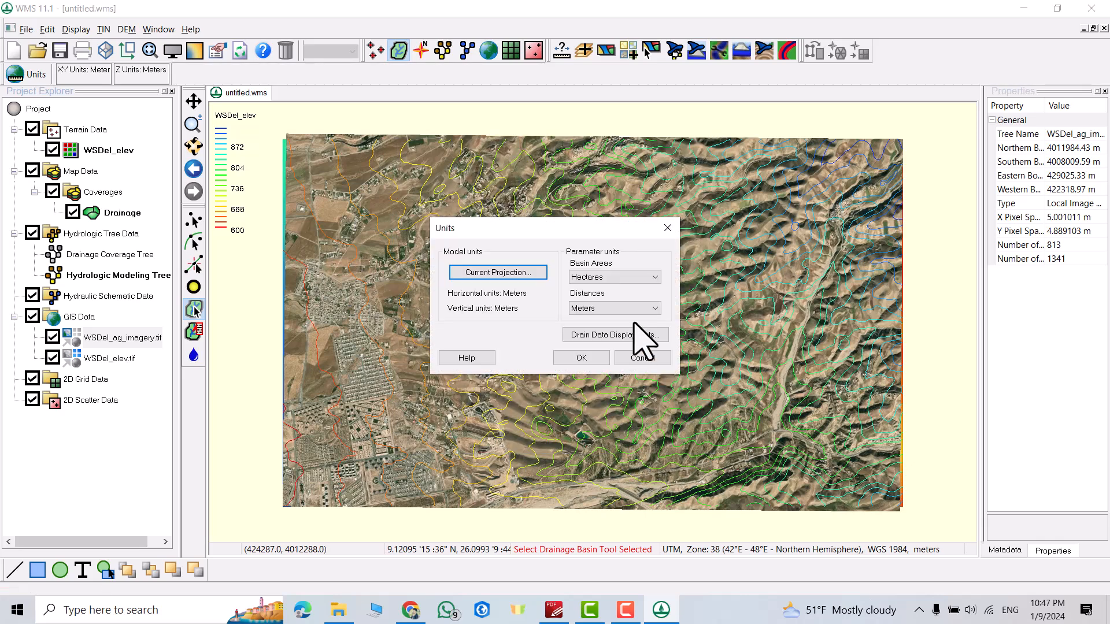
pyautogui.click(652, 276)
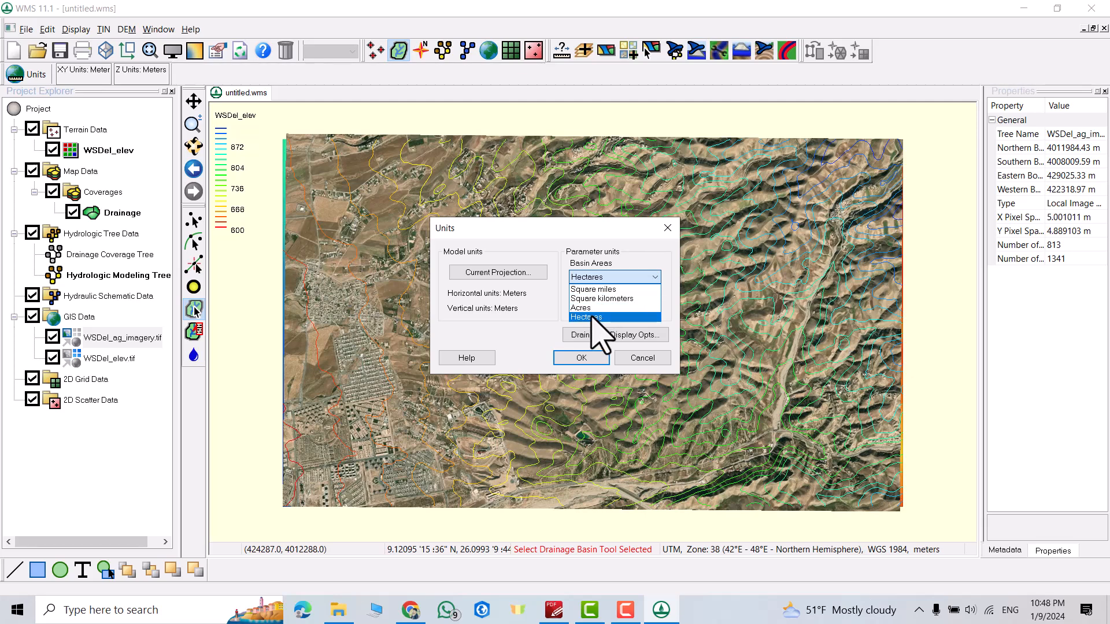
pyautogui.click(610, 317)
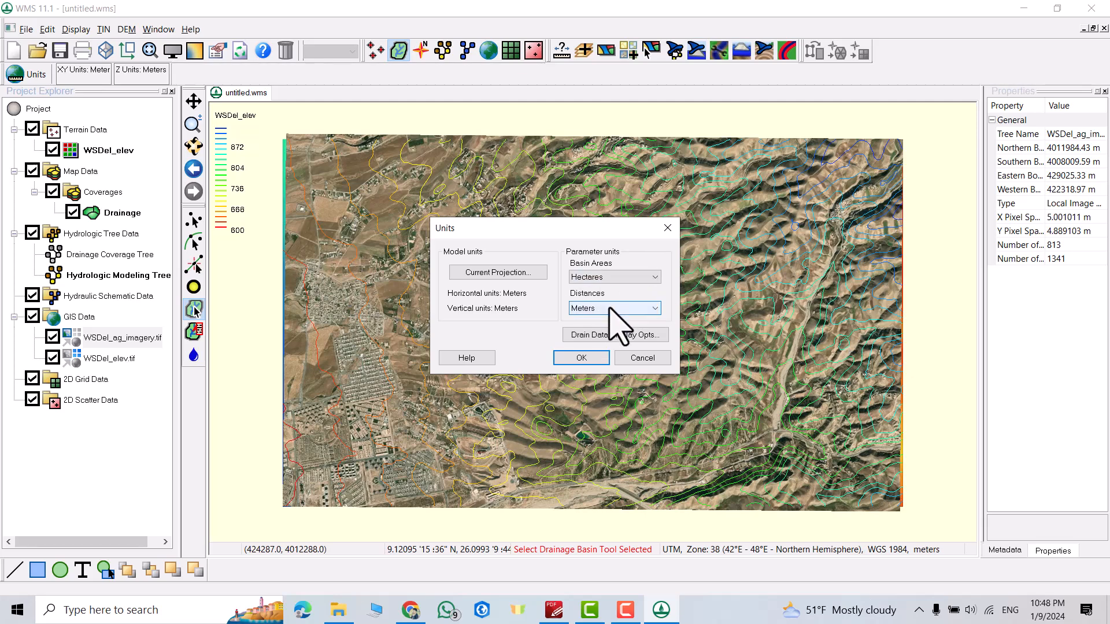
pyautogui.click(579, 358)
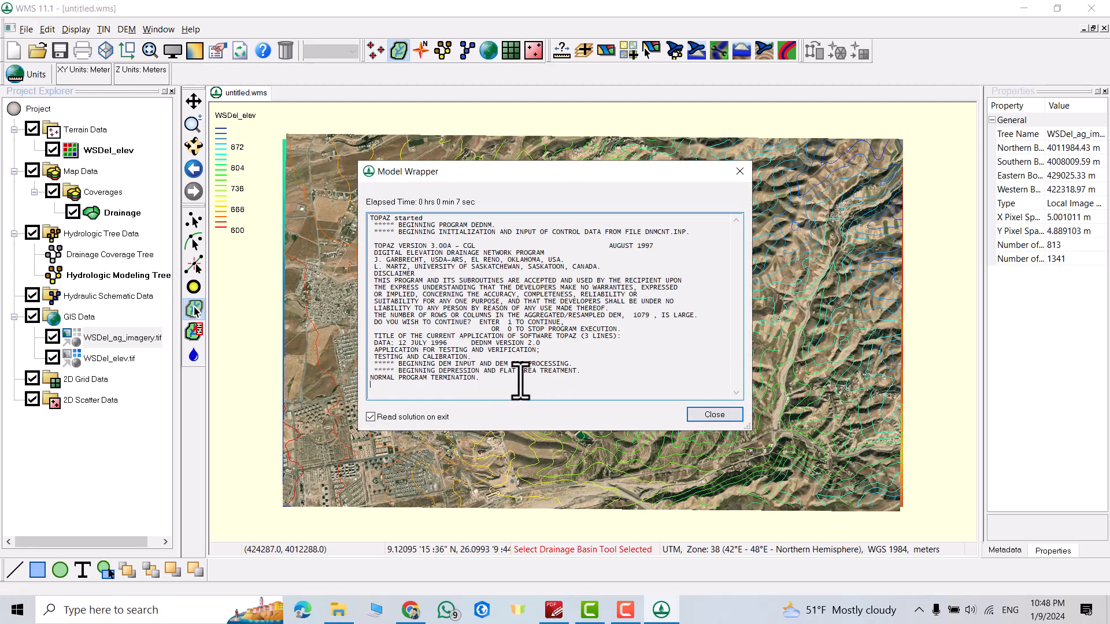
pyautogui.click(714, 414)
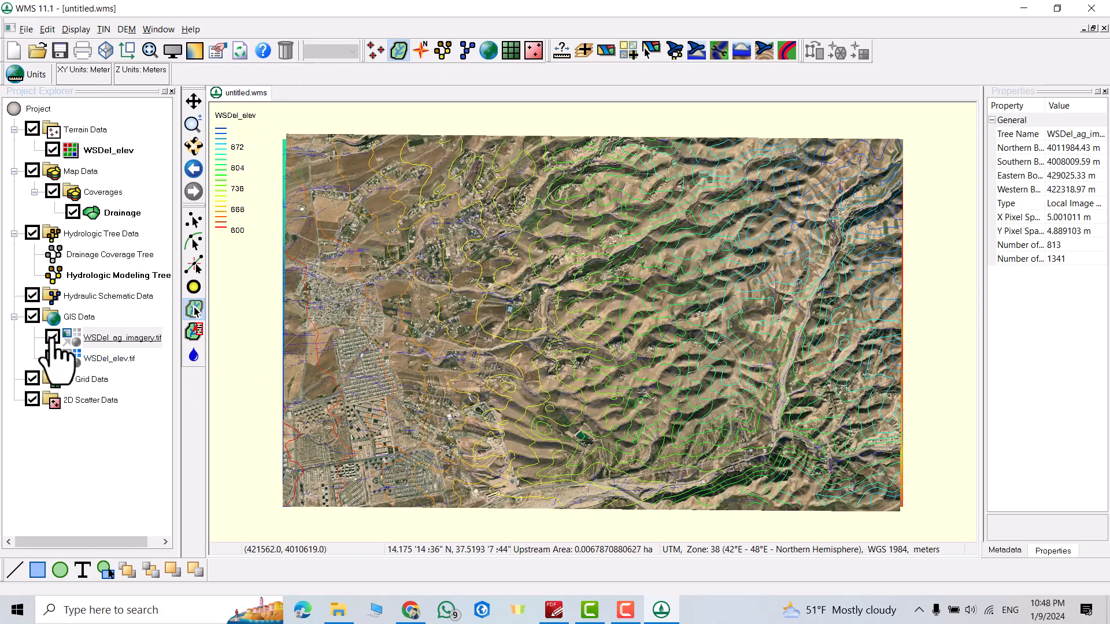
pyautogui.click(52, 337)
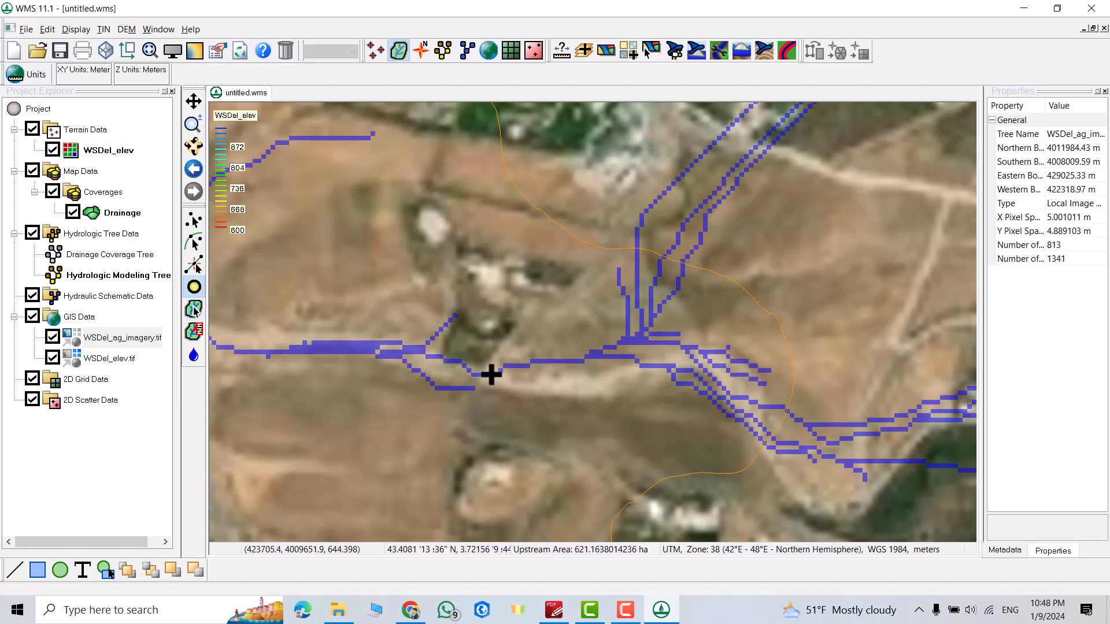
# Place outlet point 2C on the main stream channel left of the tributary junction
pyautogui.click(126, 29)
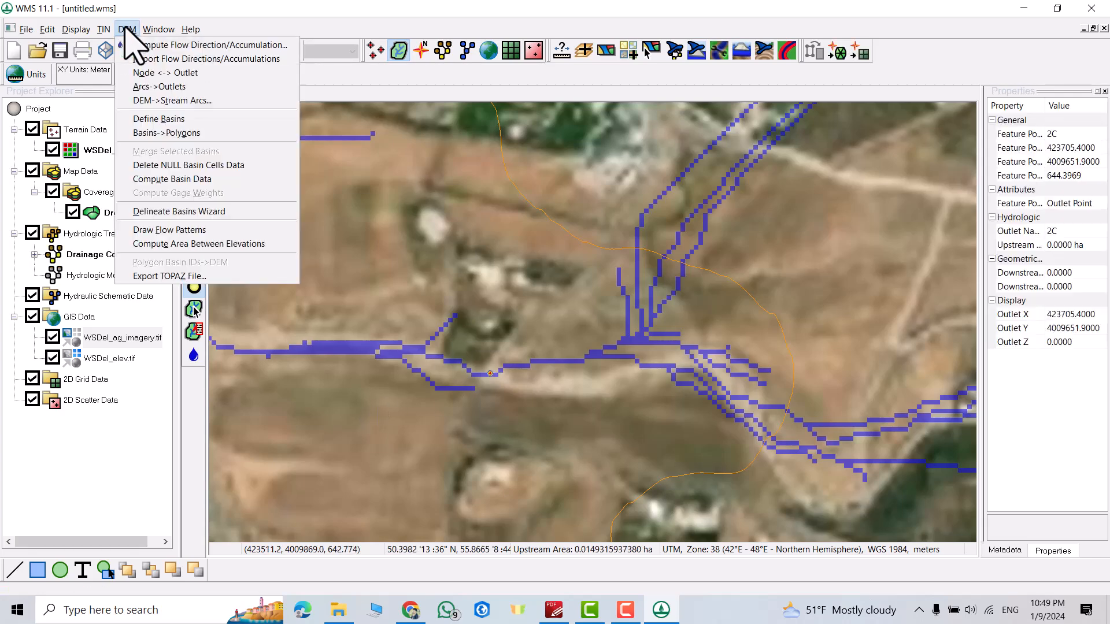
pyautogui.moveTo(178, 210)
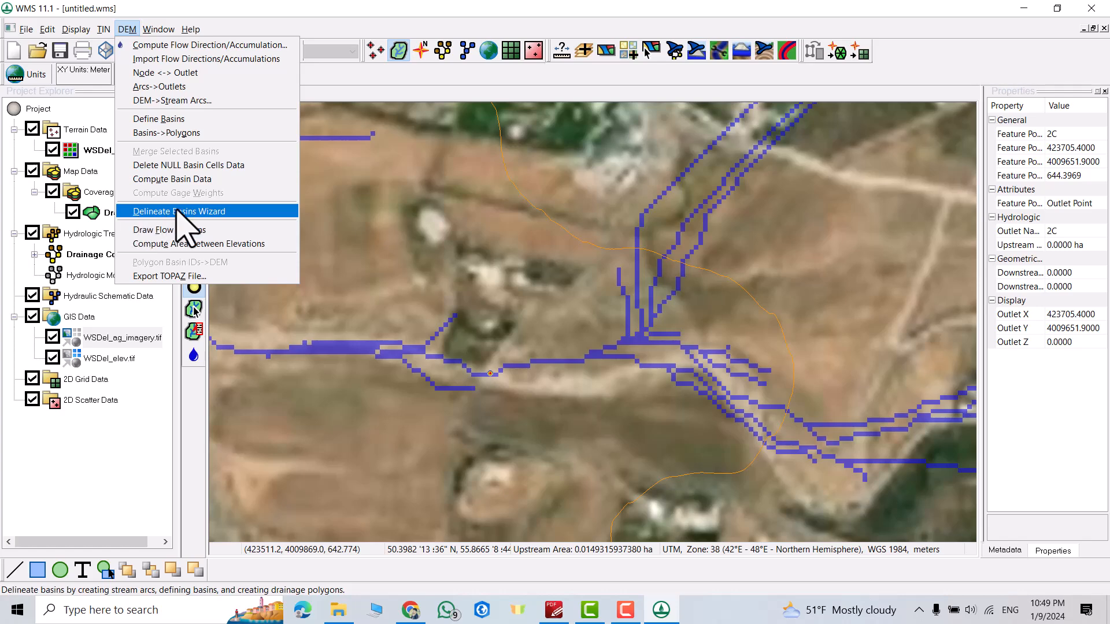
# Run the Delineate Basins Wizard with basin areas in square kilometers and a 0.01 km² stream threshold
pyautogui.click(178, 211)
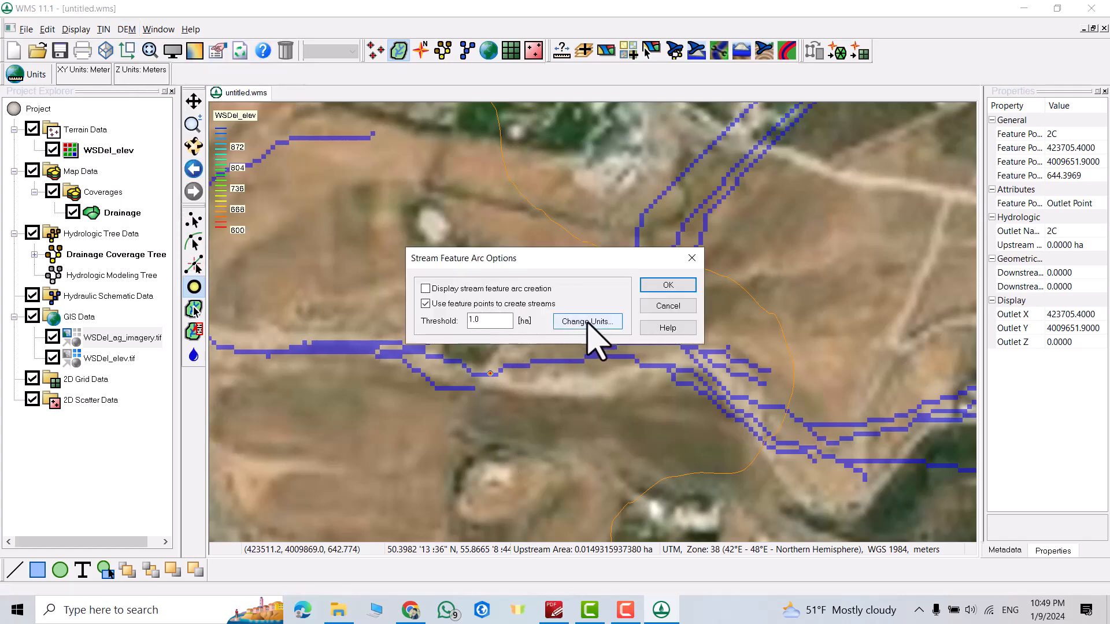
pyautogui.click(587, 322)
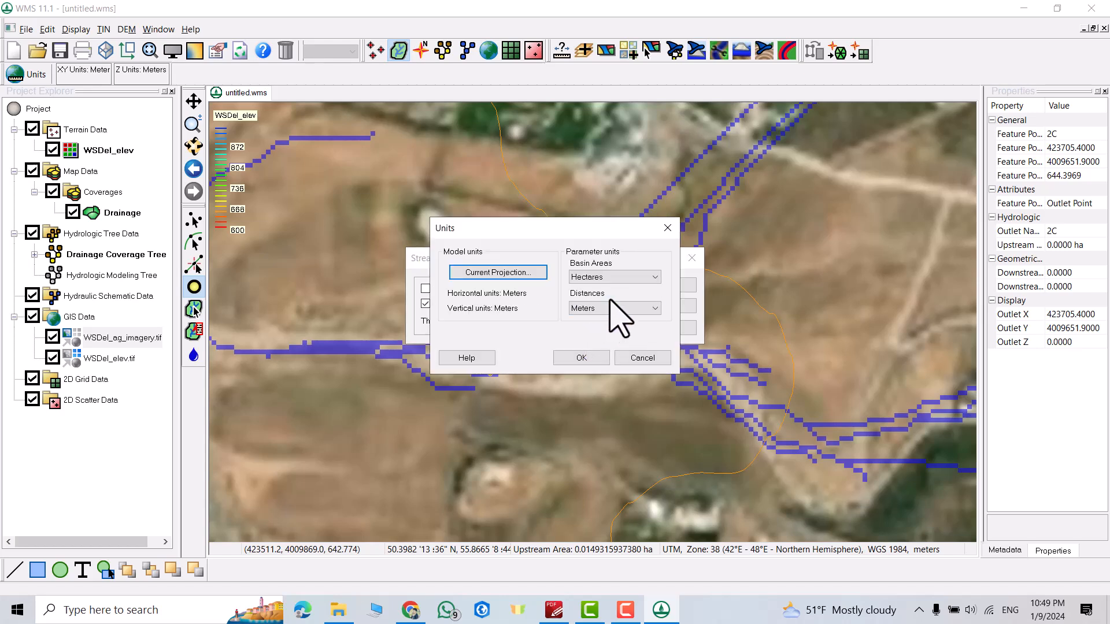
pyautogui.click(613, 277)
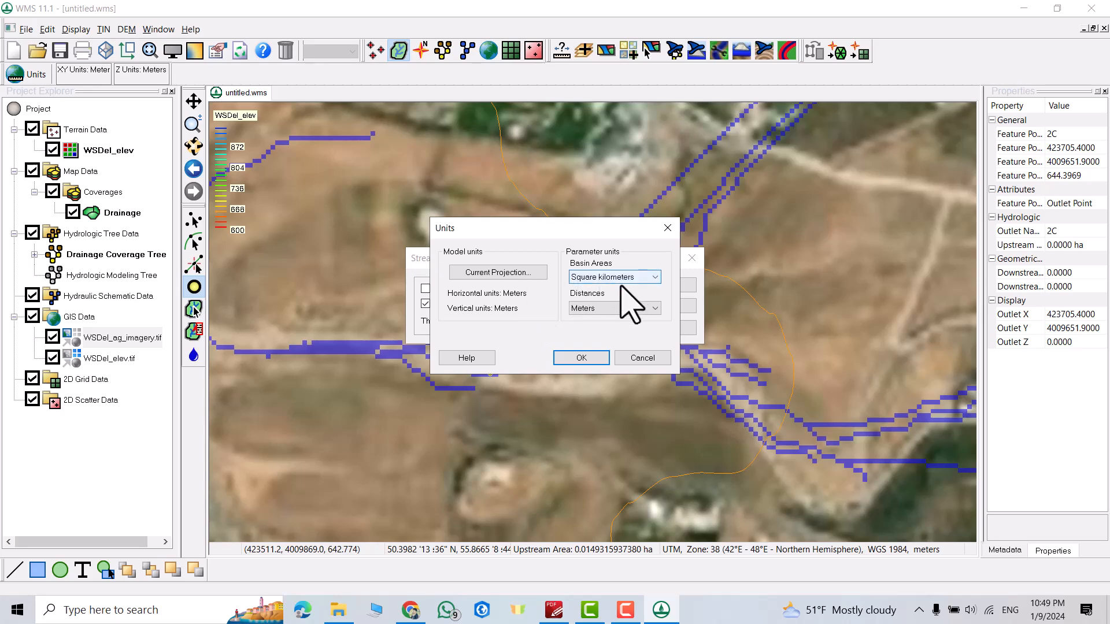
pyautogui.click(579, 357)
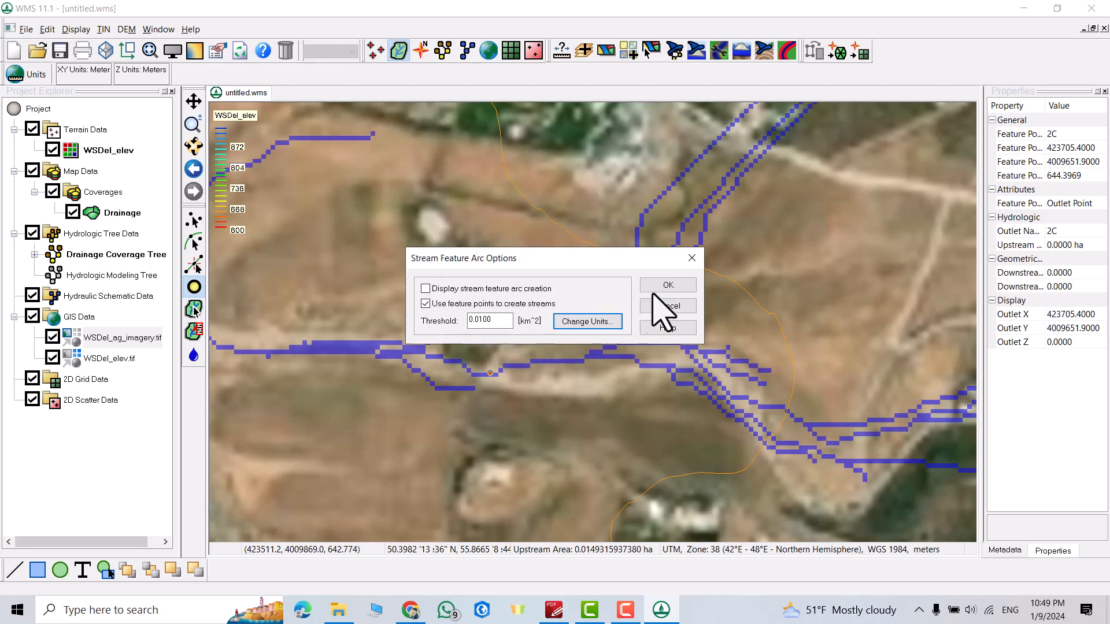
pyautogui.click(666, 285)
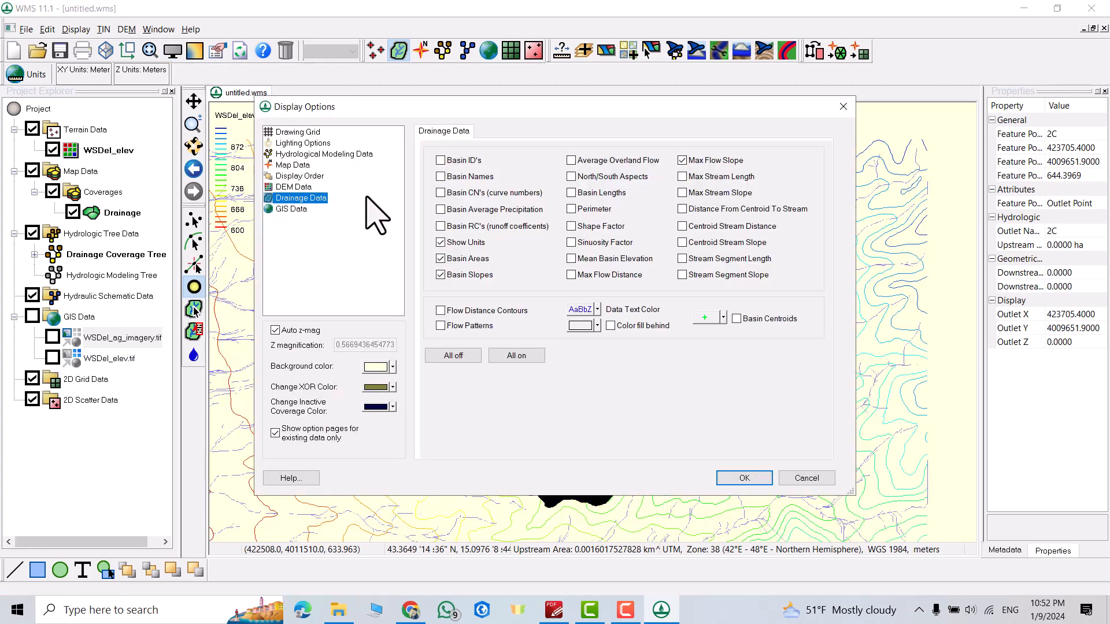
# Turn off DEM contours and the Drainage coverage's points and nodes, leaving only basin and streams
pyautogui.click(295, 186)
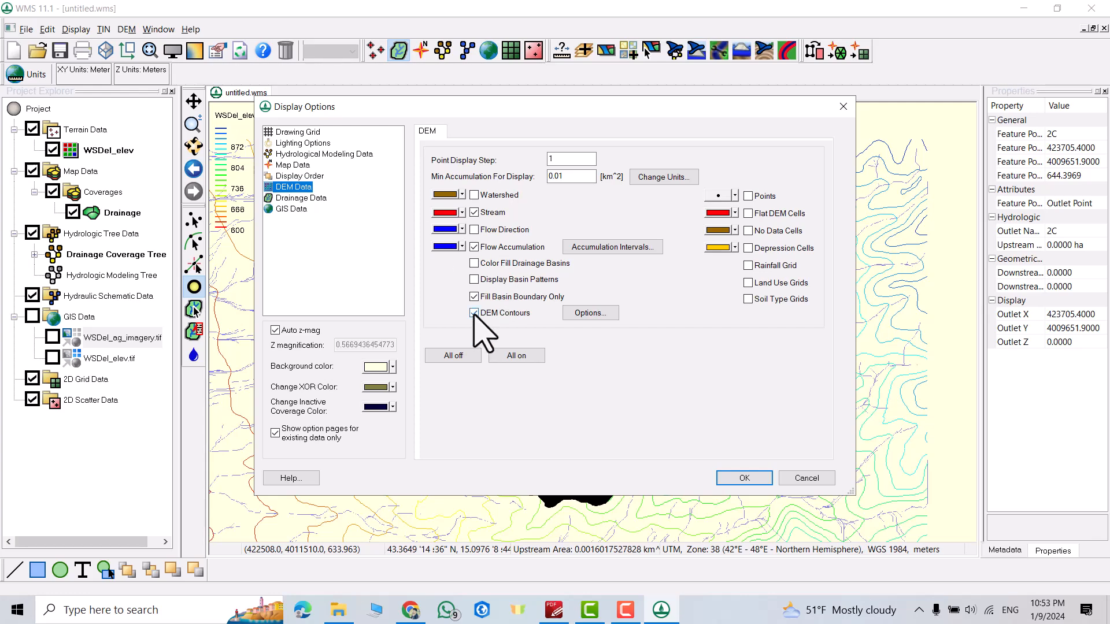
pyautogui.click(743, 477)
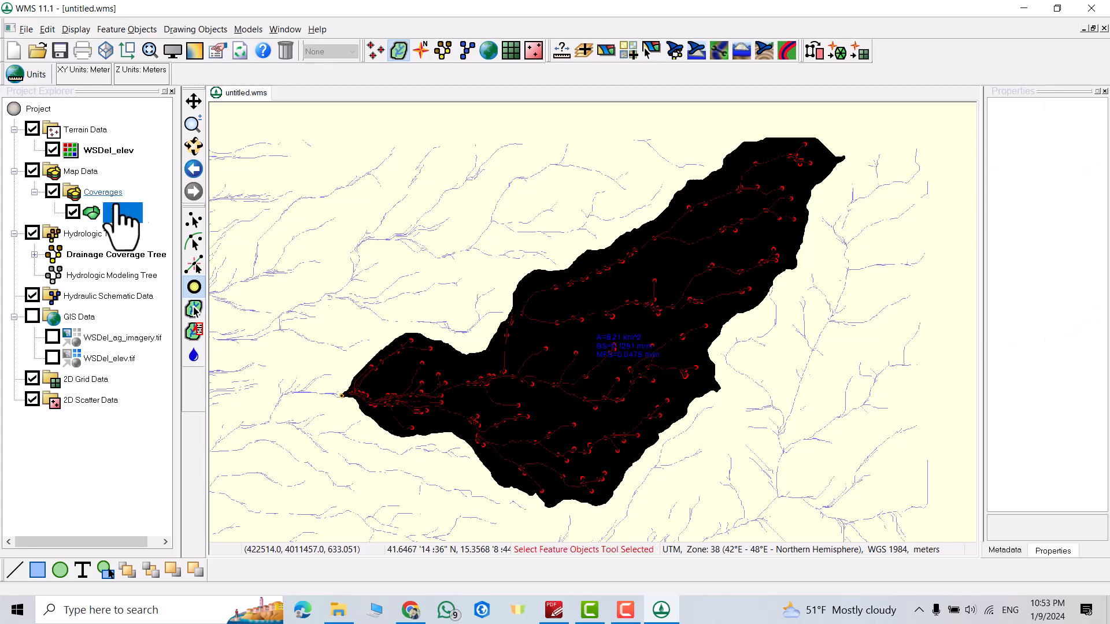
pyautogui.click(172, 50)
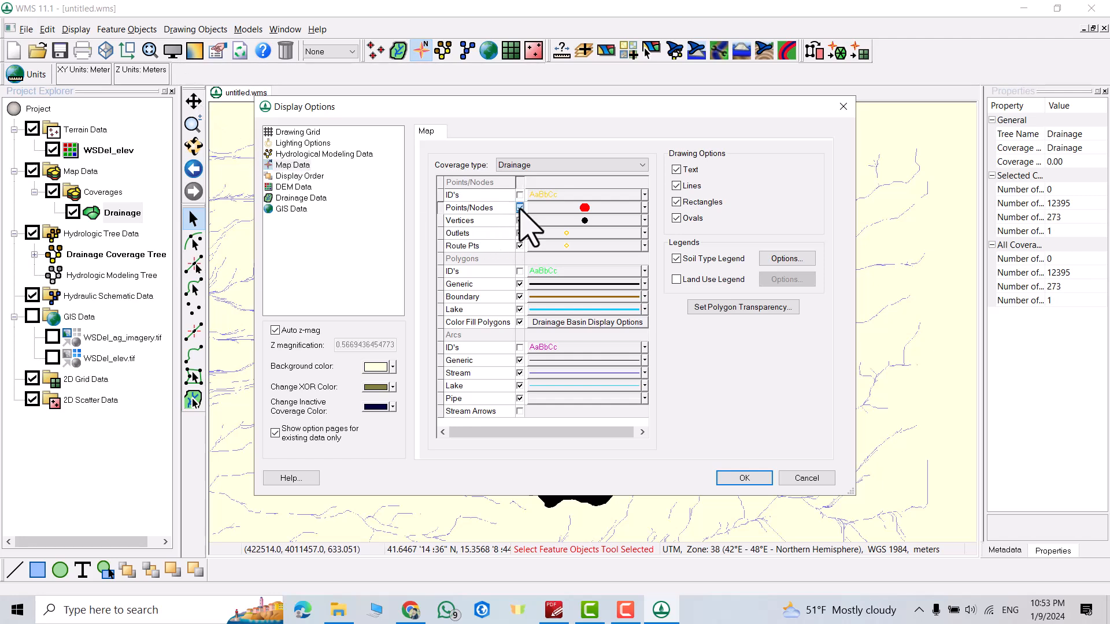
pyautogui.click(519, 207)
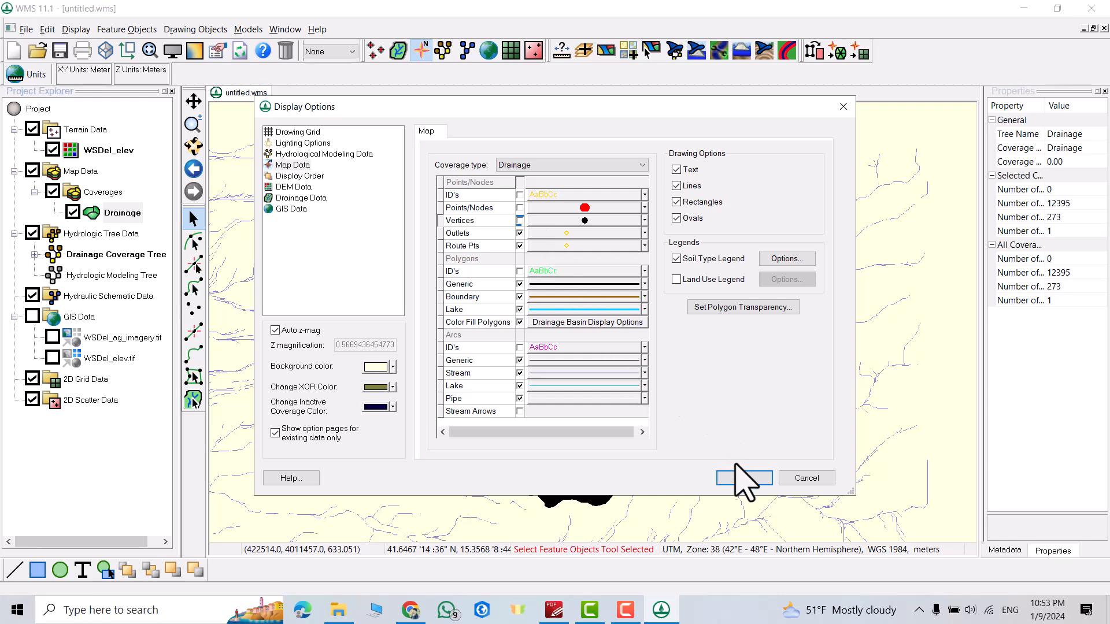
pyautogui.click(742, 478)
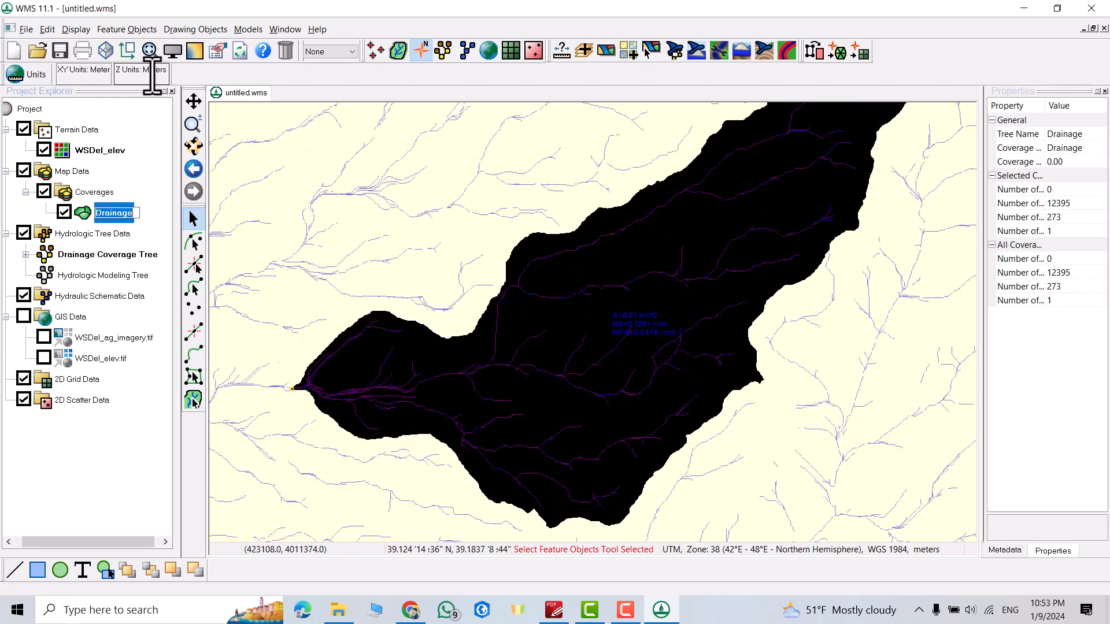
# Give the Drainage coverage basin the Basin 1B fill pattern and apply the display settings
pyautogui.click(149, 49)
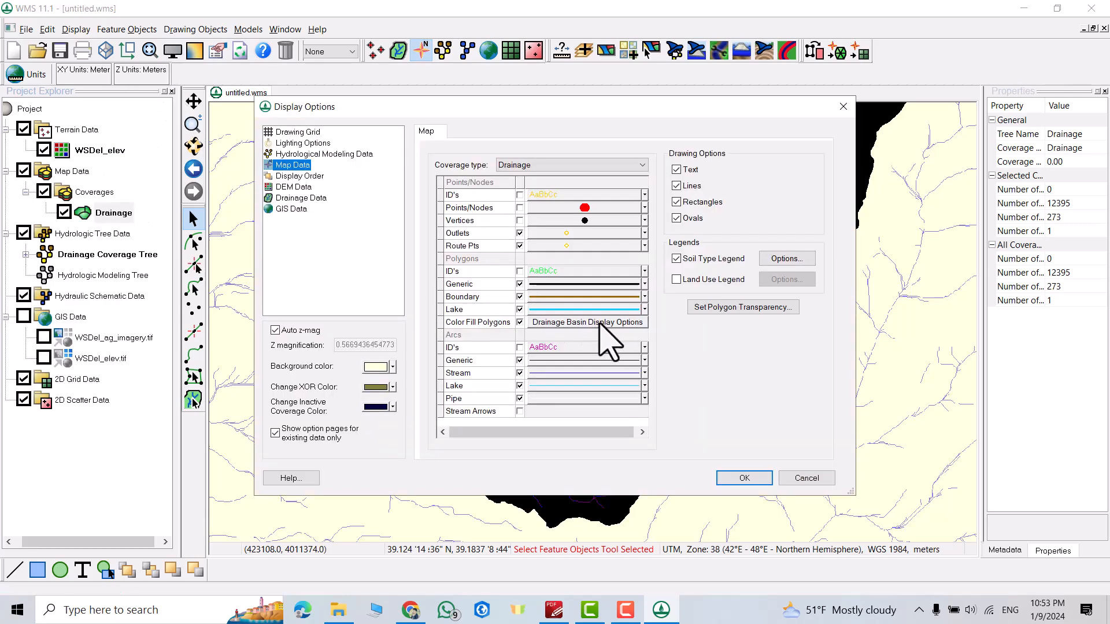
pyautogui.click(586, 322)
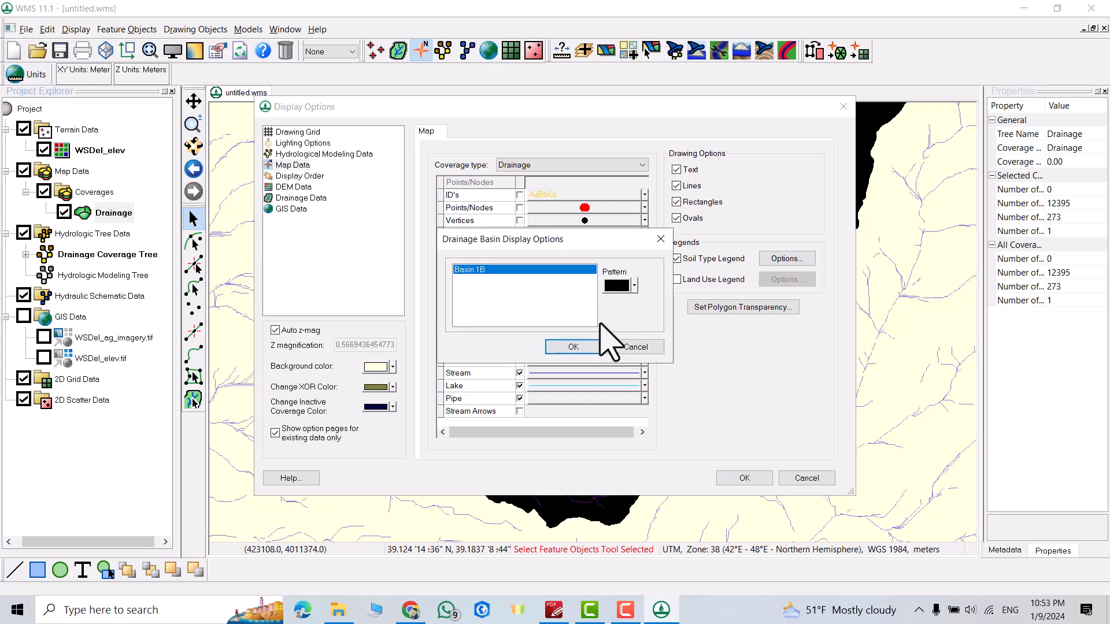
pyautogui.click(633, 285)
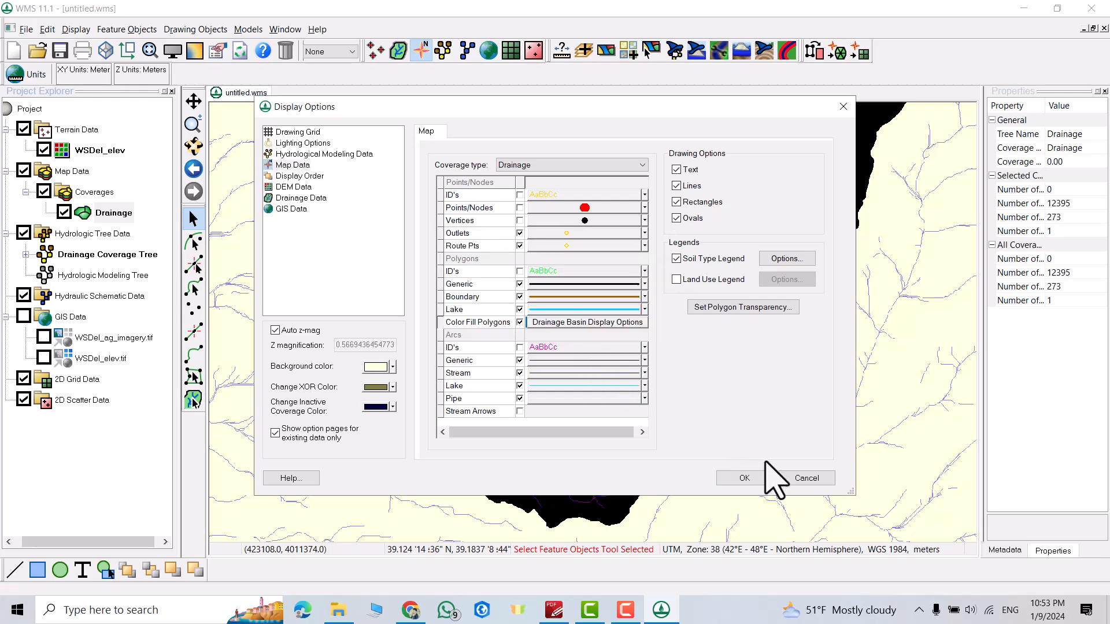
pyautogui.click(741, 477)
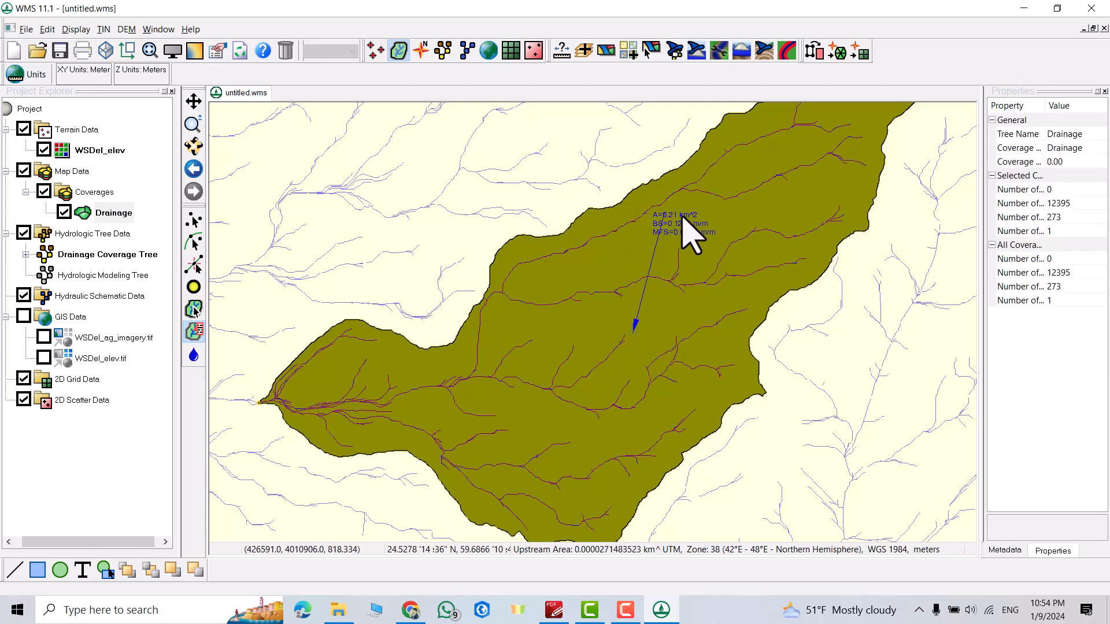
pyautogui.moveTo(680, 266)
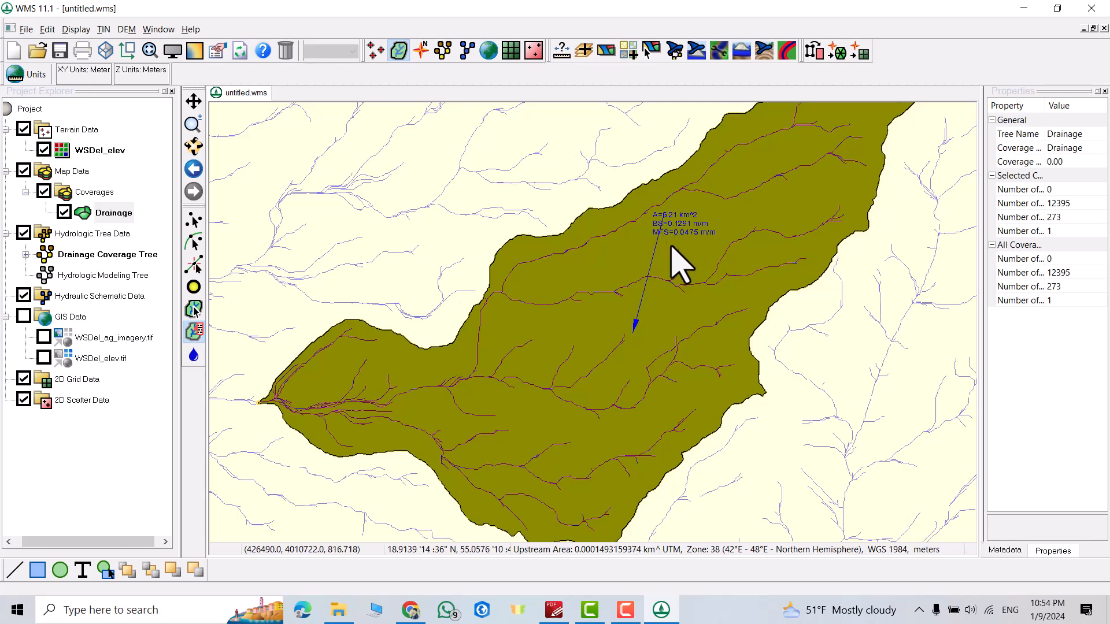
pyautogui.moveTo(488, 173)
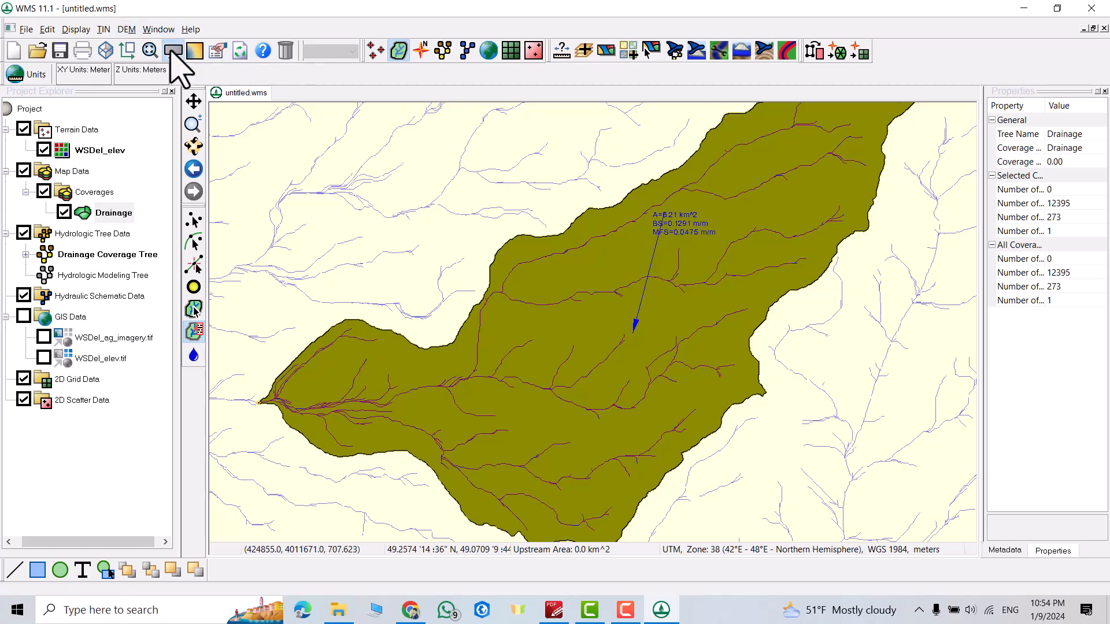
# Label basins with their areas and slopes, with units shown, in the Drainage Data display
pyautogui.click(171, 49)
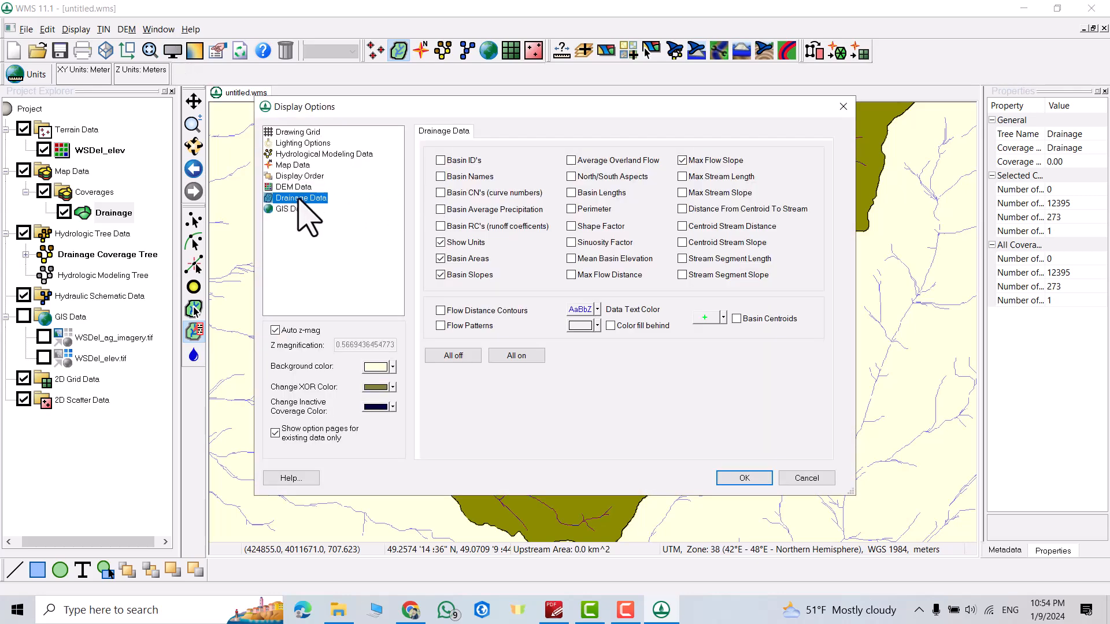
pyautogui.moveTo(510, 269)
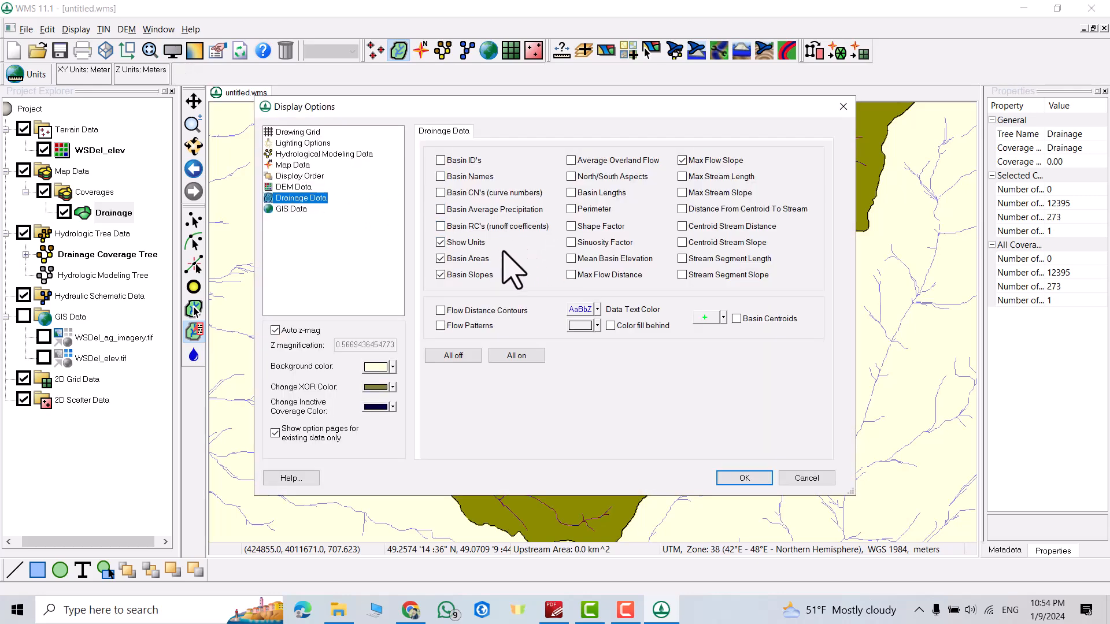
pyautogui.click(440, 275)
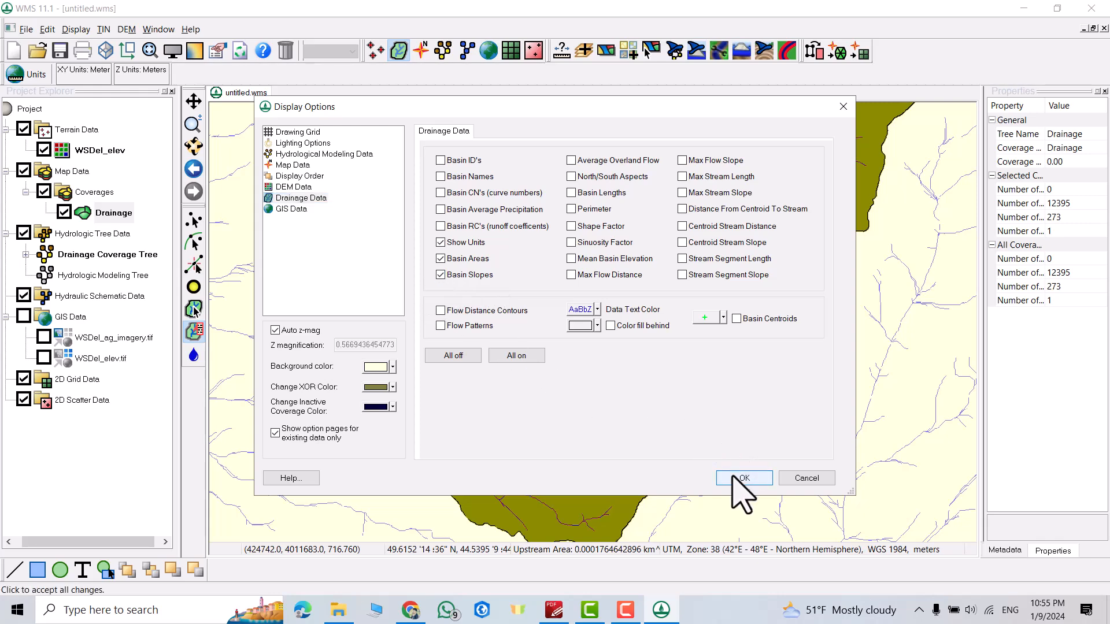
pyautogui.click(742, 477)
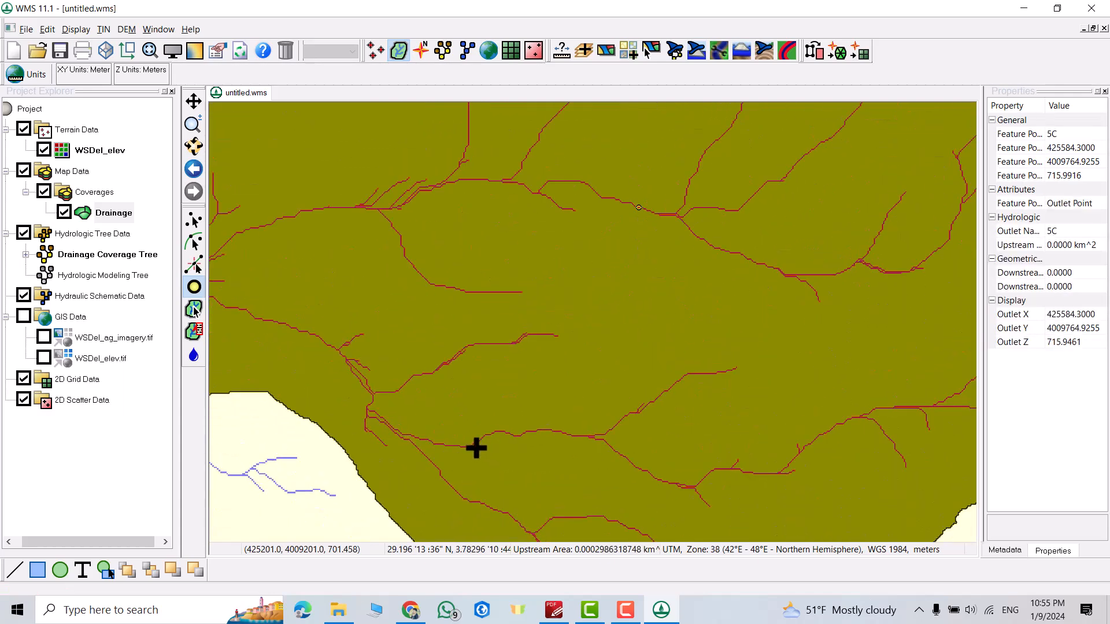
pyautogui.moveTo(316, 339)
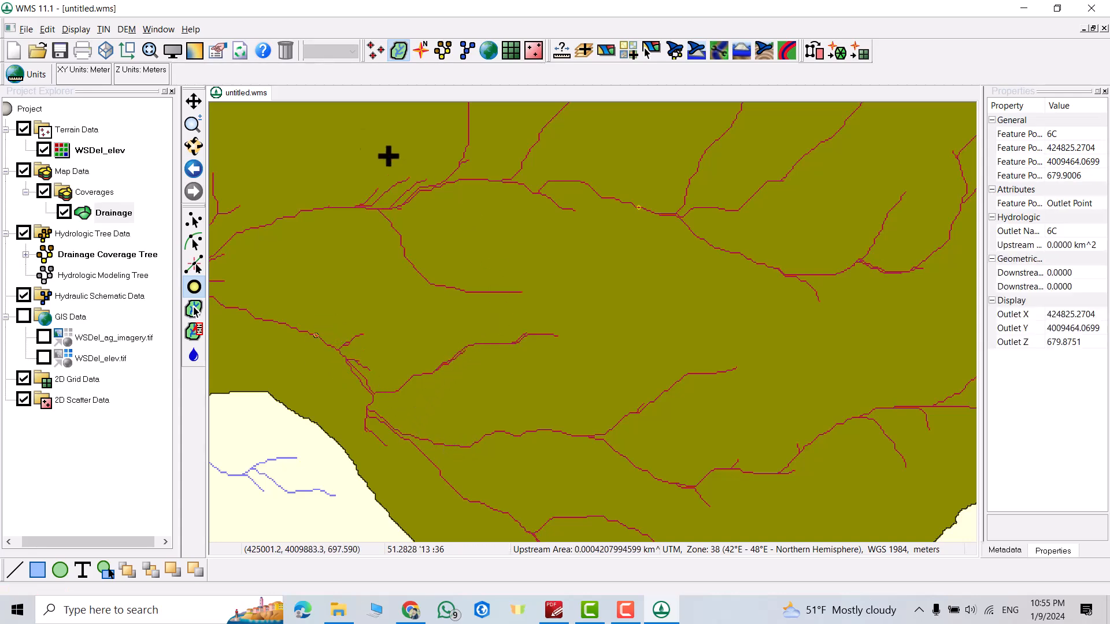
# Re-run the Delineate Basins Wizard at 0.01 km² with feature points, splitting the watershed into four sub-basins
pyautogui.click(126, 29)
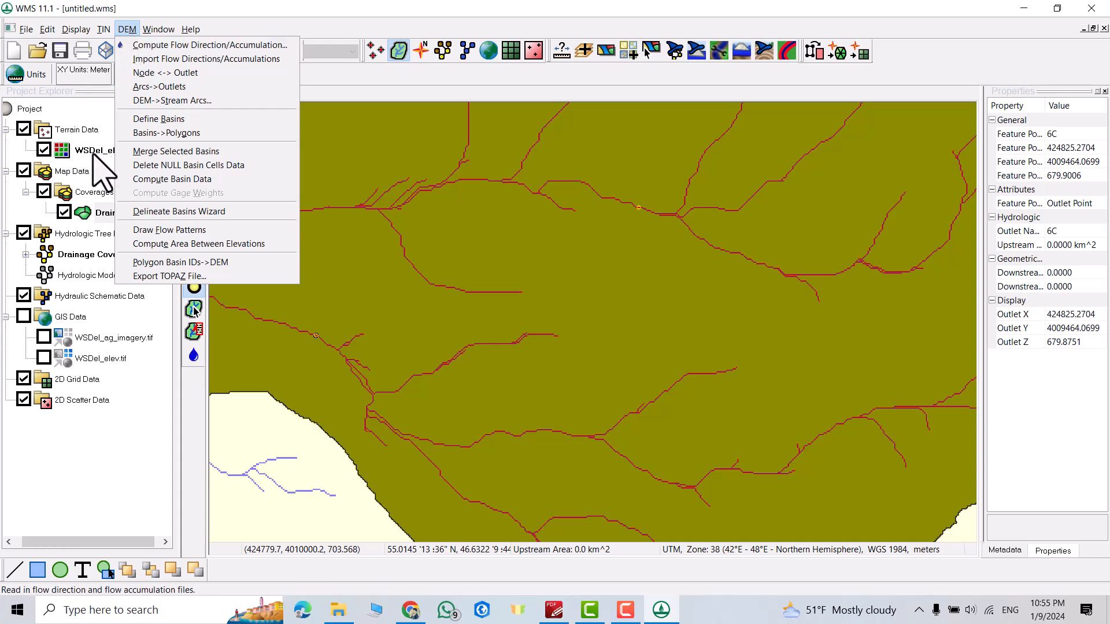
pyautogui.moveTo(178, 210)
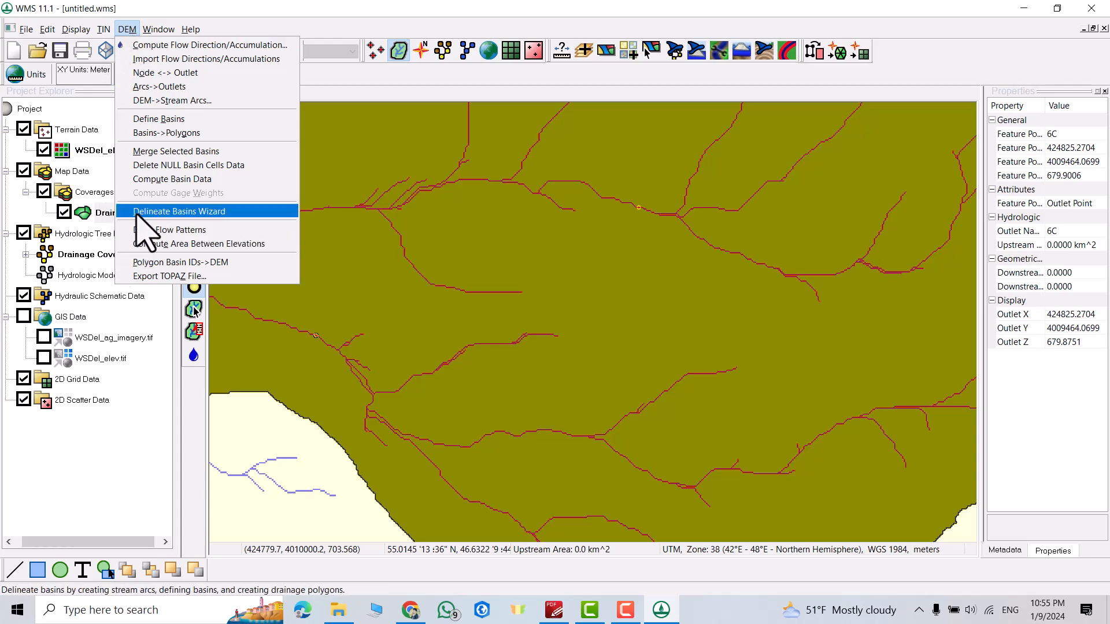
pyautogui.click(179, 210)
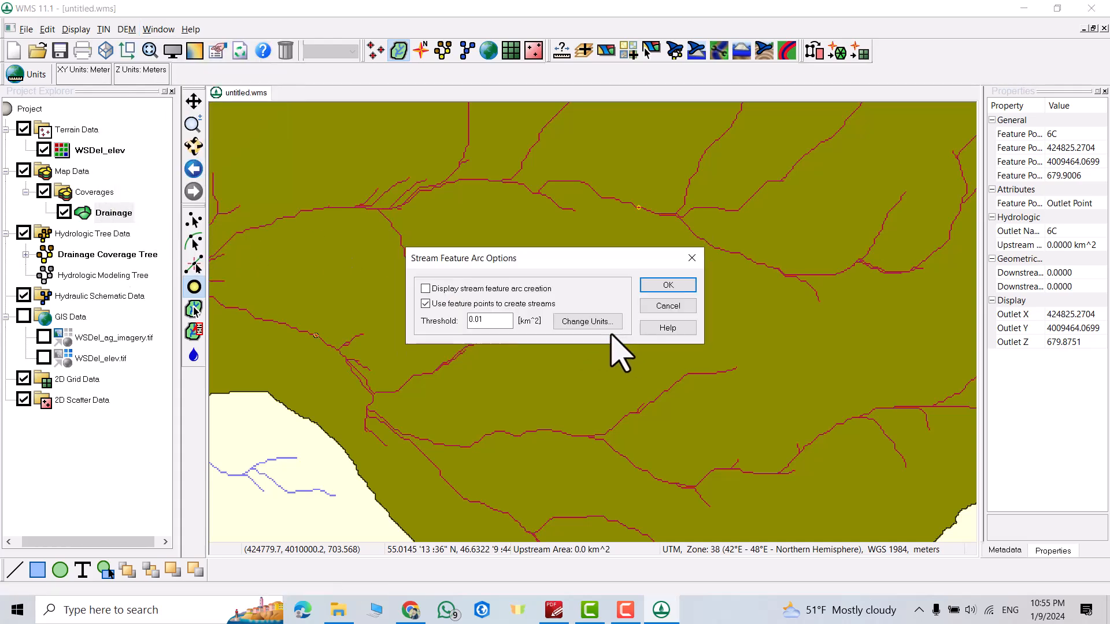
pyautogui.click(666, 284)
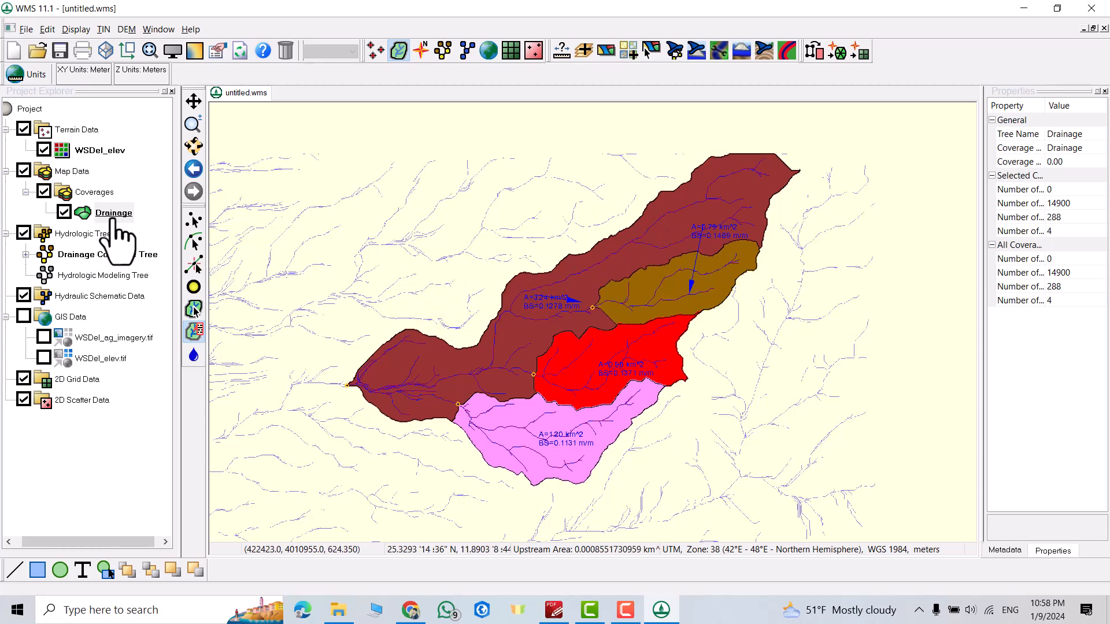
# Turn off Color Fill Polygons for the Drainage coverage so the four sub-basins show as outlines
pyautogui.click(113, 213)
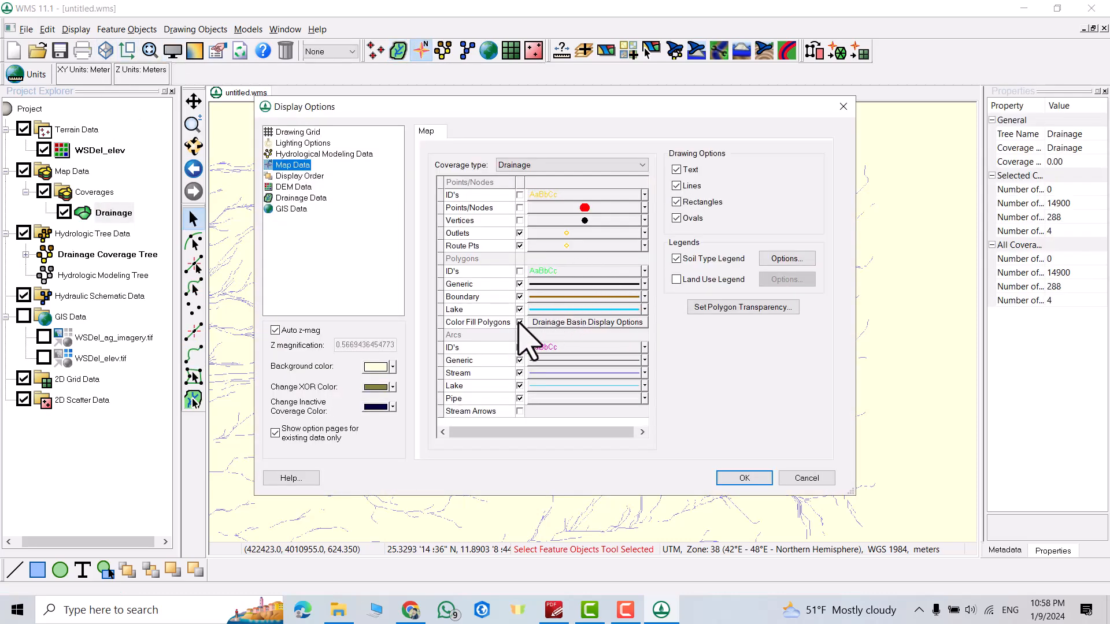
pyautogui.click(742, 477)
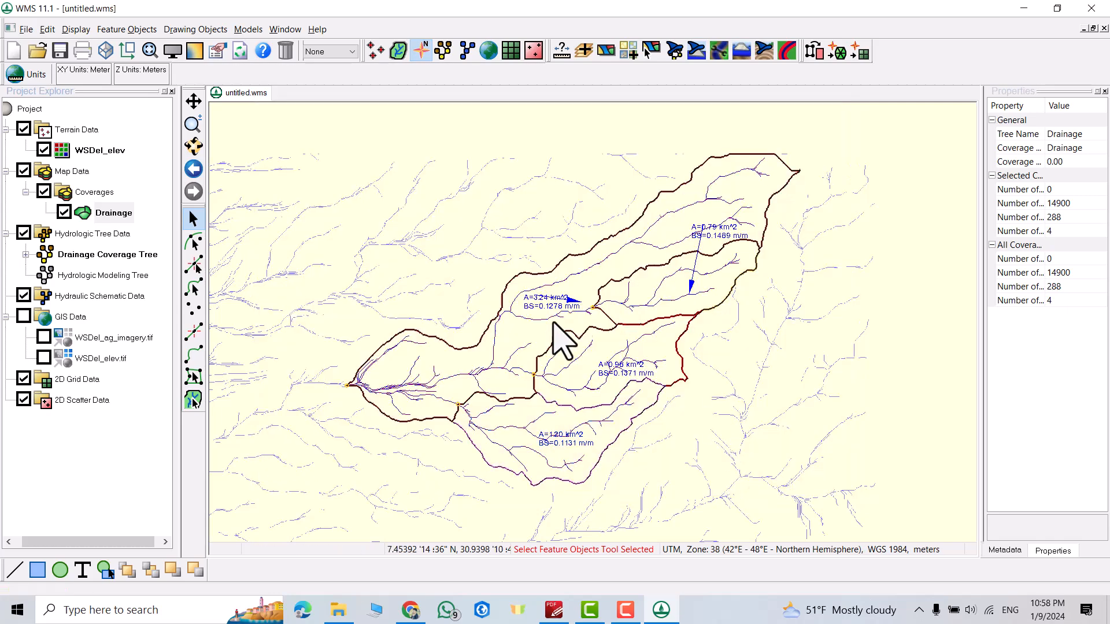
pyautogui.moveTo(496, 354)
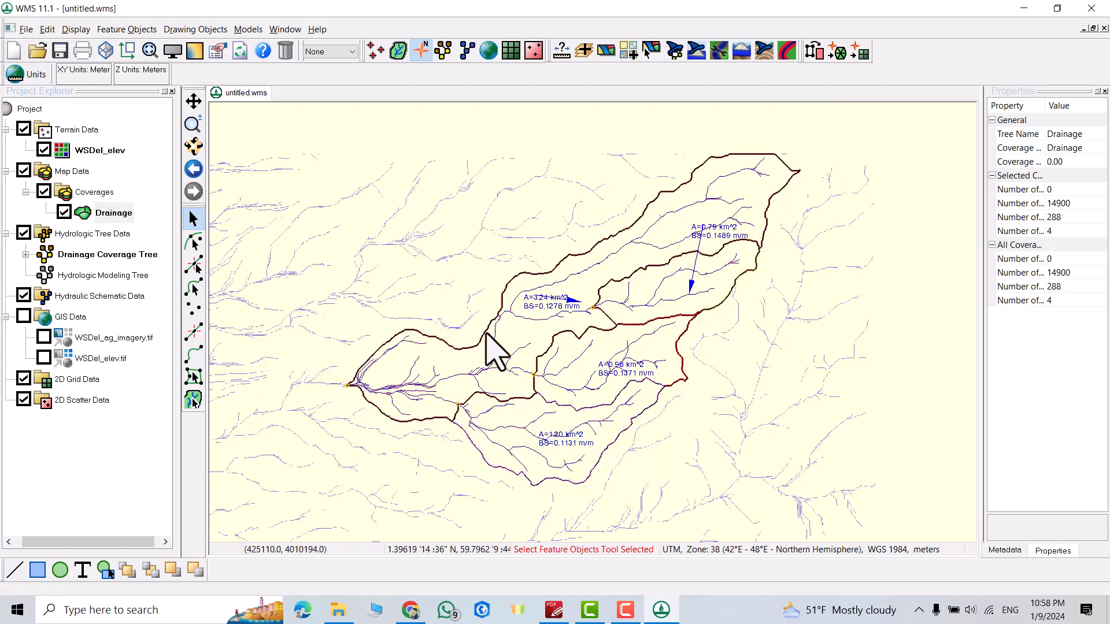
pyautogui.moveTo(400, 50)
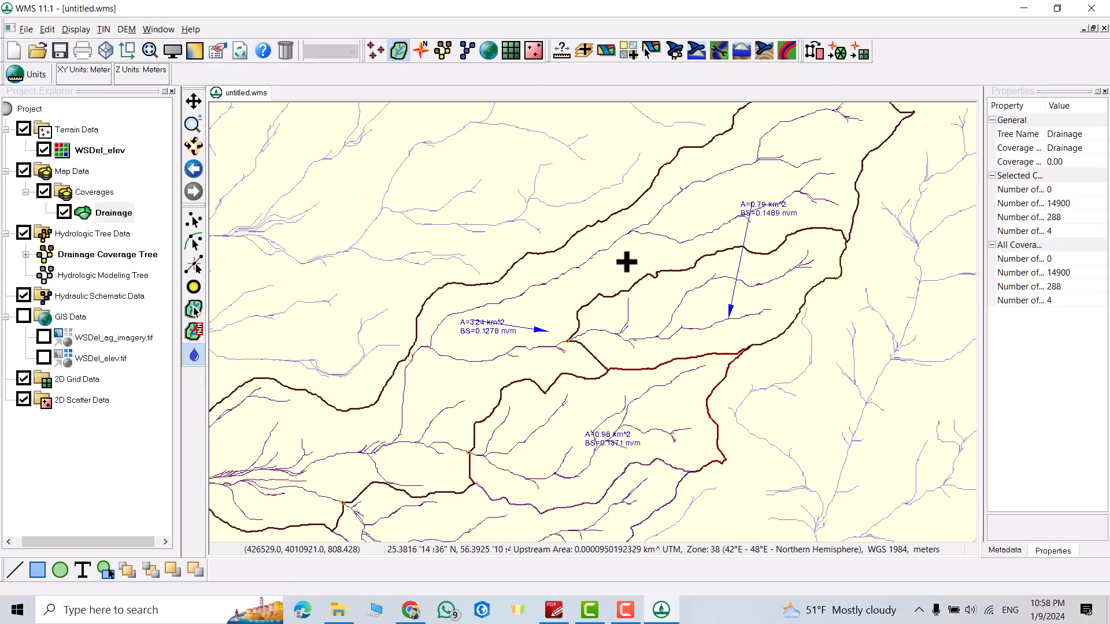
pyautogui.moveTo(625, 266)
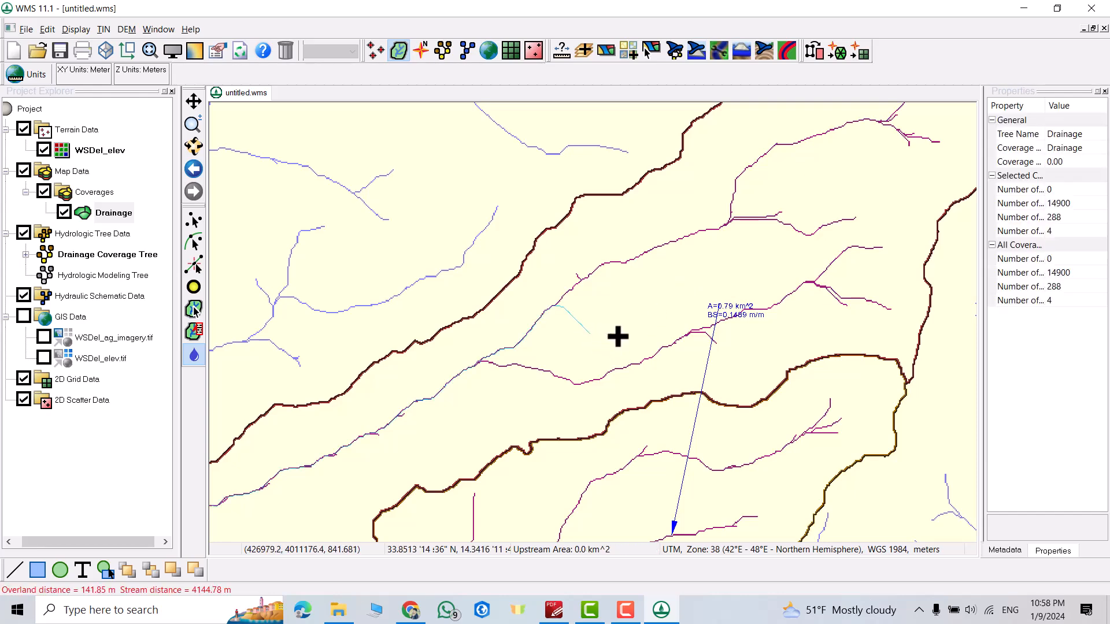
pyautogui.moveTo(643, 344)
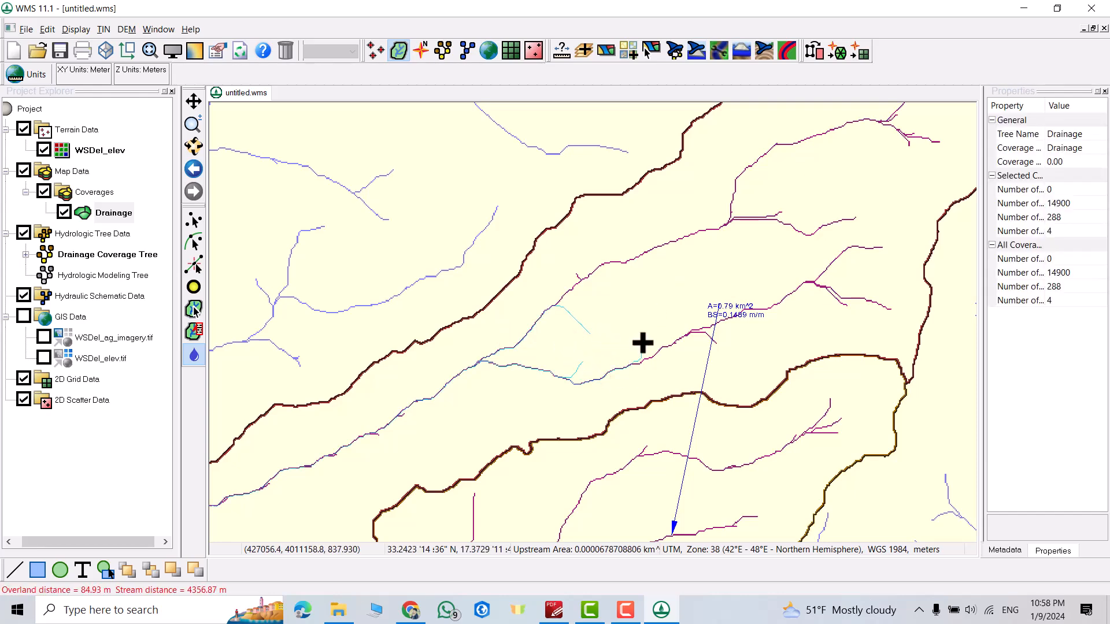
pyautogui.moveTo(507, 285)
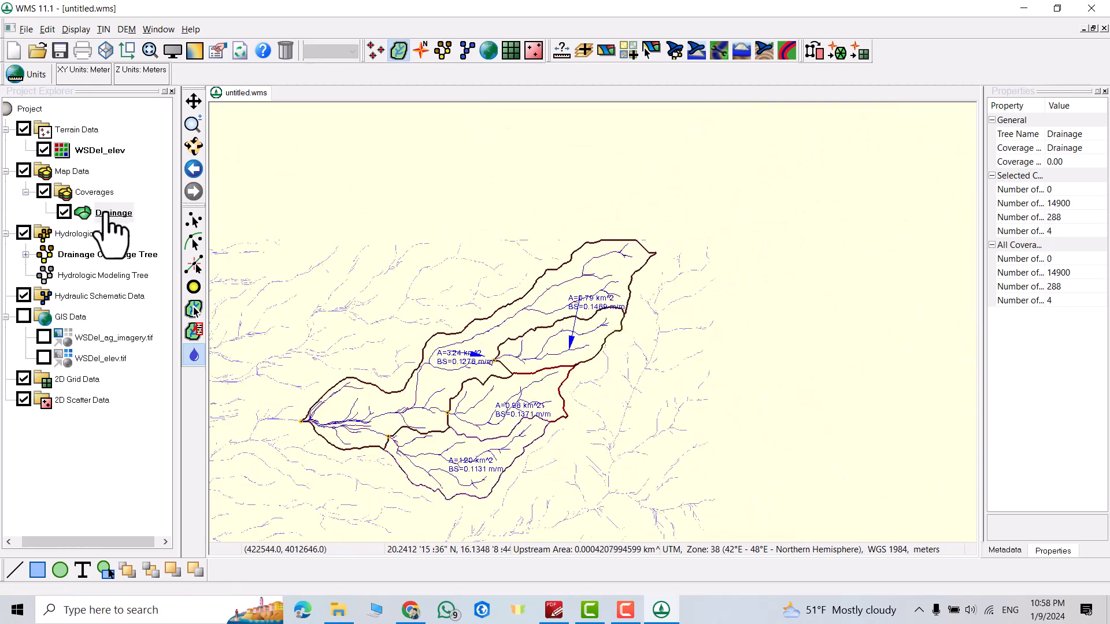
# Trim WSDel_elev with an interactively drawn polygon around the watershed, creating WSDel_elev (Trimmed)
pyautogui.click(99, 151)
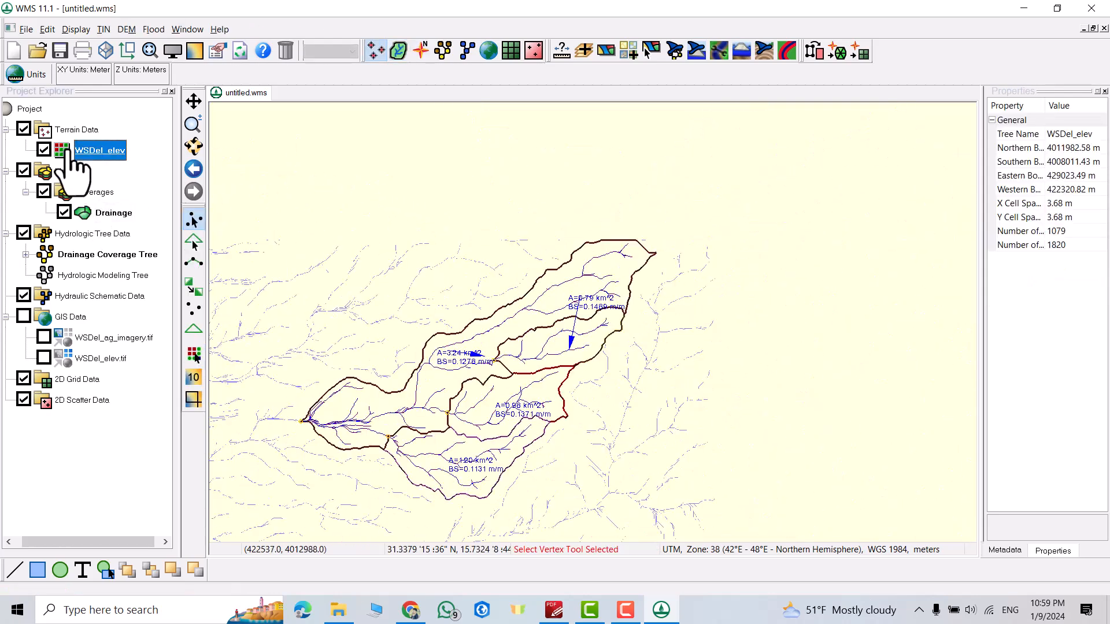
pyautogui.rightClick(100, 149)
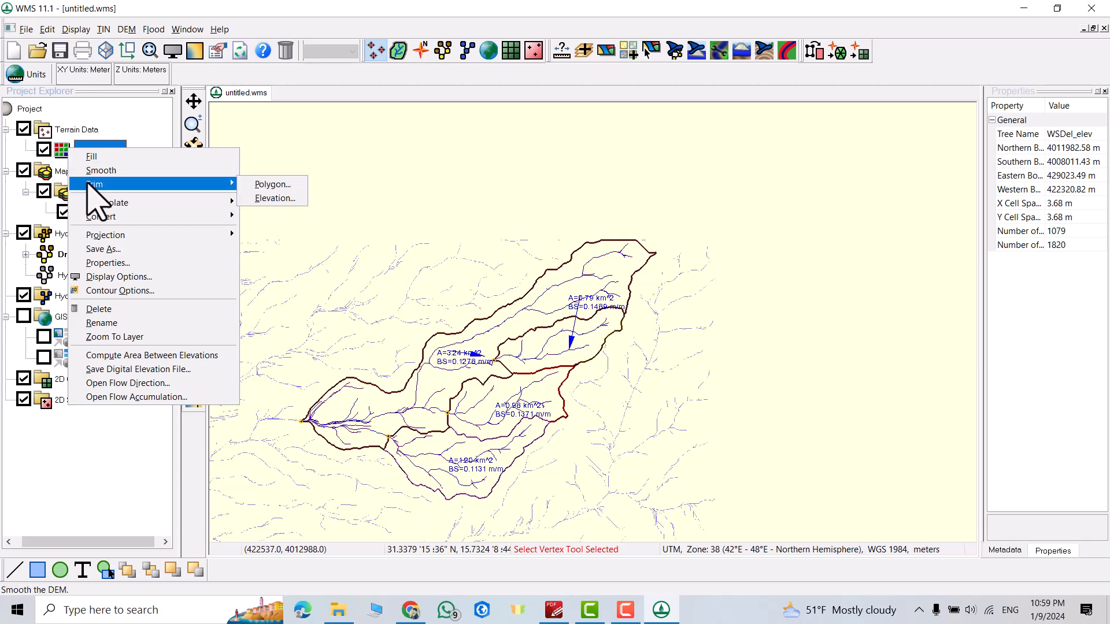
pyautogui.moveTo(241, 187)
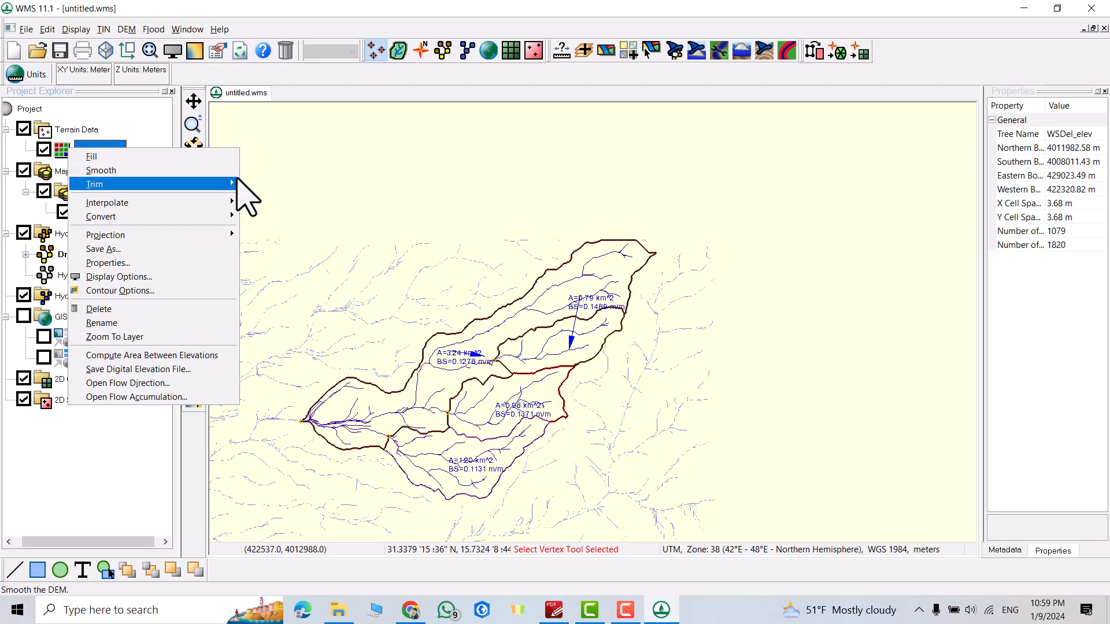
pyautogui.click(93, 184)
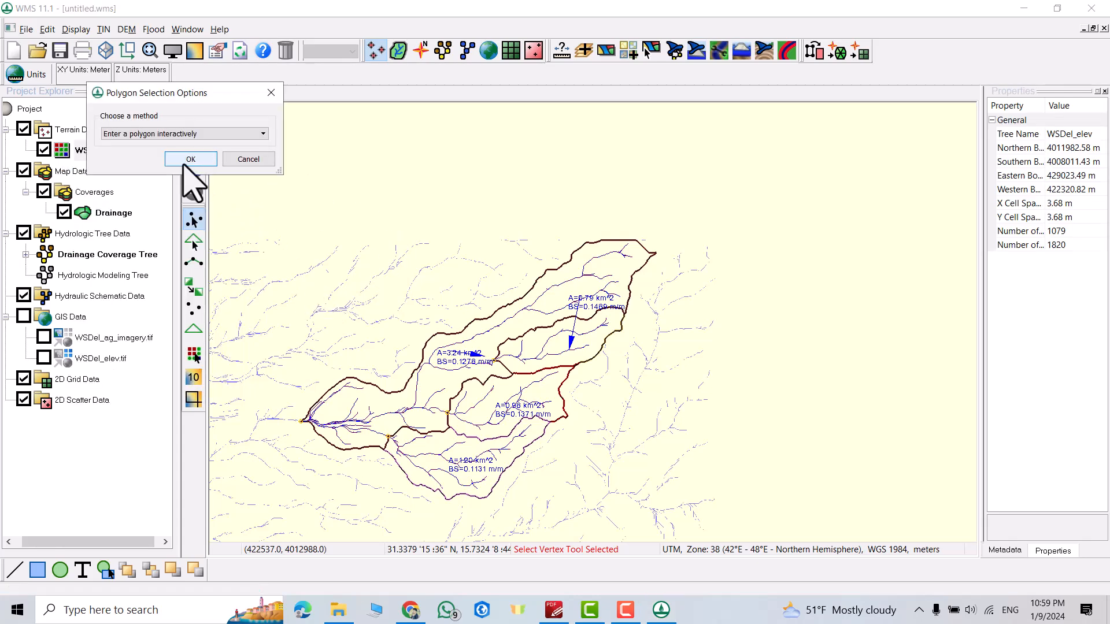
pyautogui.click(190, 159)
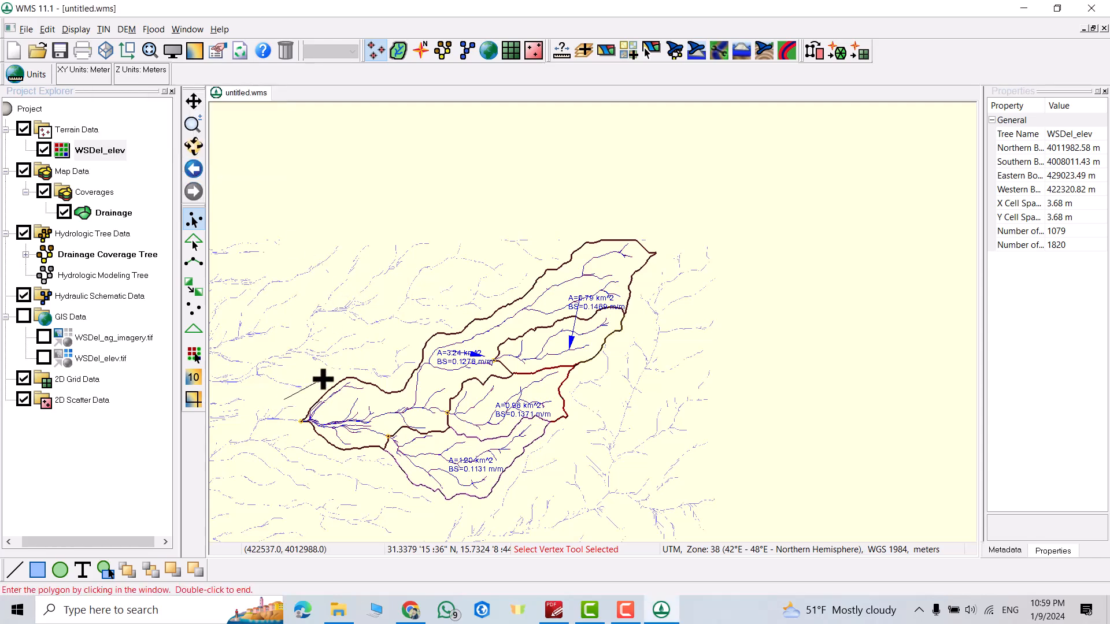
pyautogui.click(593, 410)
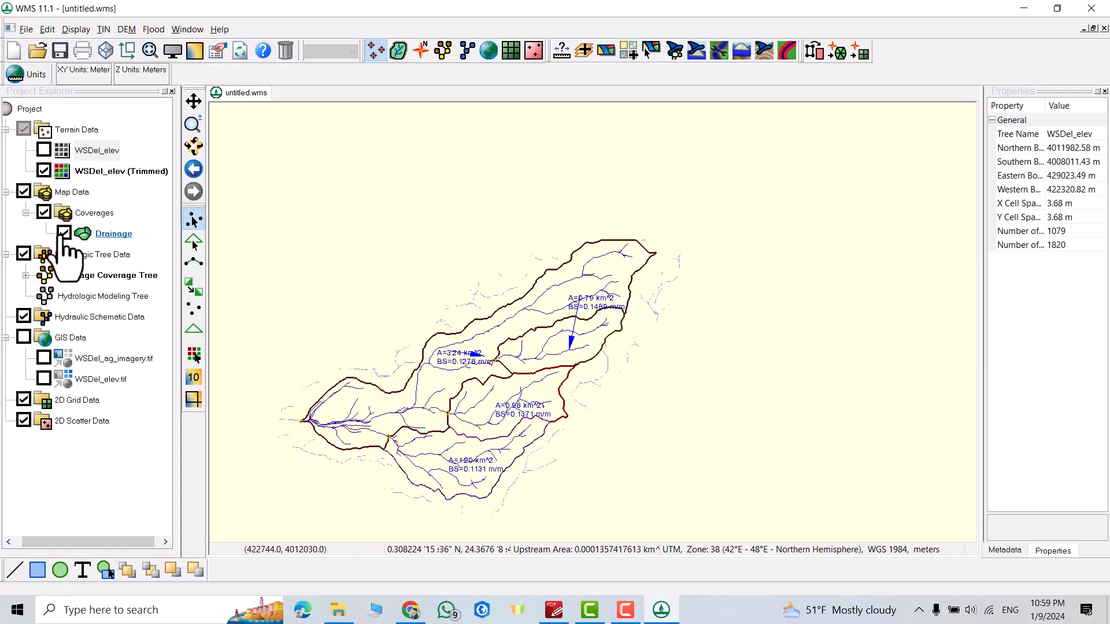
# Hide WSDel_elev (Trimmed) and show the original WSDel_elev grid under the sub-basin outlines
pyautogui.click(63, 233)
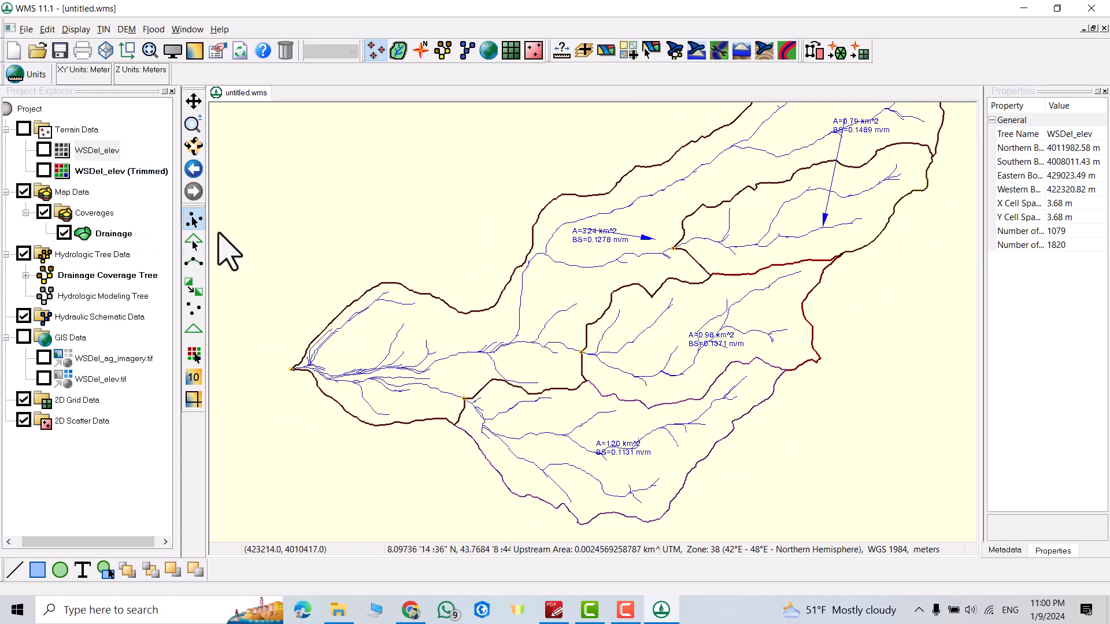
pyautogui.click(120, 171)
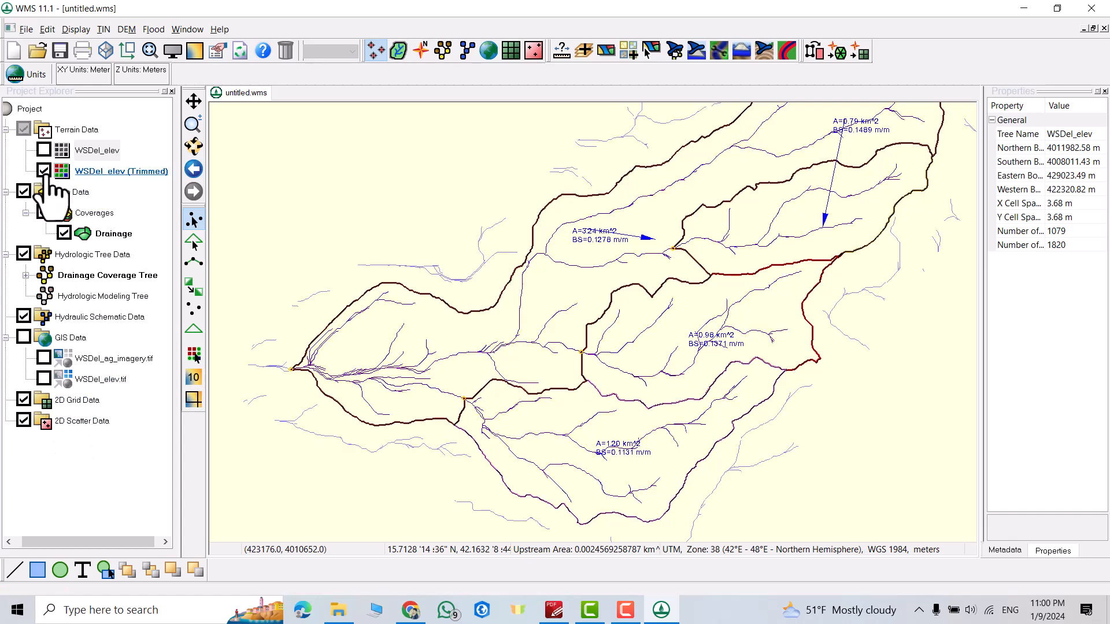
pyautogui.click(43, 169)
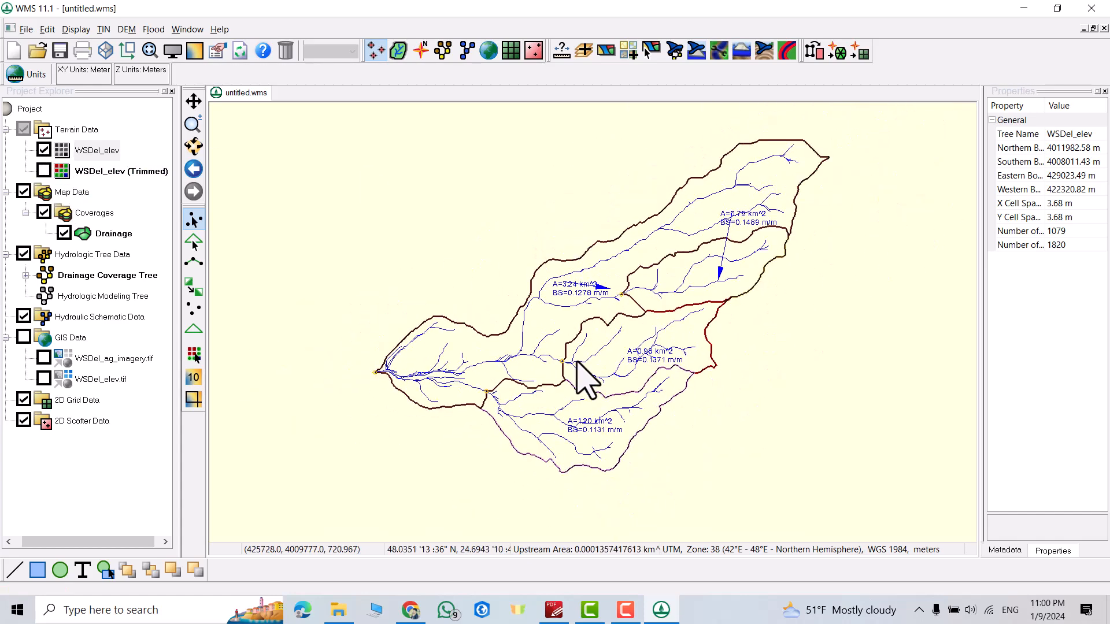
pyautogui.moveTo(687, 307)
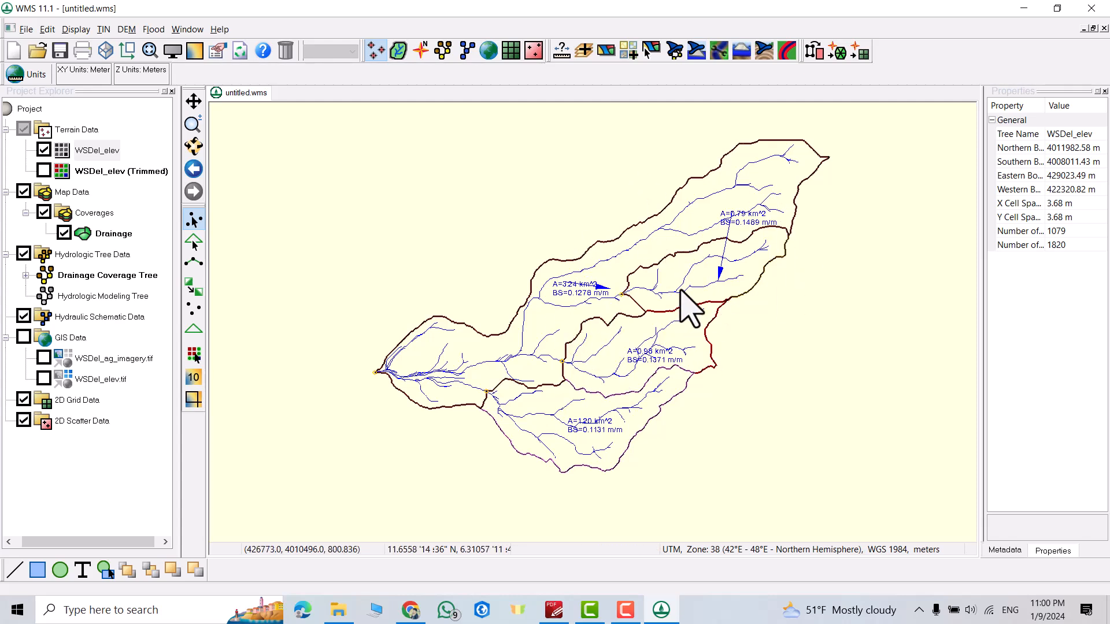
pyautogui.moveTo(658, 333)
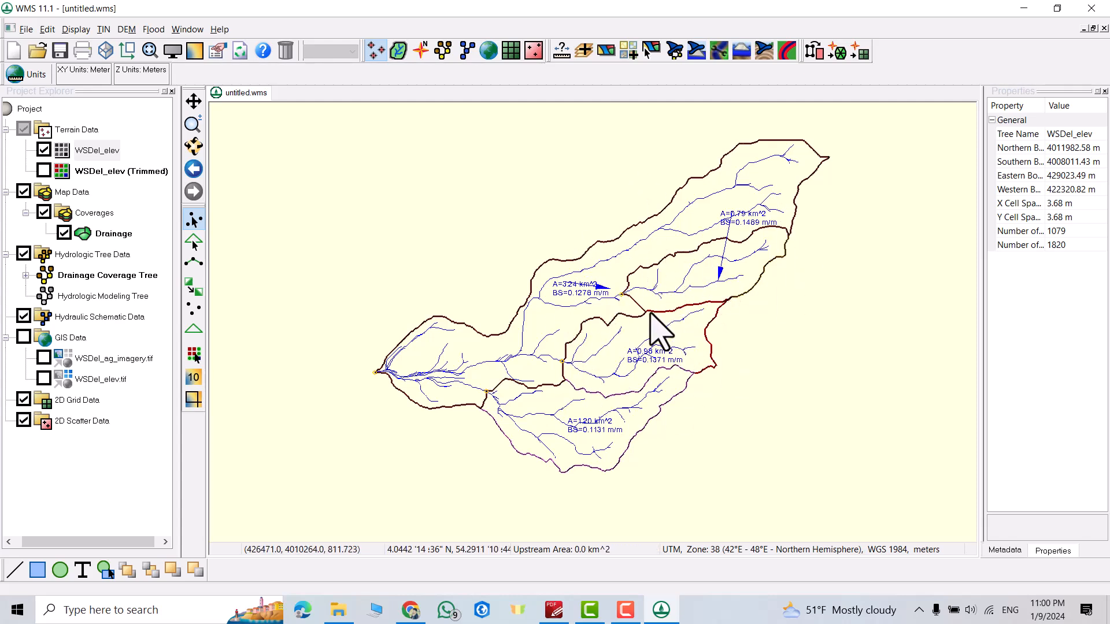